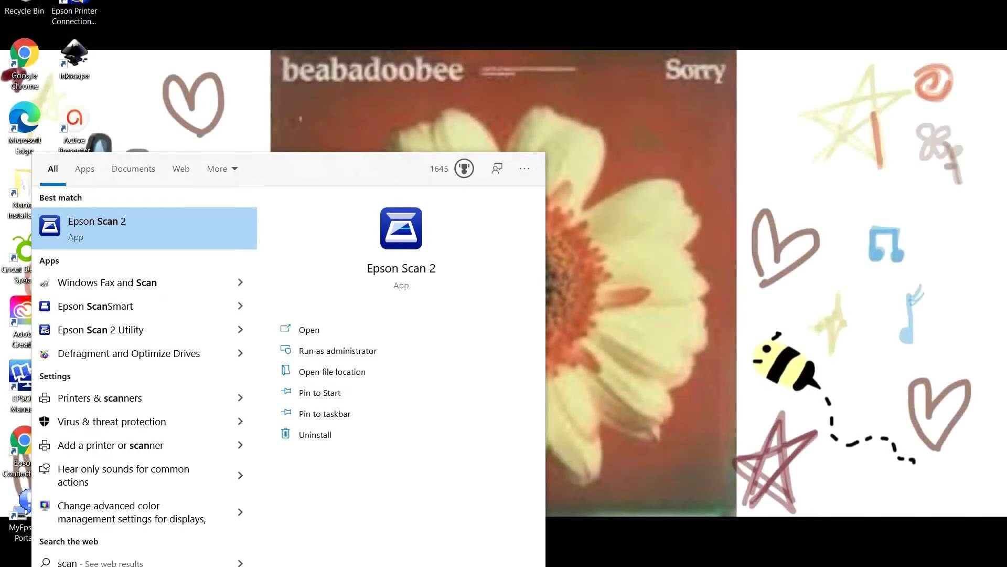
Step: Launch Epson Scan 2 and scan the photograph as a PNG into Documents
left_click(96, 229)
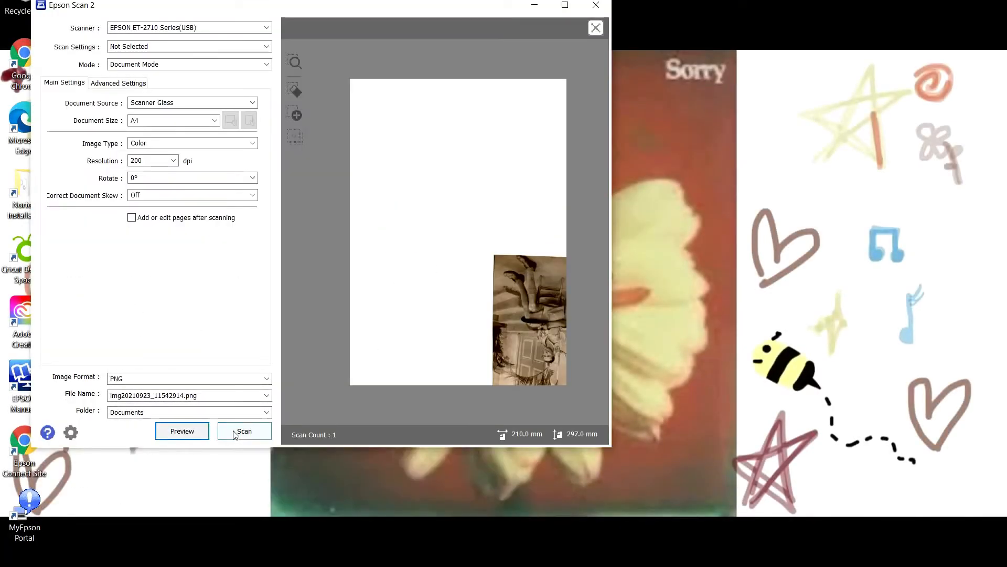
left_click(244, 430)
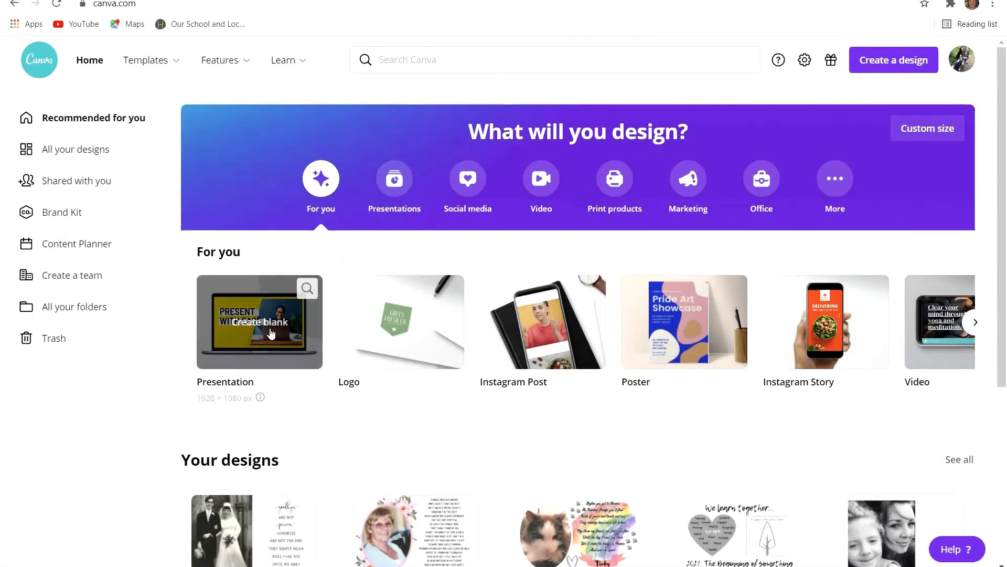
mouse_move(912, 102)
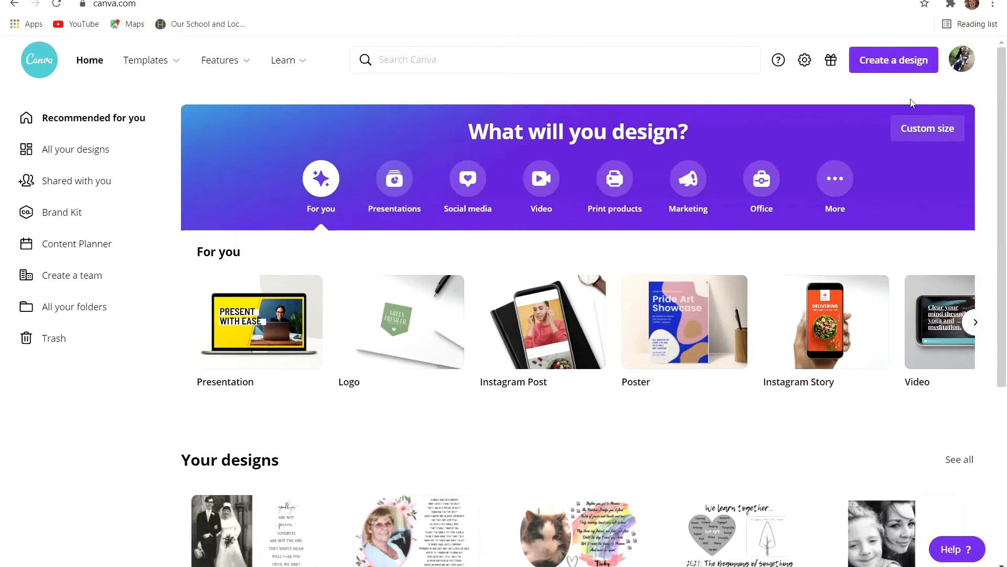
Step: Create a new blank design at a recently used custom size
left_click(894, 59)
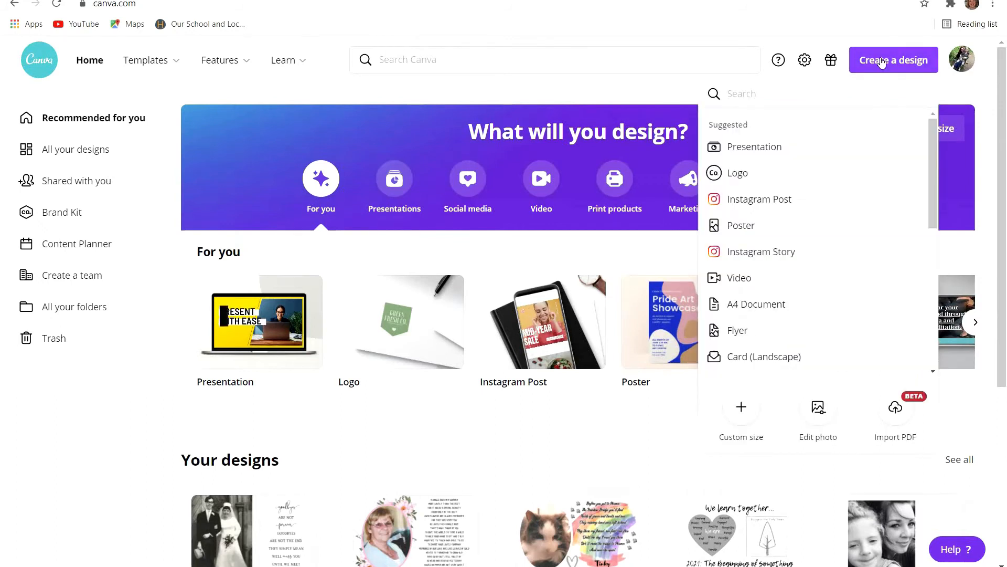
mouse_move(755, 305)
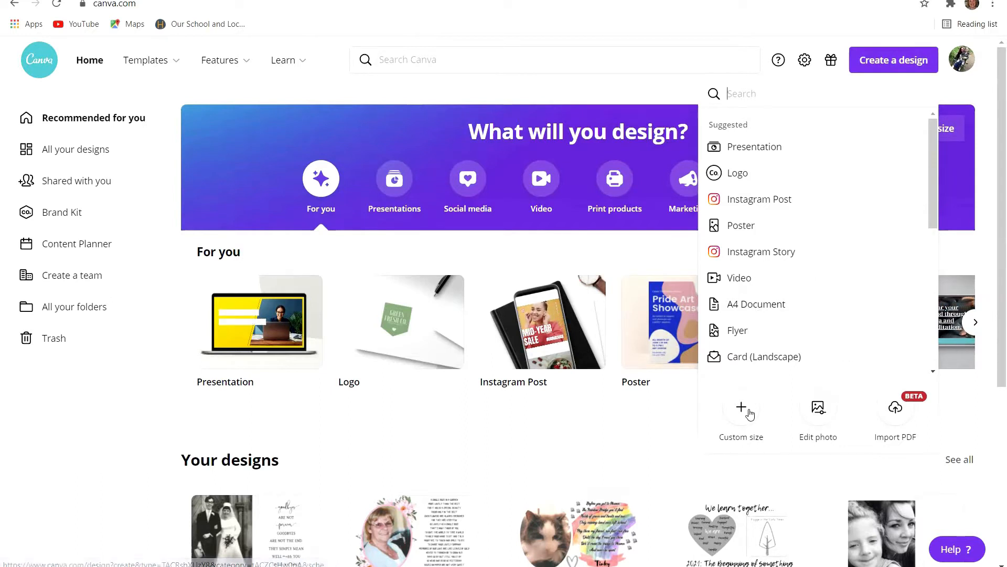
left_click(741, 407)
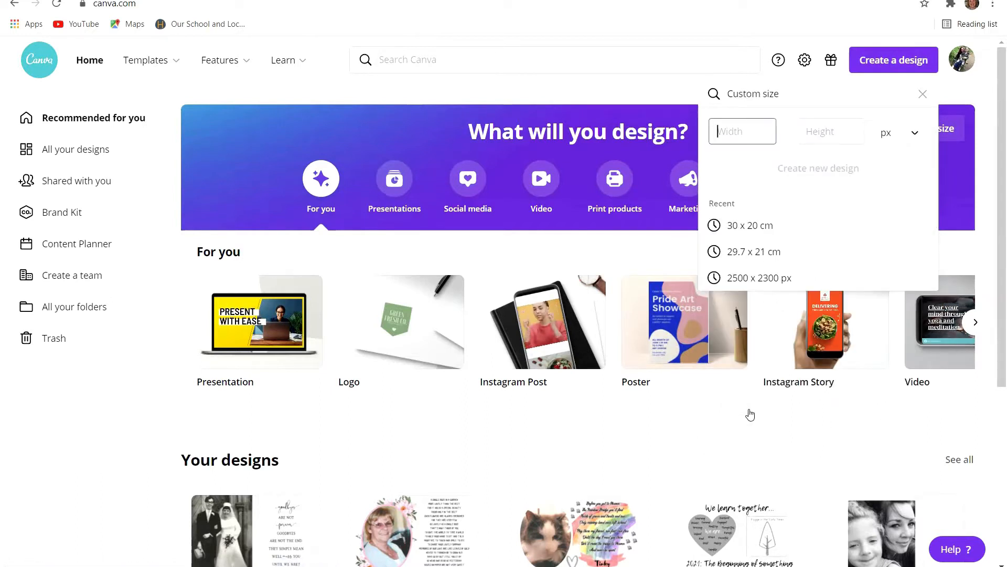
left_click(753, 252)
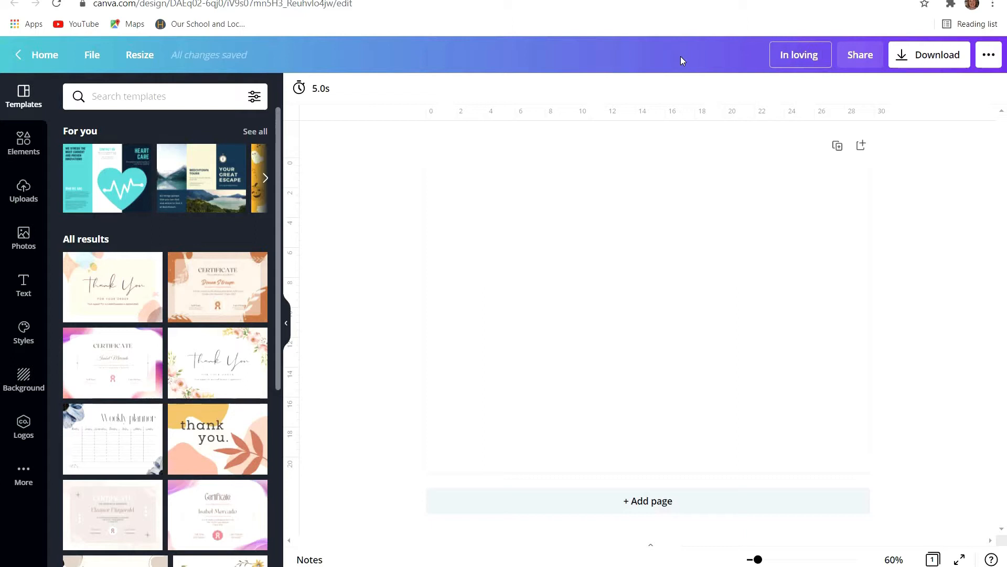
Step: Finish the title 'In loving memory' and browse the Elements, Uploads, Photos and Text panels
type("memory")
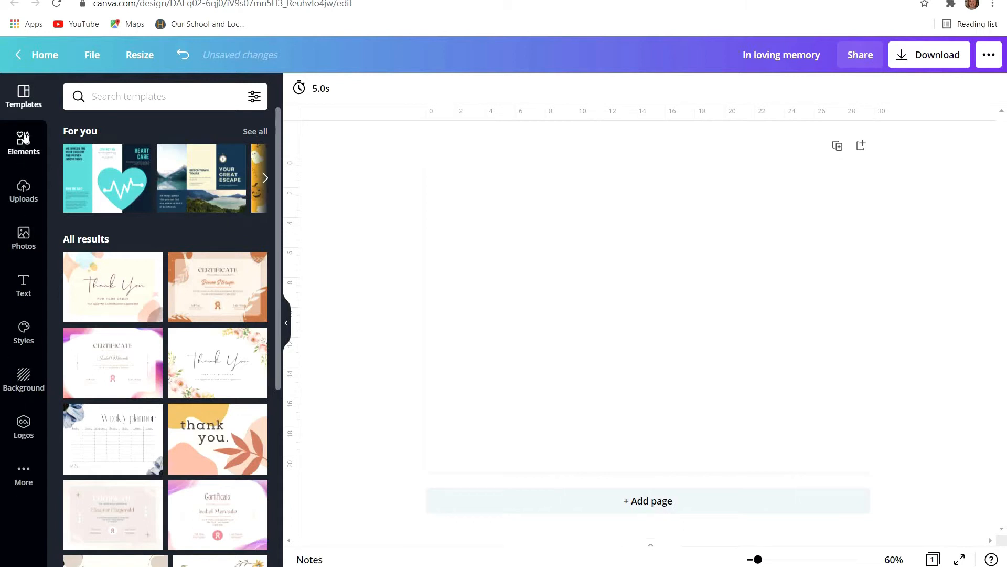
mouse_move(236, 252)
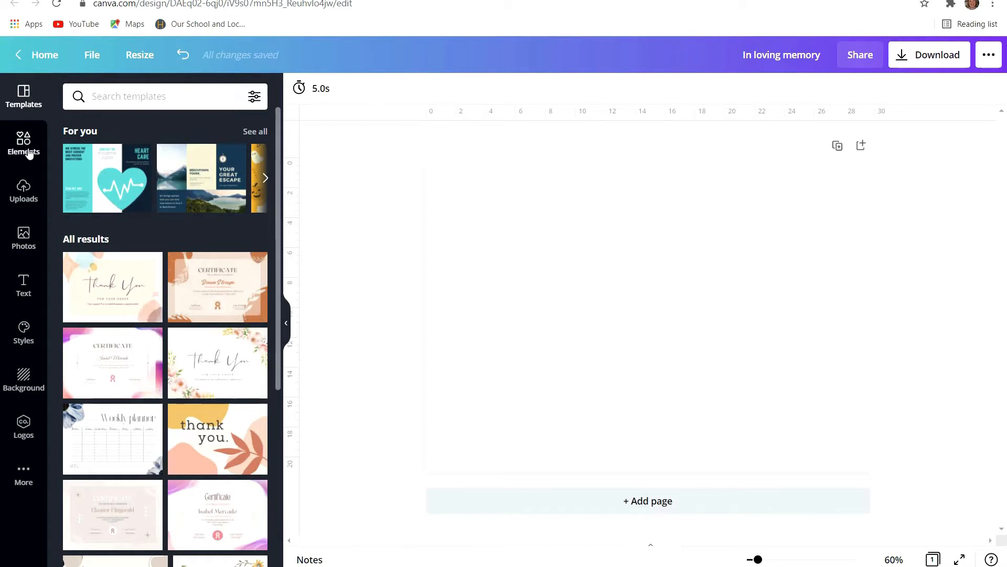
left_click(23, 141)
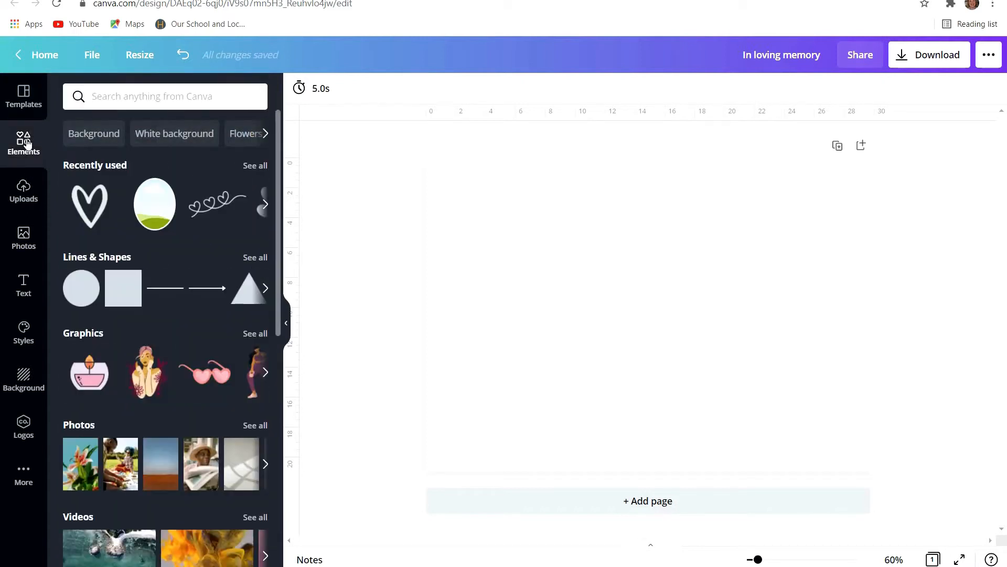
mouse_move(200, 159)
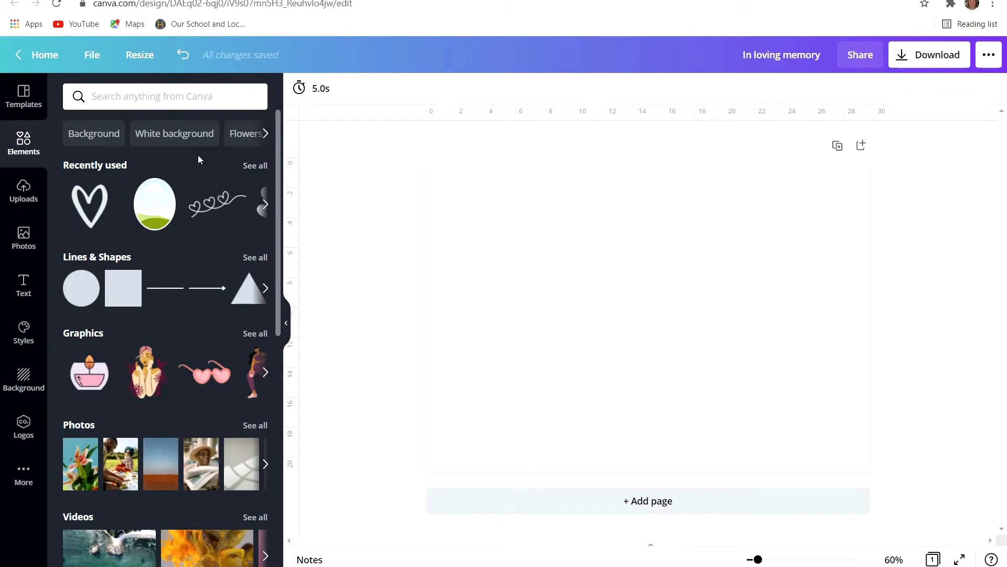
mouse_move(325, 145)
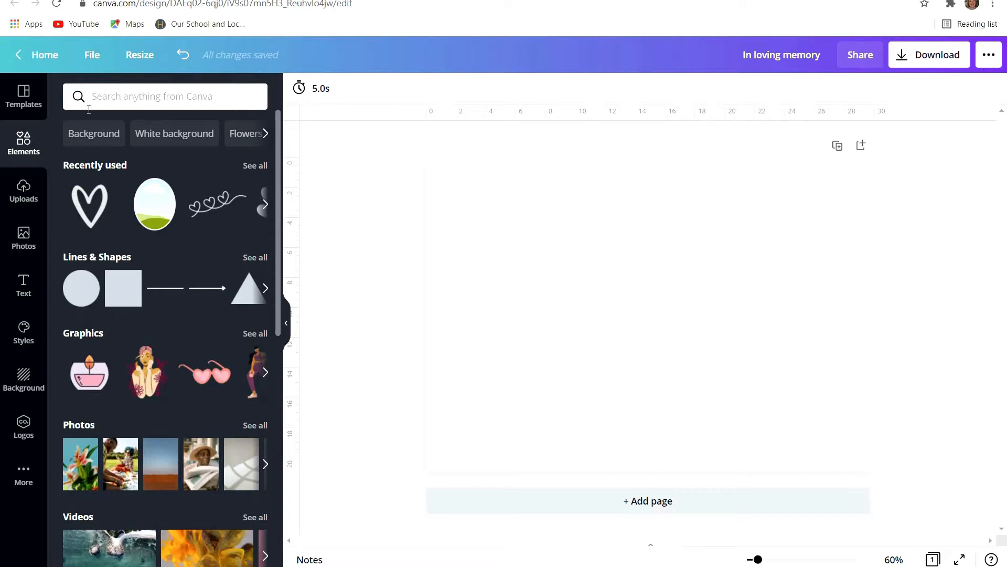
left_click(23, 189)
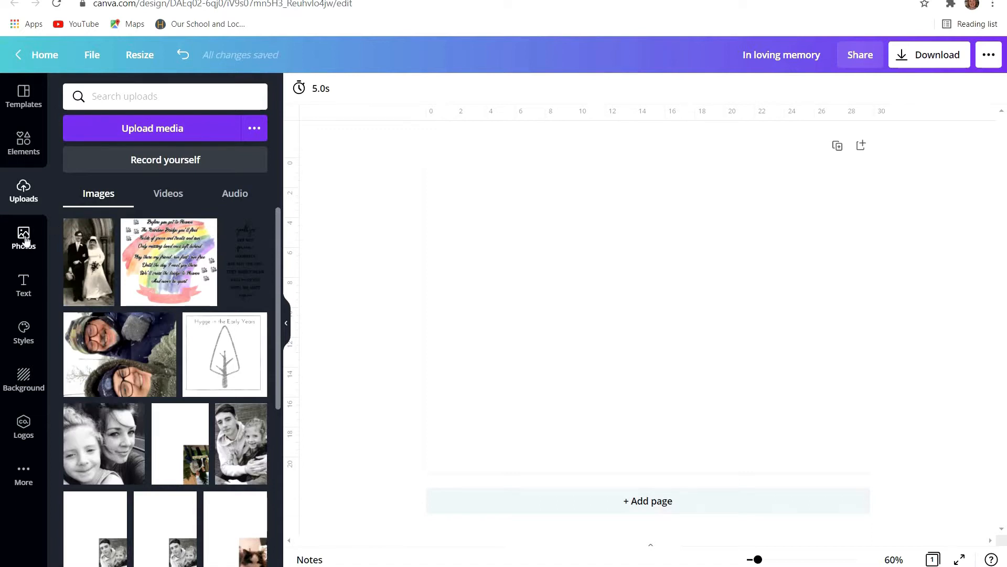
left_click(23, 237)
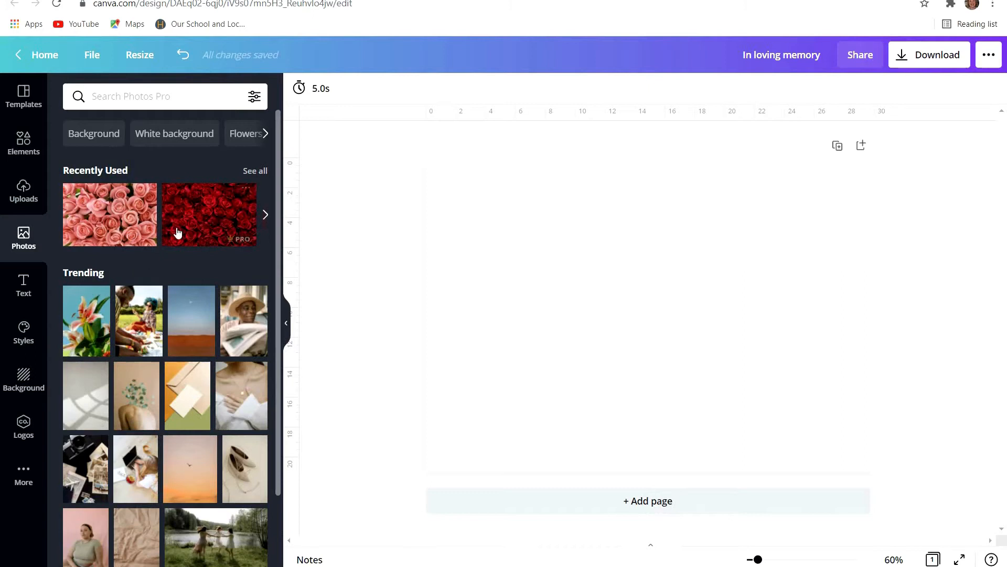
left_click(23, 285)
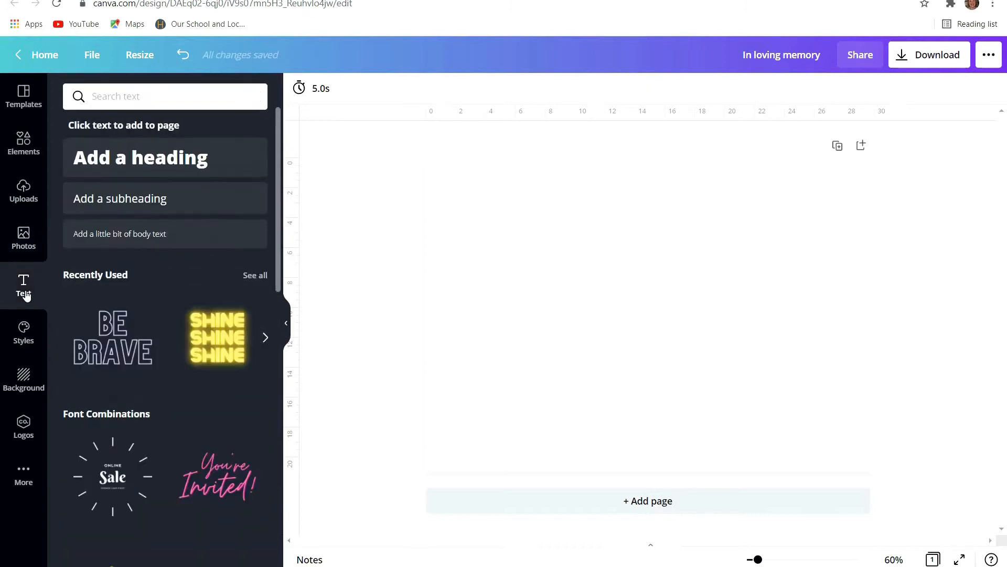
mouse_move(105, 306)
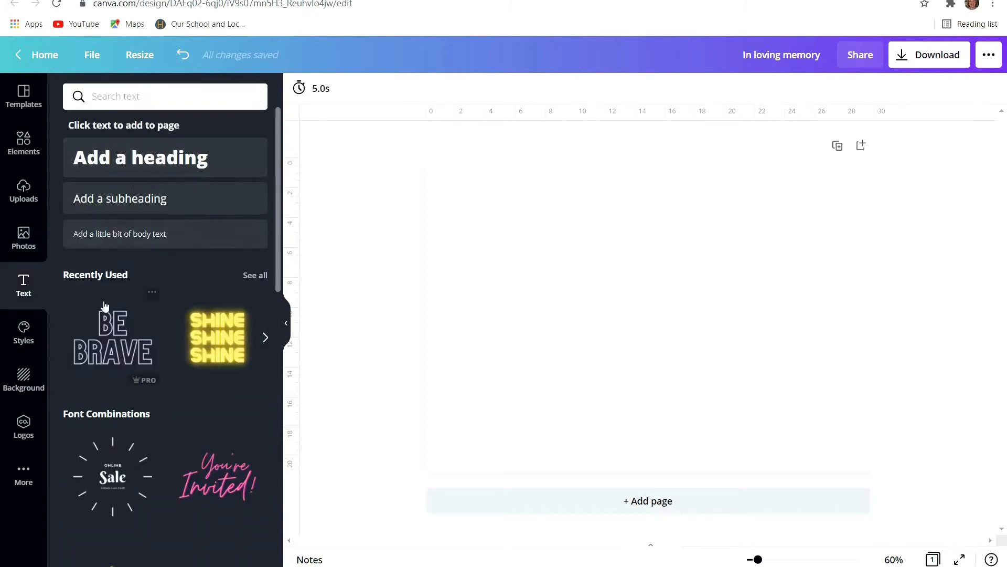
Step: Browse Styles, Background and Logos, then return to the uploaded images library
left_click(23, 334)
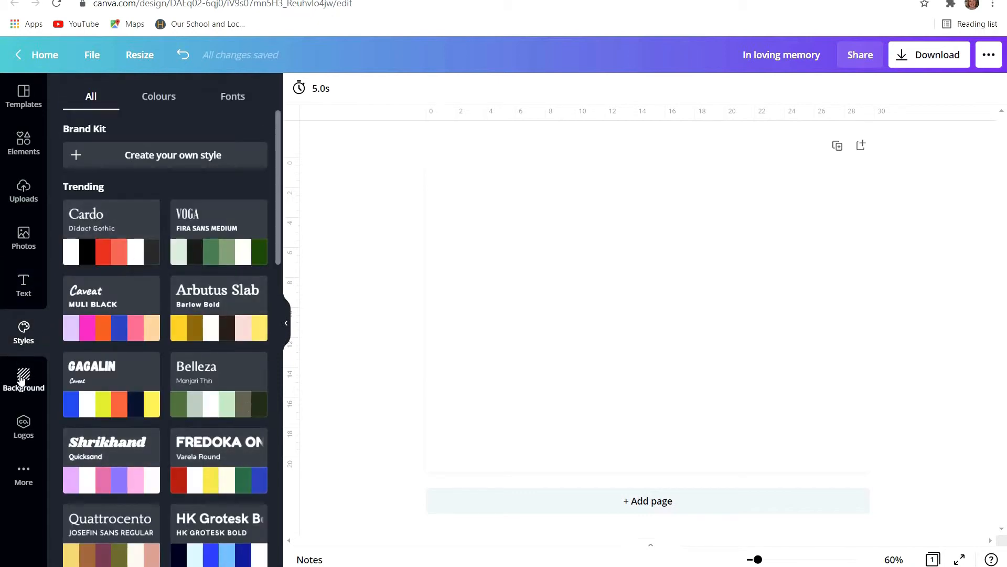
left_click(23, 379)
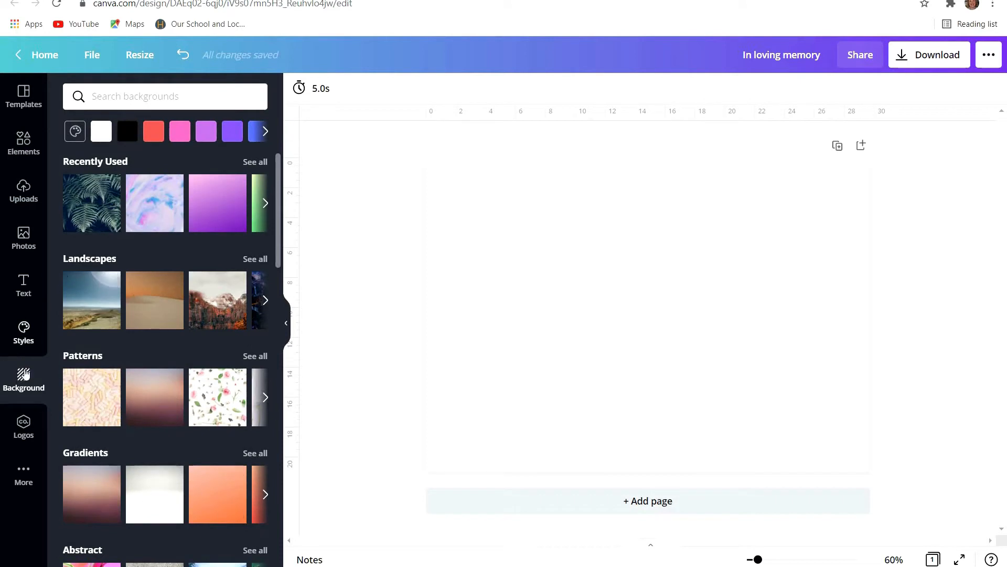
left_click(23, 427)
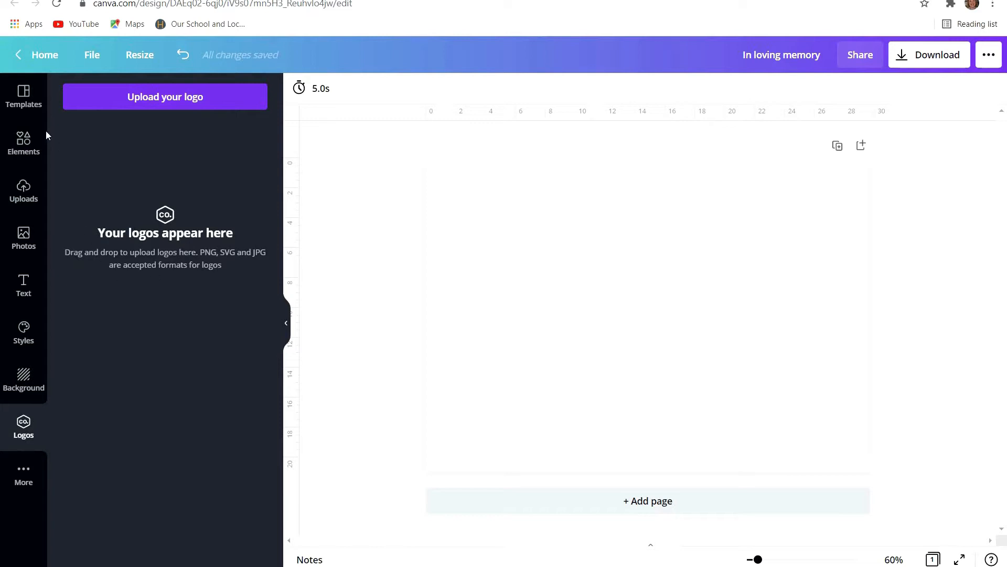
mouse_move(22, 144)
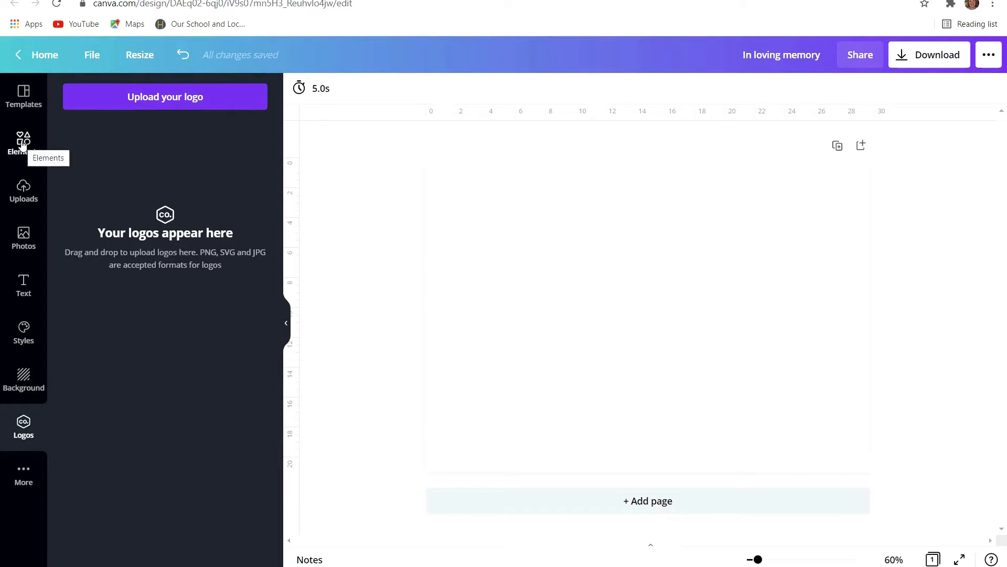
left_click(23, 192)
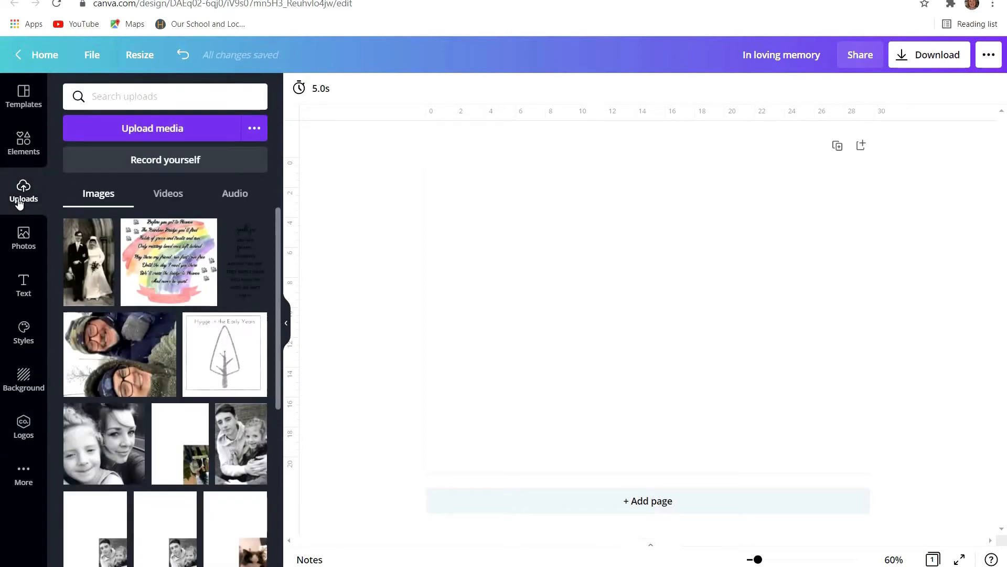
mouse_move(159, 135)
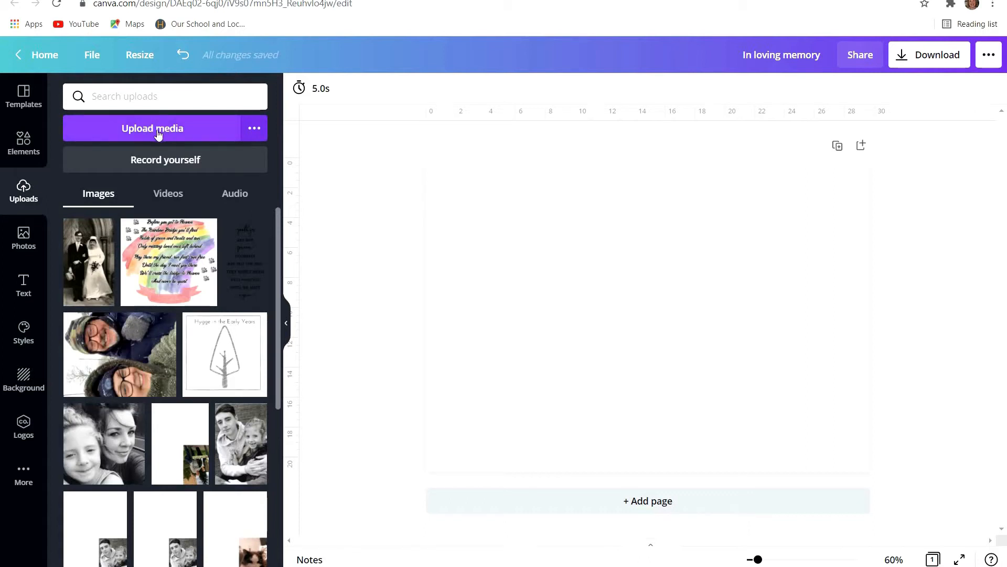
Step: Upload the two newly scanned photos from Documents and place one on the page
left_click(153, 128)
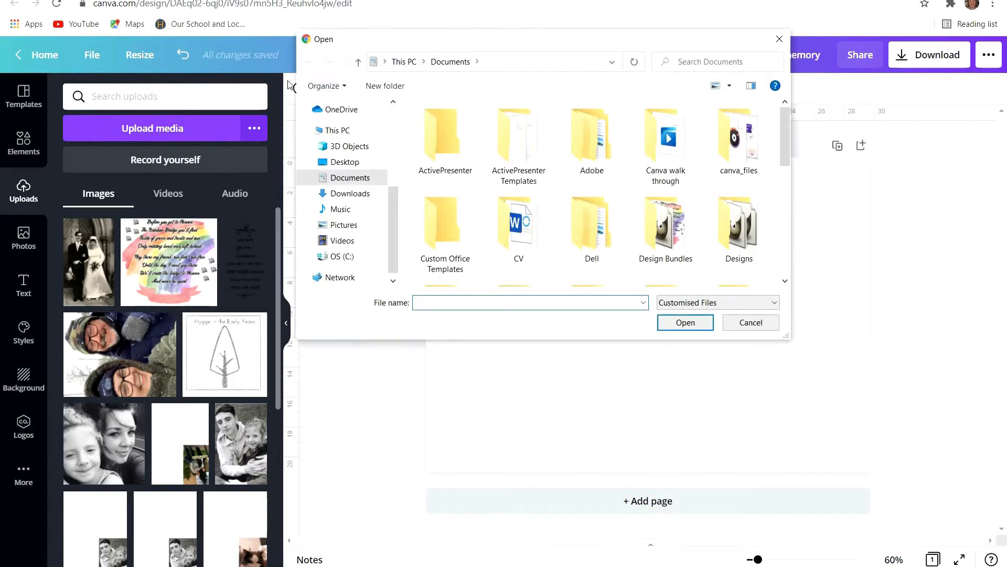
scroll("down", 3)
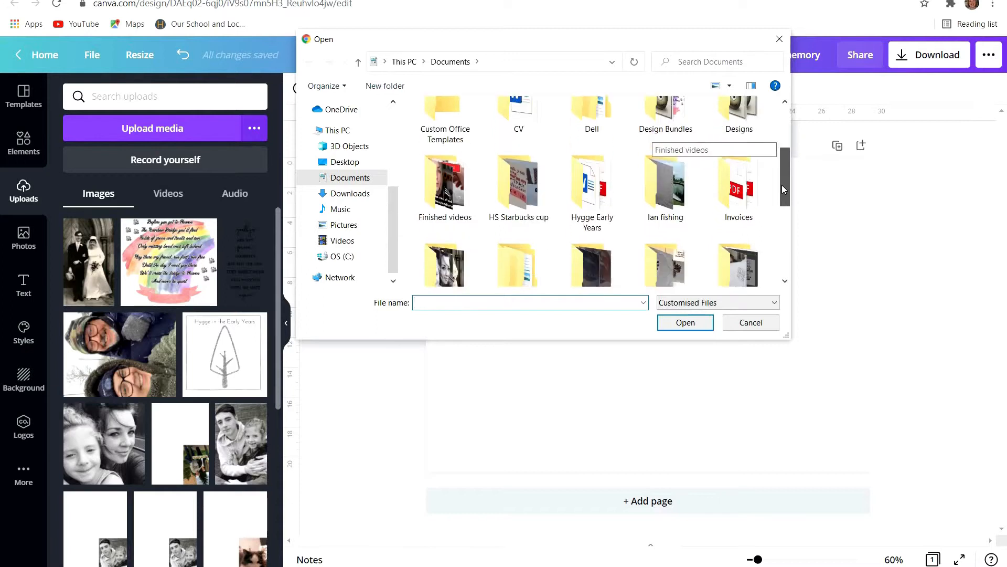
left_click(445, 157)
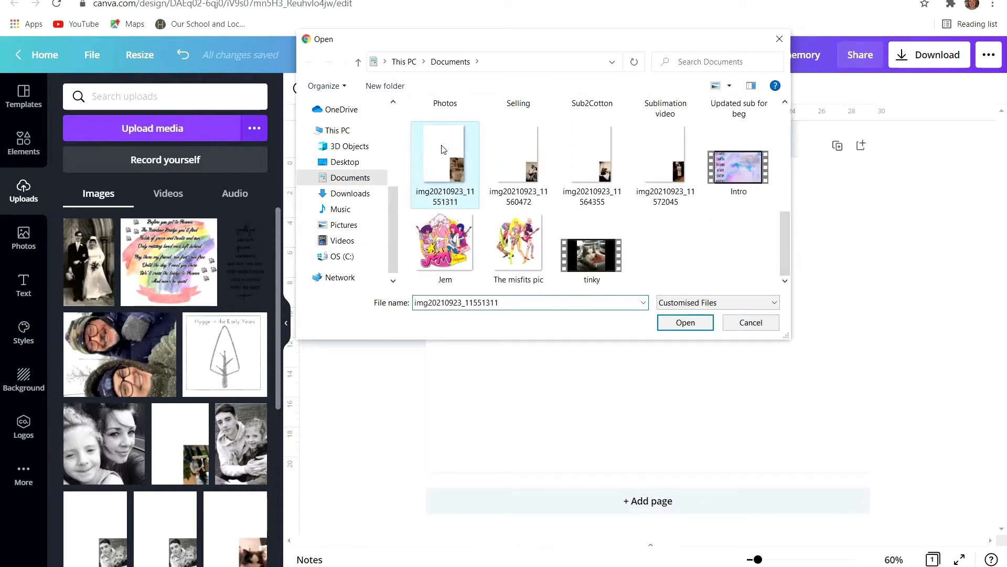
left_click(685, 322)
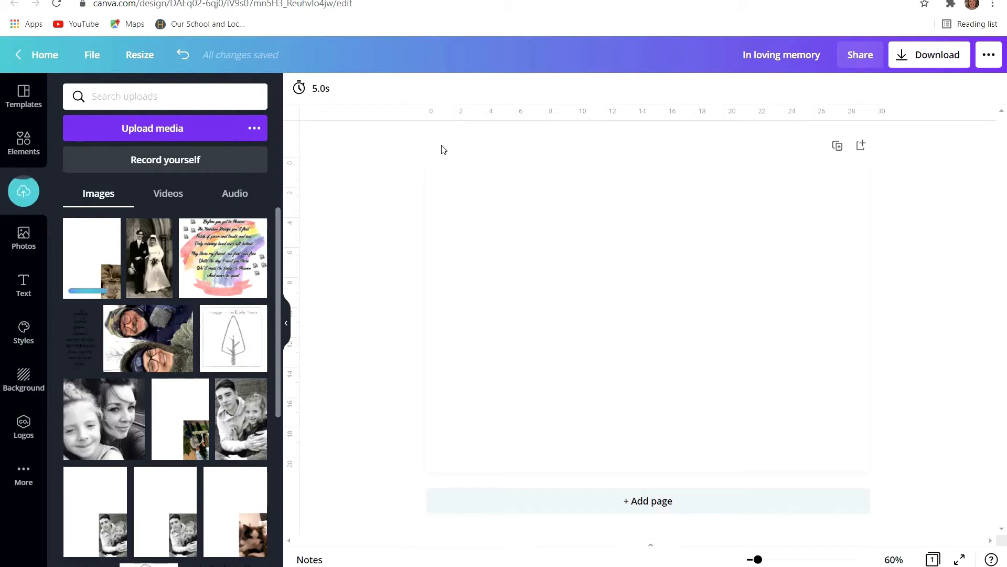
left_click(152, 128)
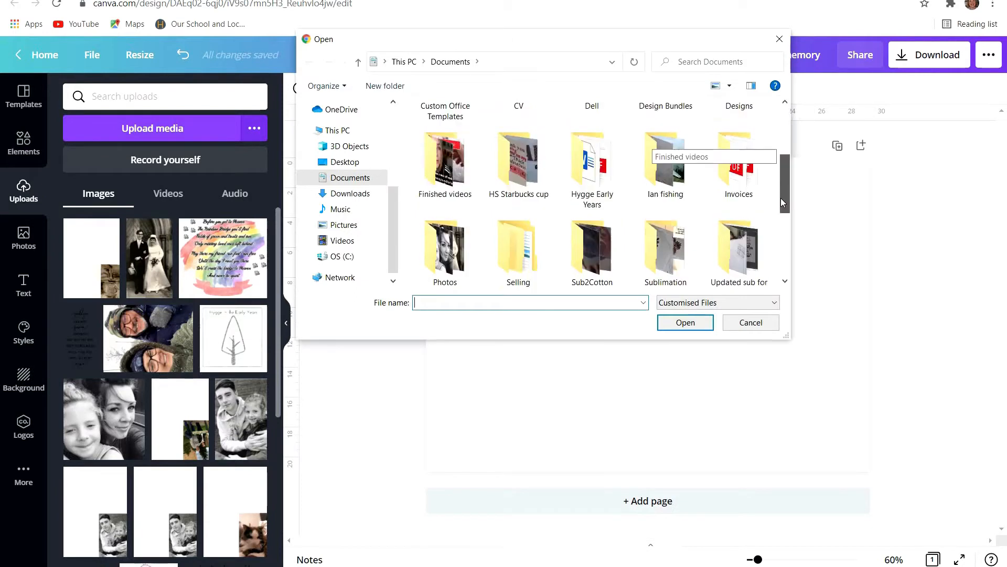
left_click(751, 323)
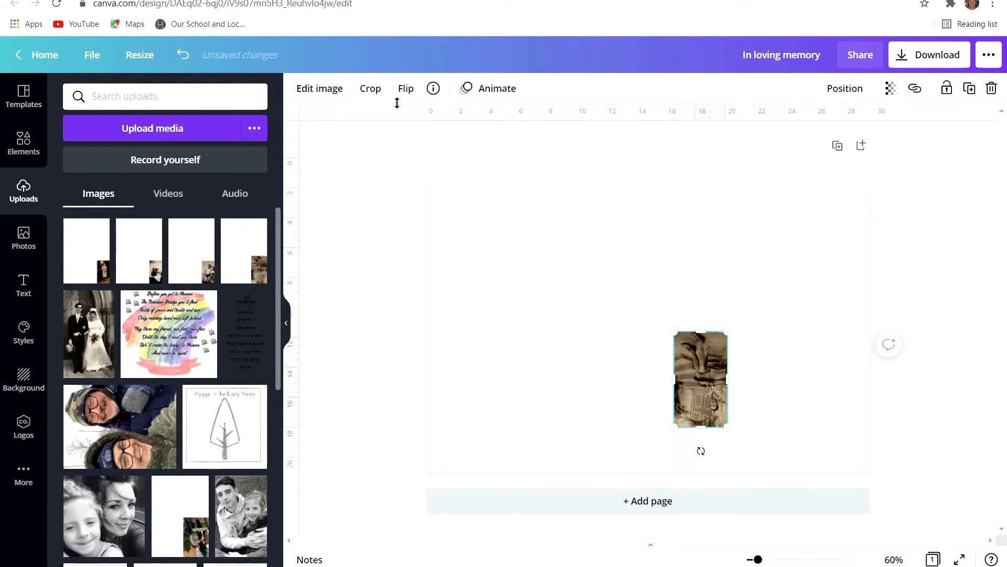
Step: Flip the photo upright, move it toward the centre and crop the scan to just the picture
left_click(406, 88)
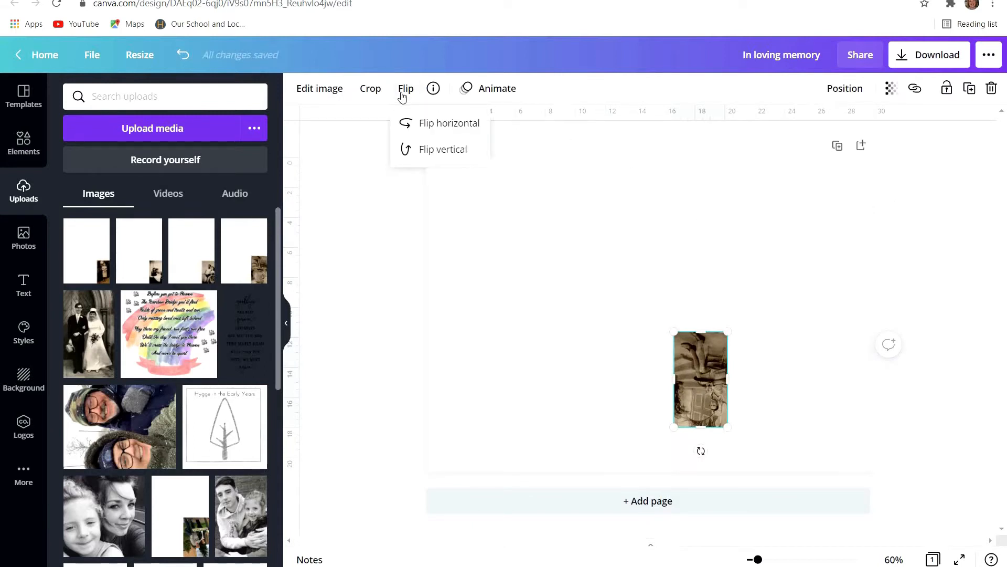
left_click(449, 123)
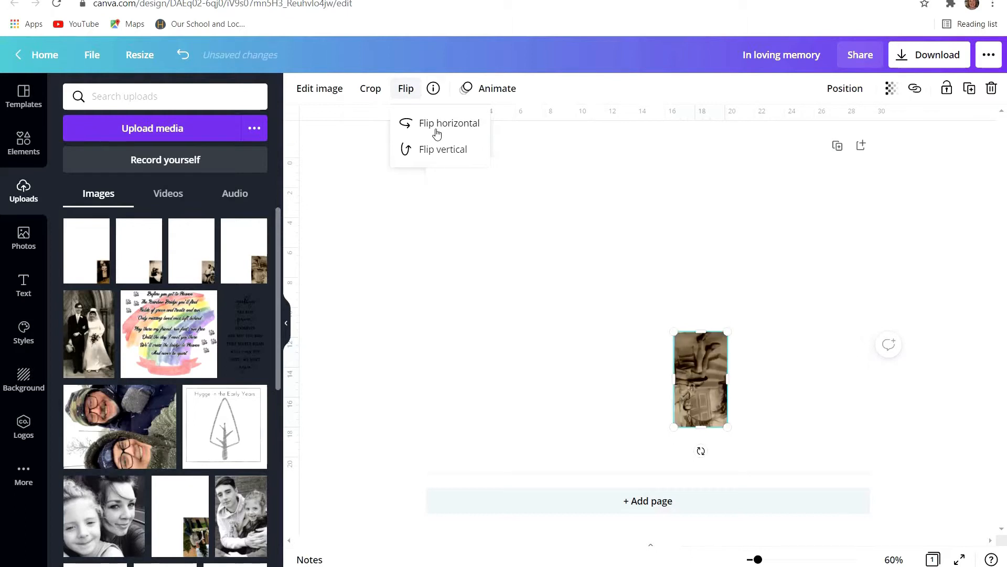
left_click(438, 152)
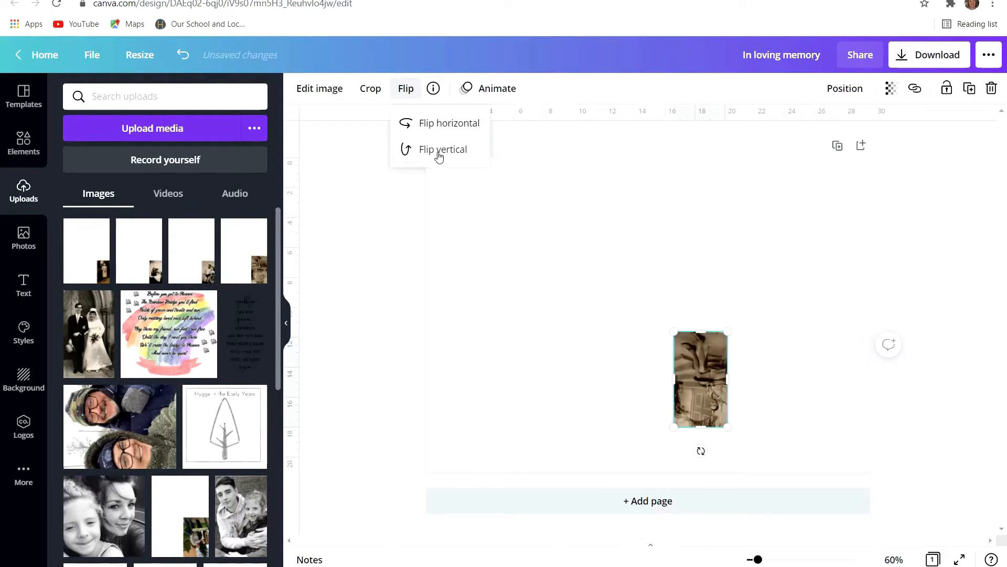
left_click(442, 149)
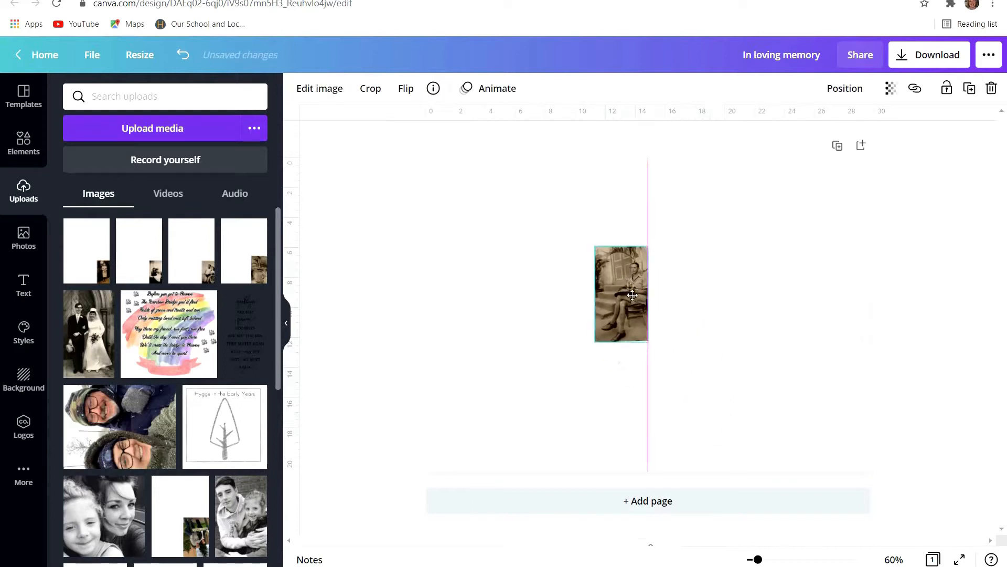
left_click_drag(621, 294, 560, 248)
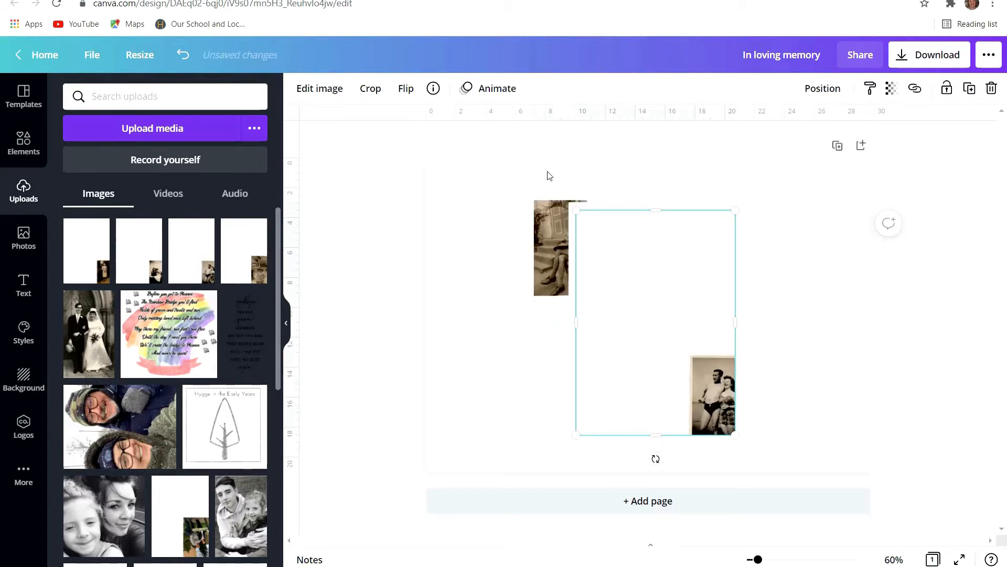
left_click_drag(655, 321, 707, 318)
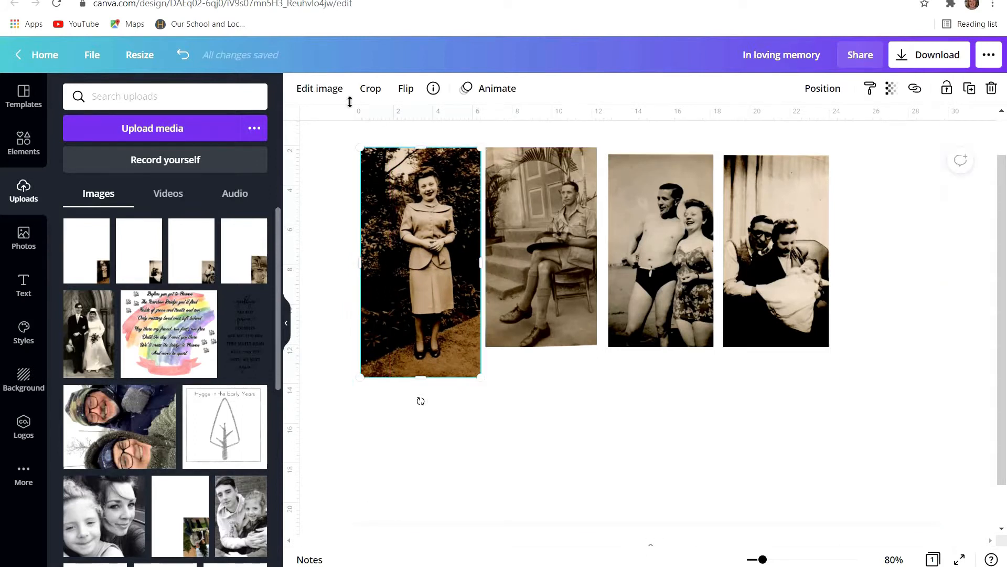
Step: Browse all photo filters and try Epic and Festive on the woman's photo
left_click(319, 88)
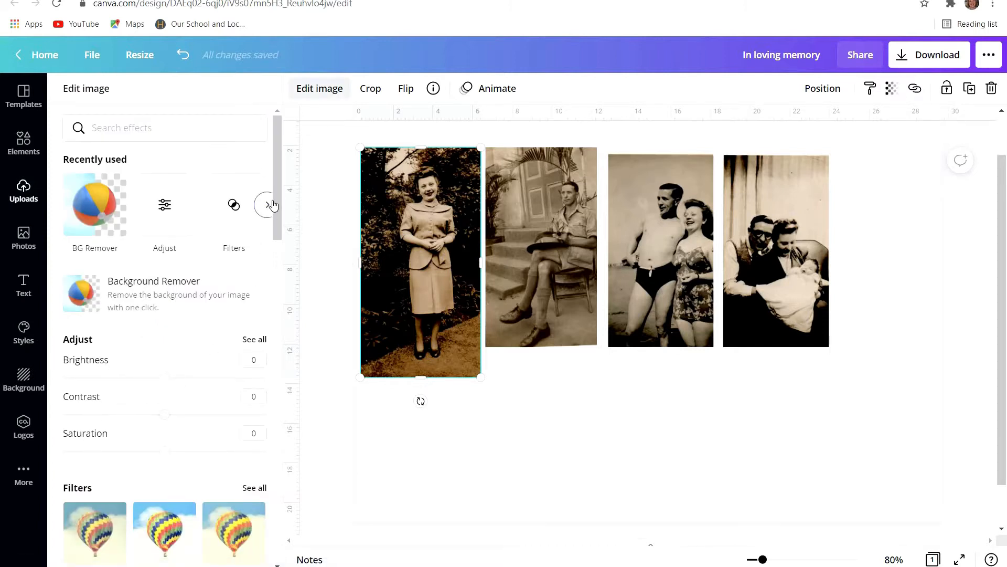
scroll("down", 3)
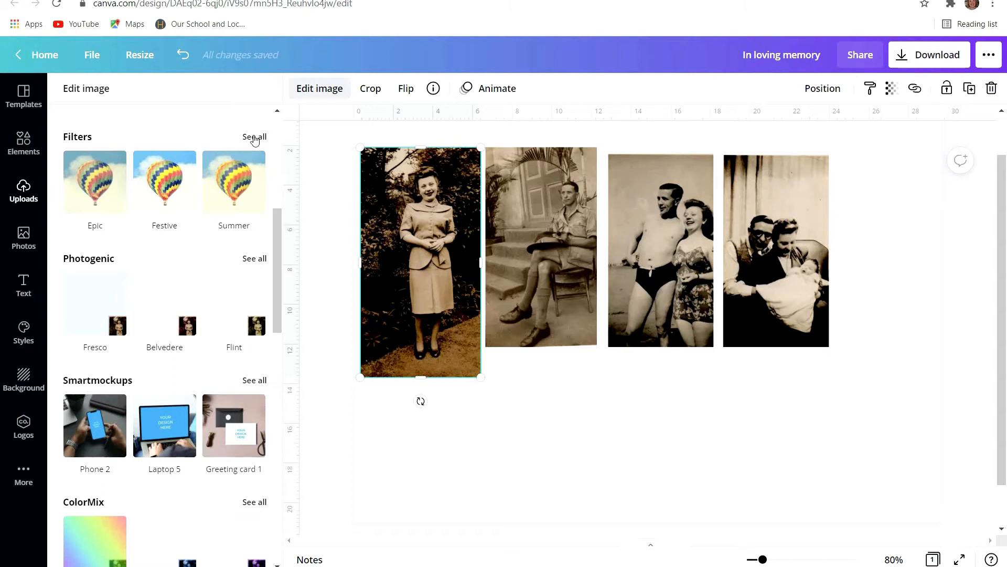
left_click(252, 137)
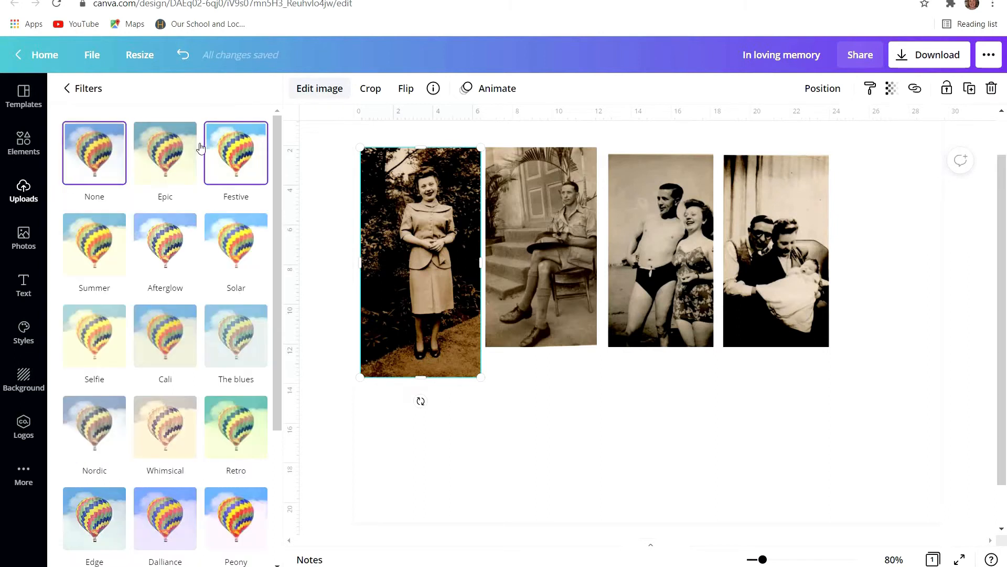
left_click(164, 153)
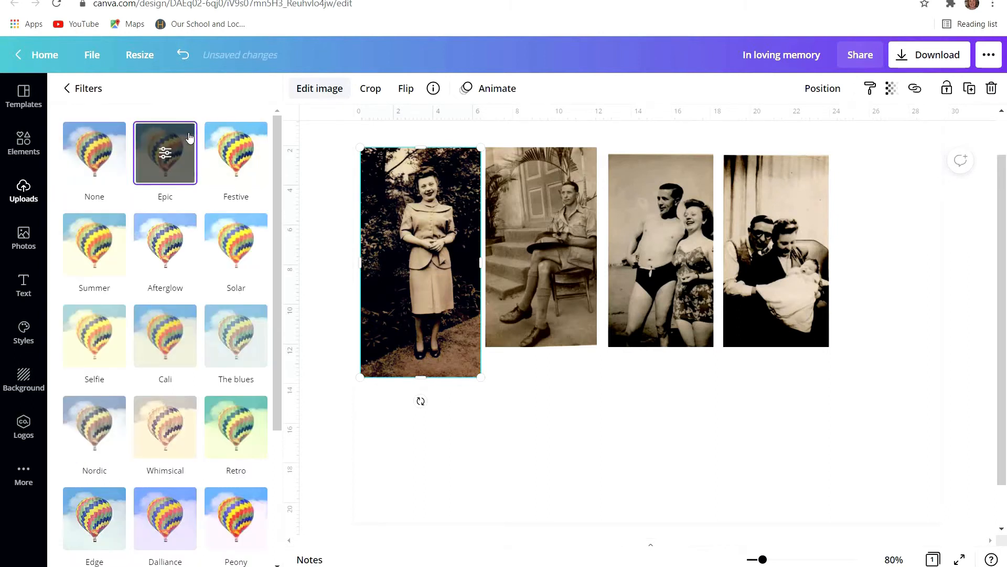
left_click(235, 153)
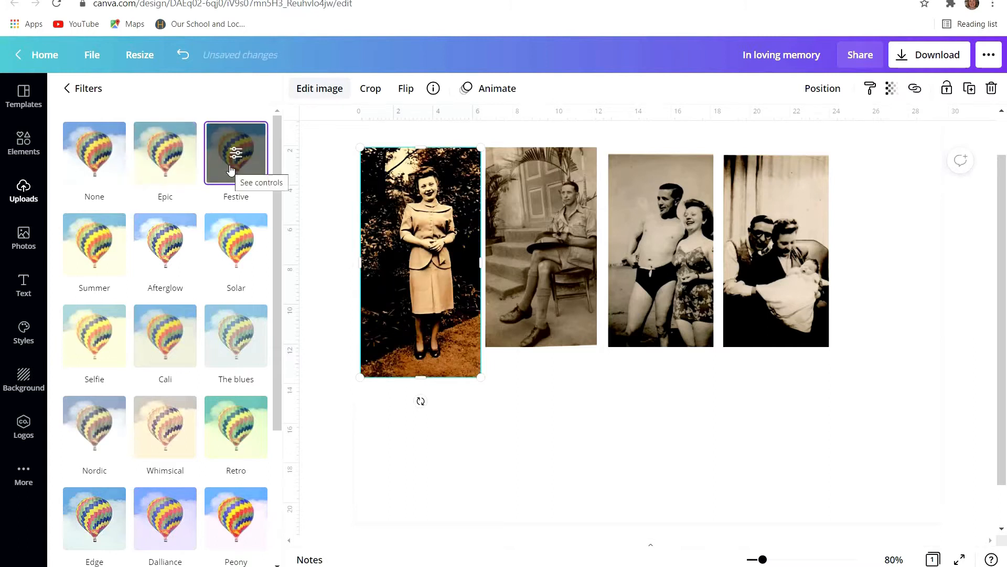
Step: Try Summer, Afterglow and Solar, then apply the chosen vintage tint filter
left_click(95, 244)
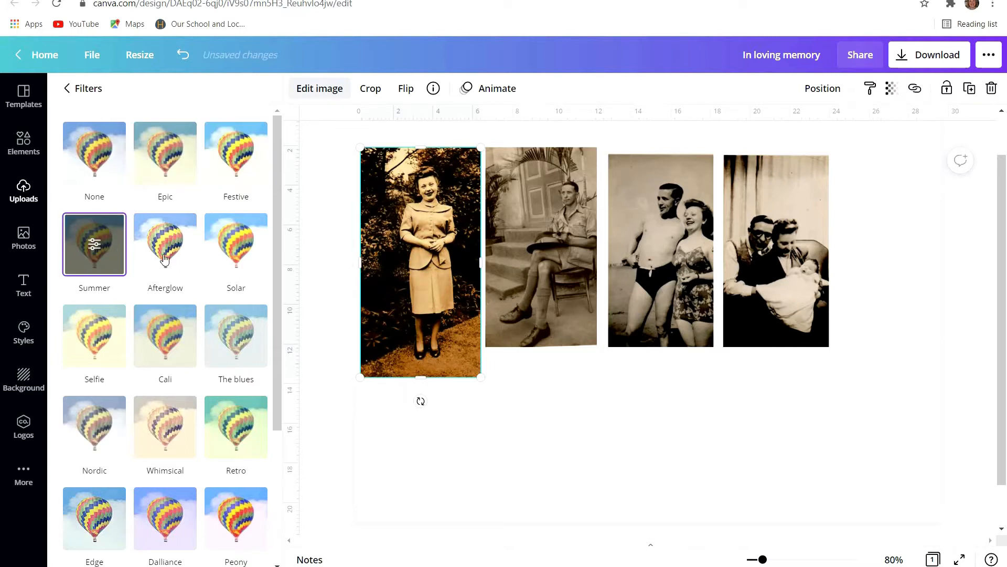
left_click(164, 245)
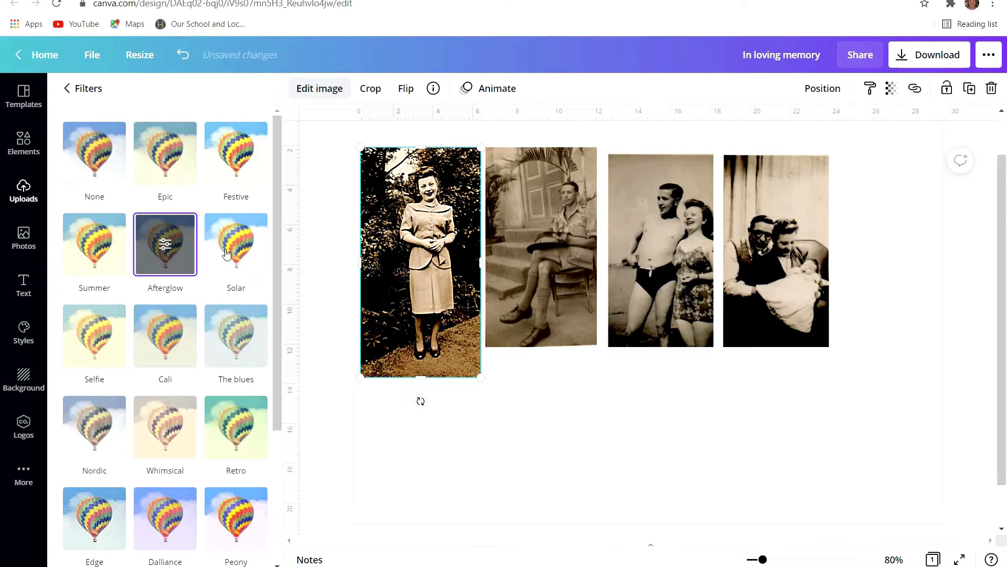
left_click(235, 244)
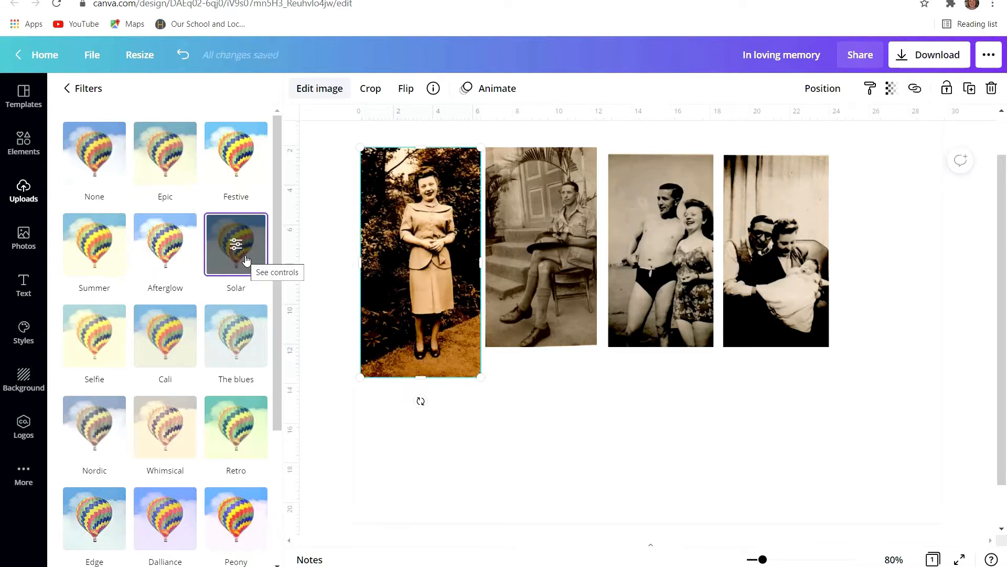
left_click(165, 426)
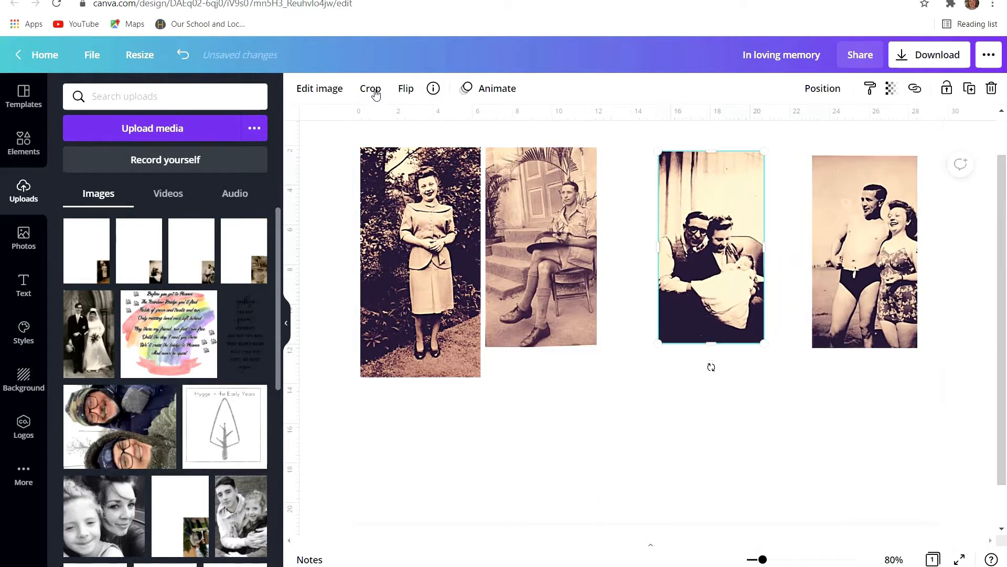
Step: Resize the beach photo and drag all four photos into a tight two-by-two block
left_click(371, 88)
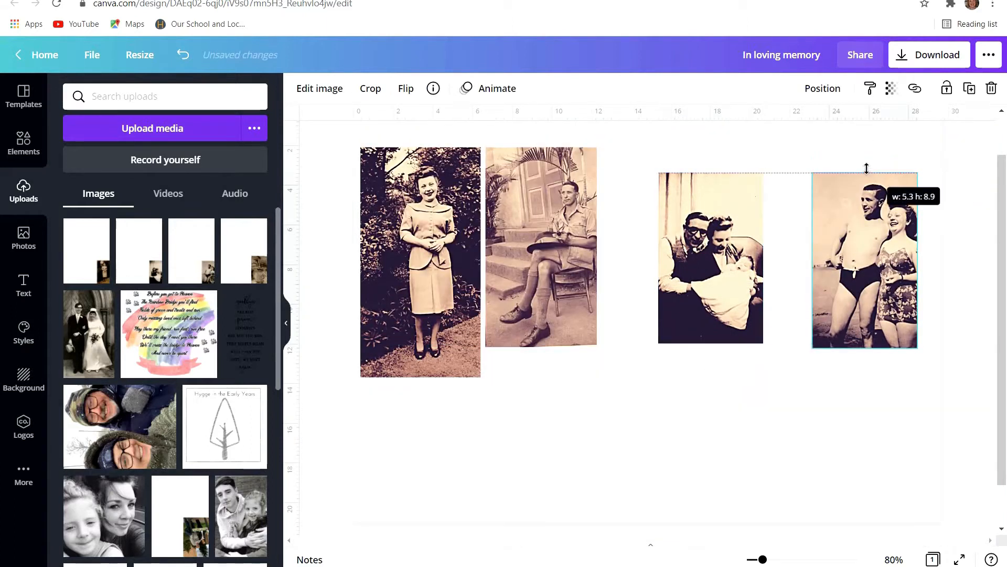
left_click_drag(864, 260, 803, 260)
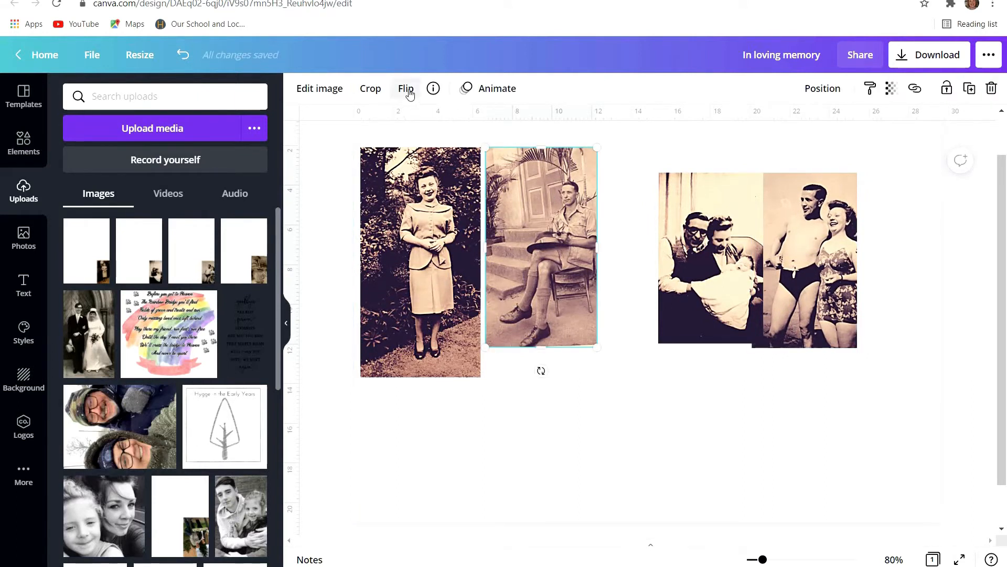
left_click_drag(541, 246, 591, 335)
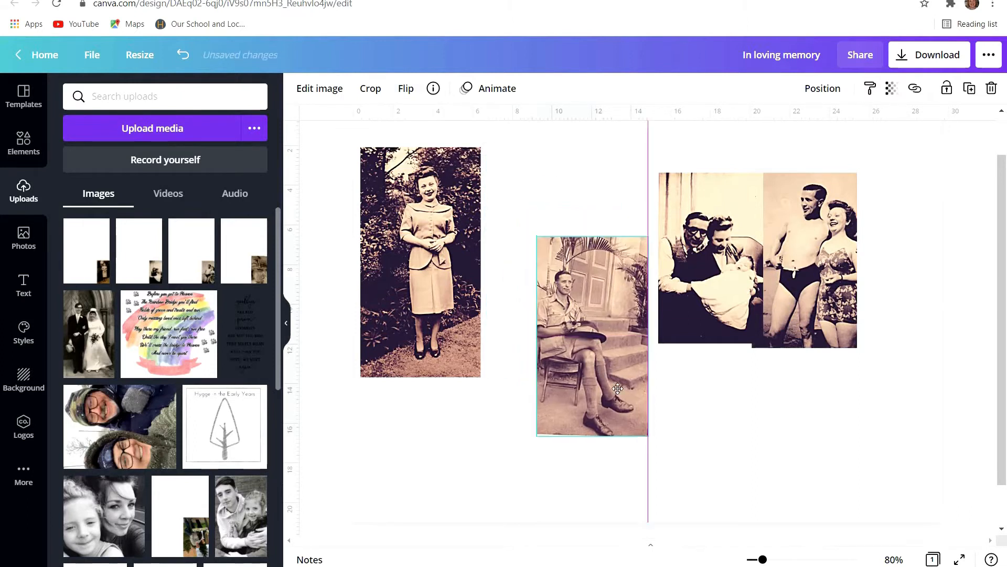
left_click_drag(592, 334, 713, 430)
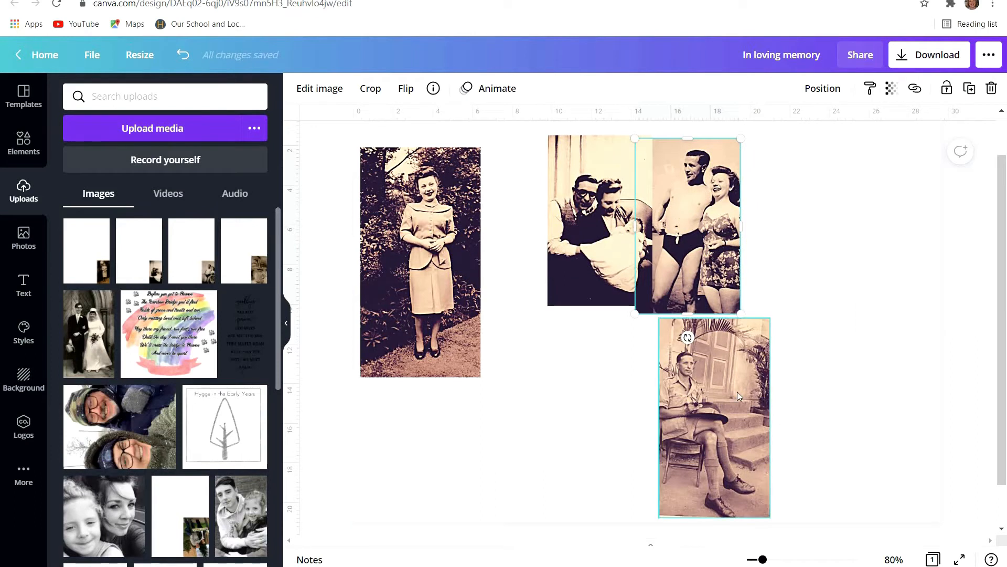
left_click_drag(713, 418, 626, 400)
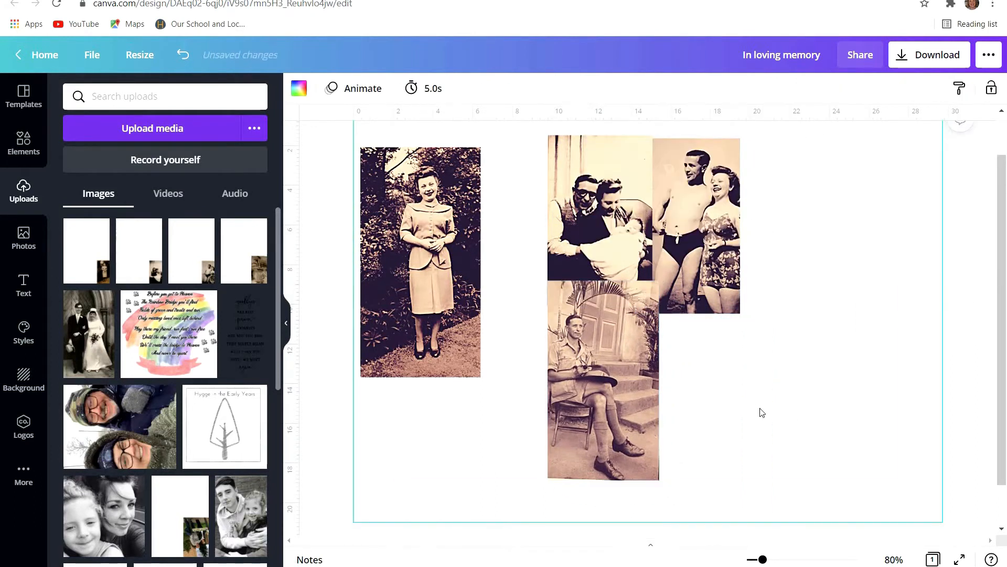
left_click_drag(420, 262, 718, 379)
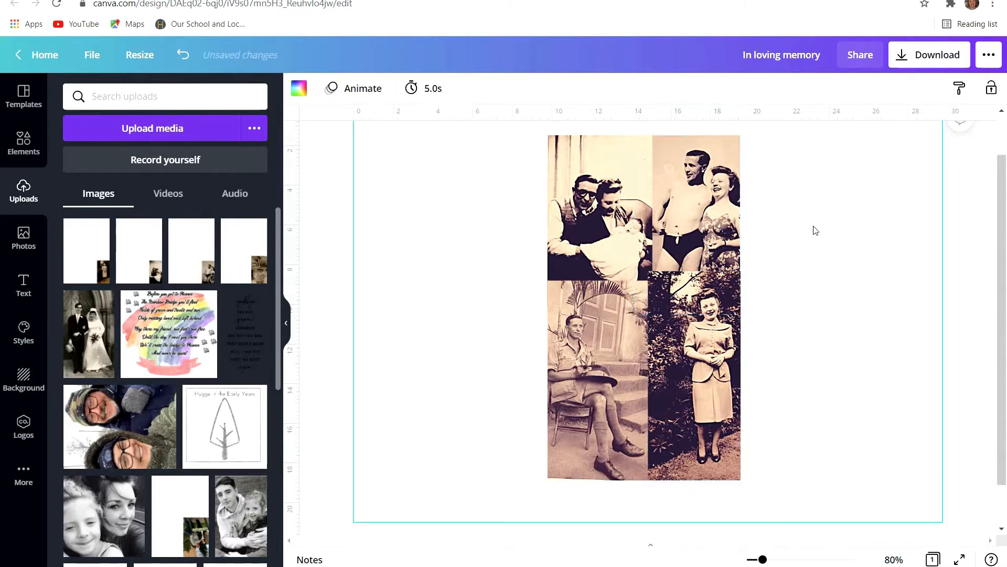
mouse_move(800, 289)
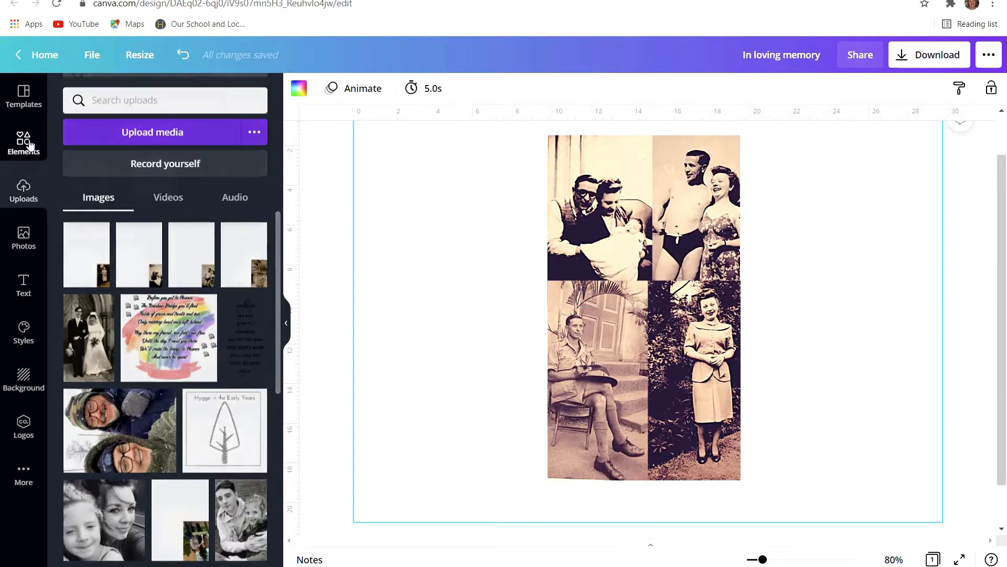
Step: Add a grey rounded square shape from the lines and shapes collection
left_click(23, 142)
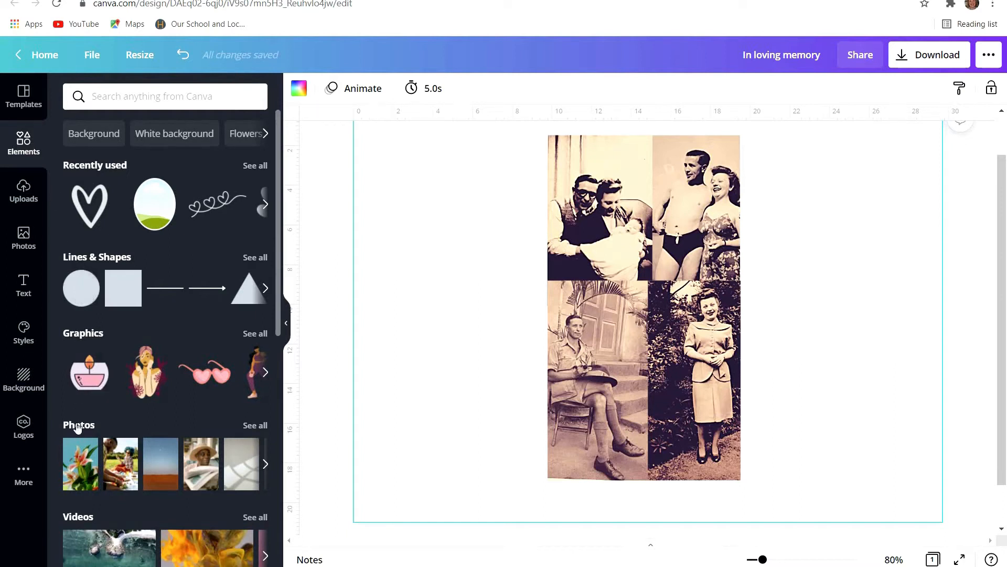
mouse_move(204, 267)
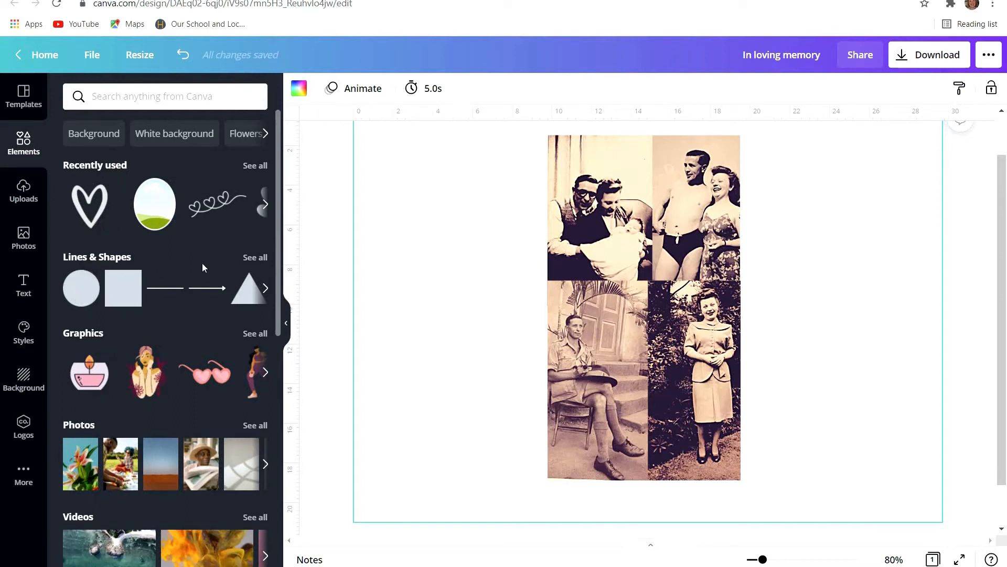
left_click(255, 257)
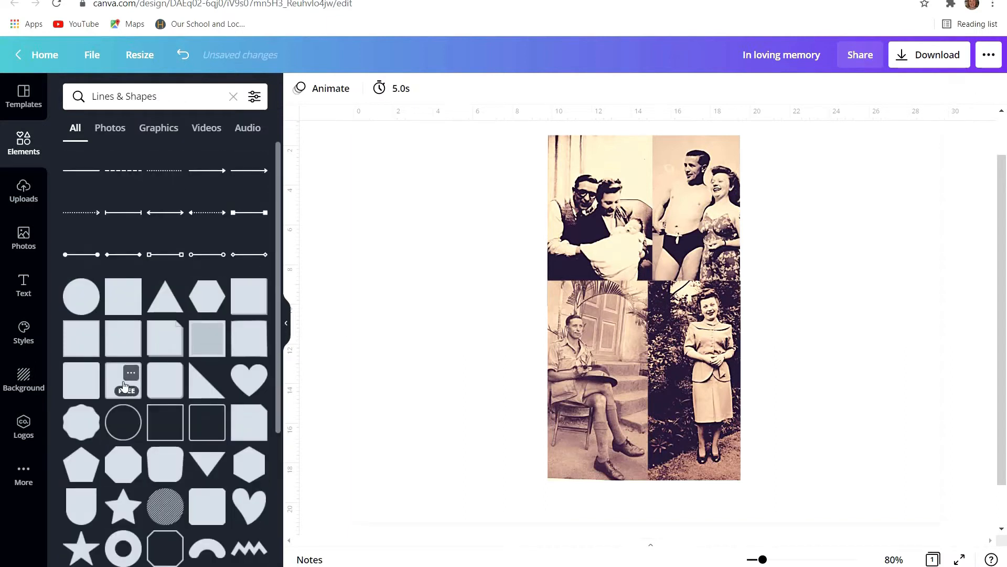
left_click(123, 381)
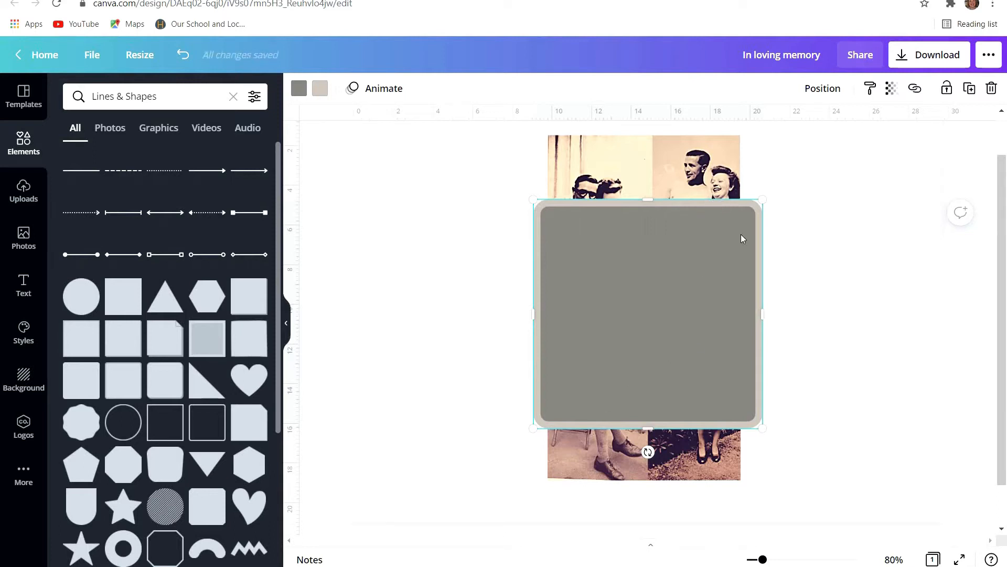
mouse_move(698, 187)
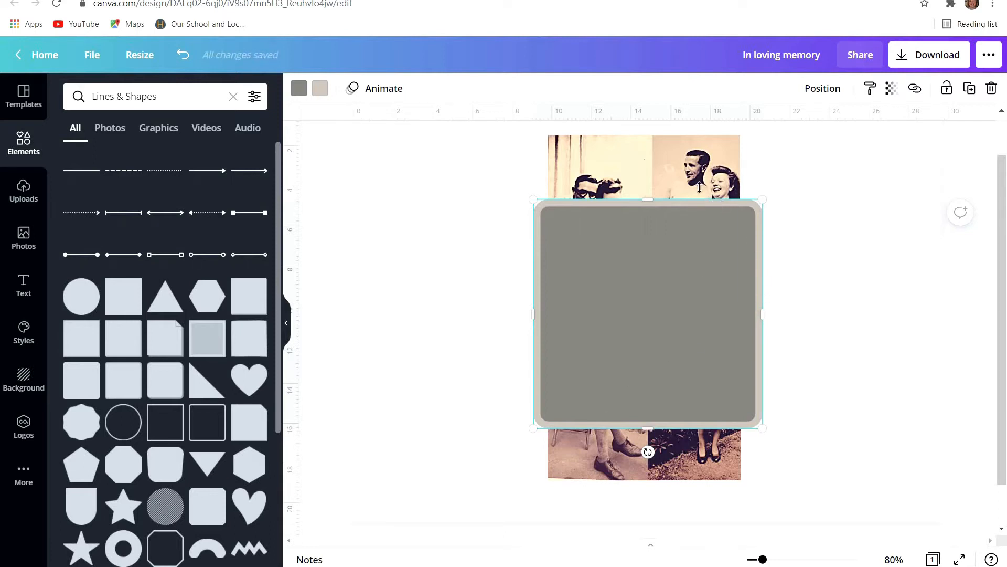
mouse_move(650, 430)
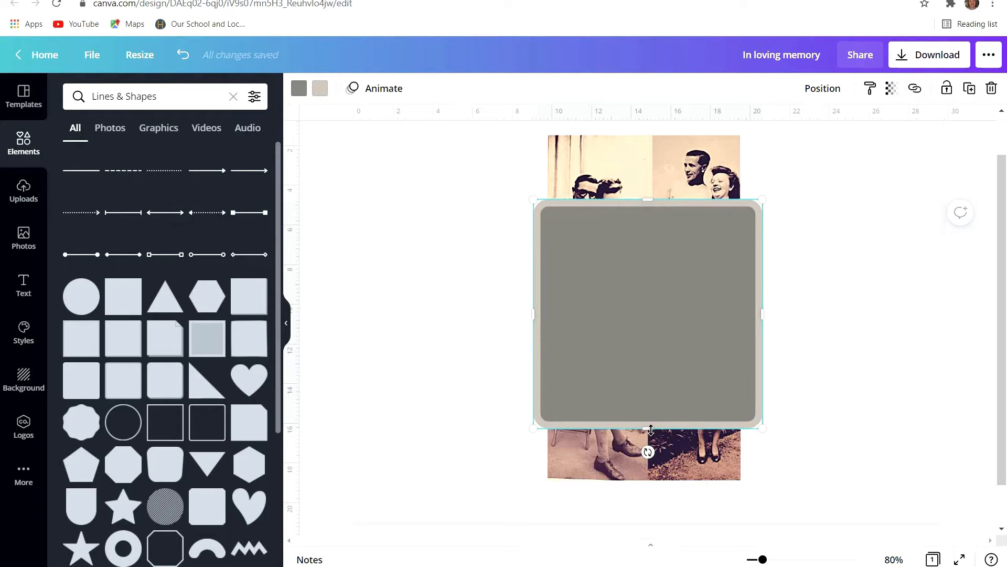
Step: Flatten the shape into a short banner and move it over, then left of, the collage
left_click_drag(648, 428, 648, 276)
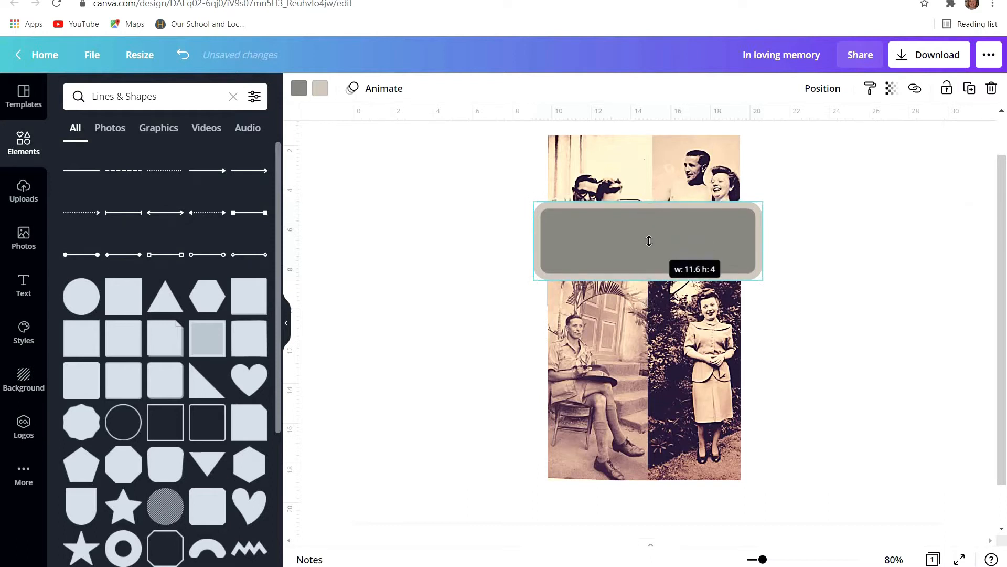
left_click_drag(648, 241, 790, 313)
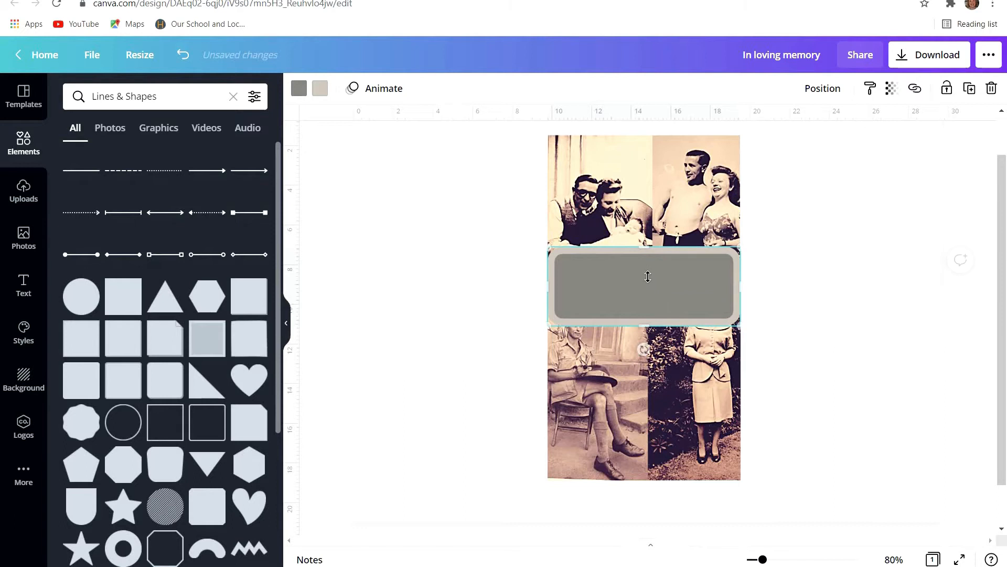
left_click_drag(644, 285, 462, 285)
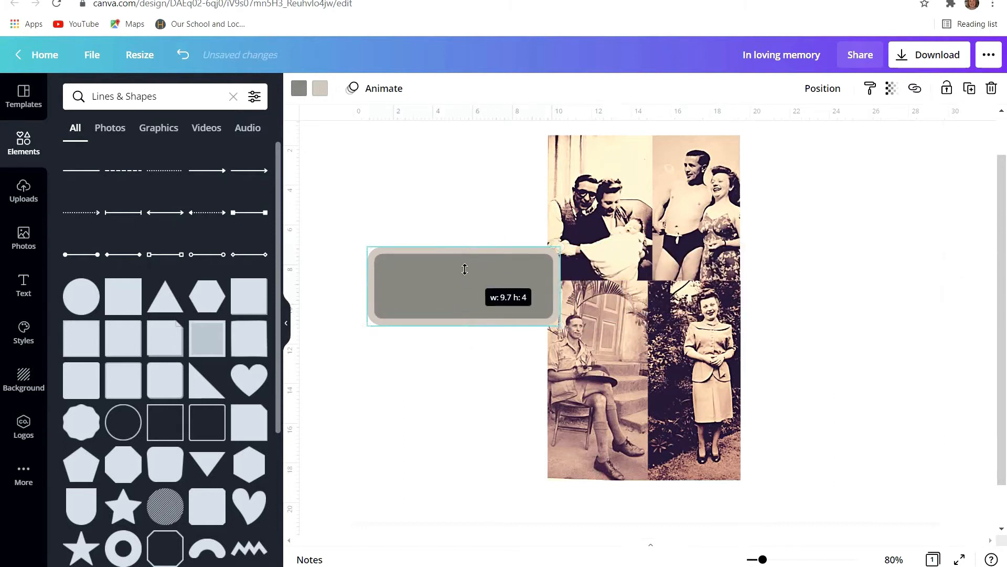
Step: Make the banner's border and fill a sepia brown from the photo colours
left_click(319, 88)
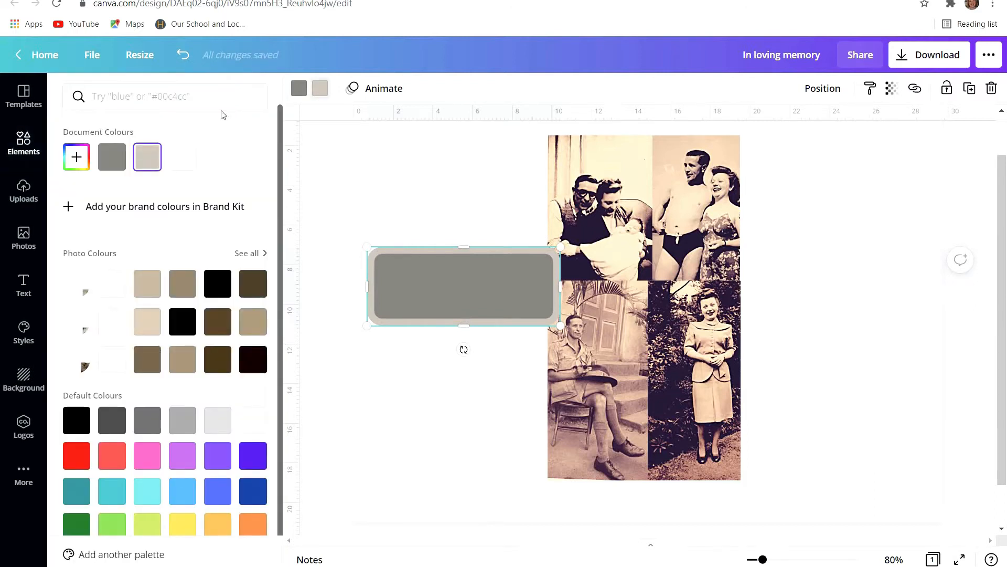
mouse_move(167, 299)
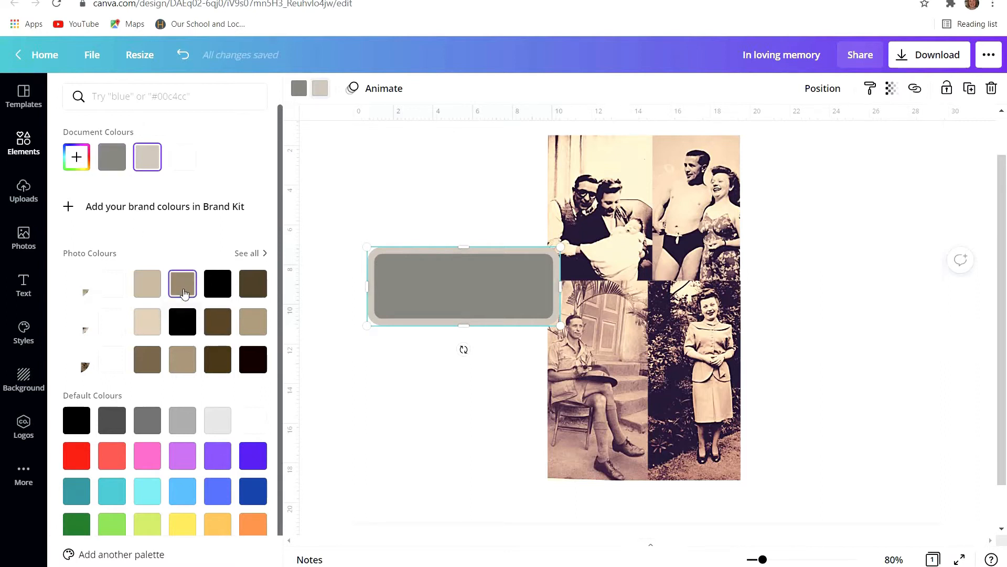
left_click(183, 283)
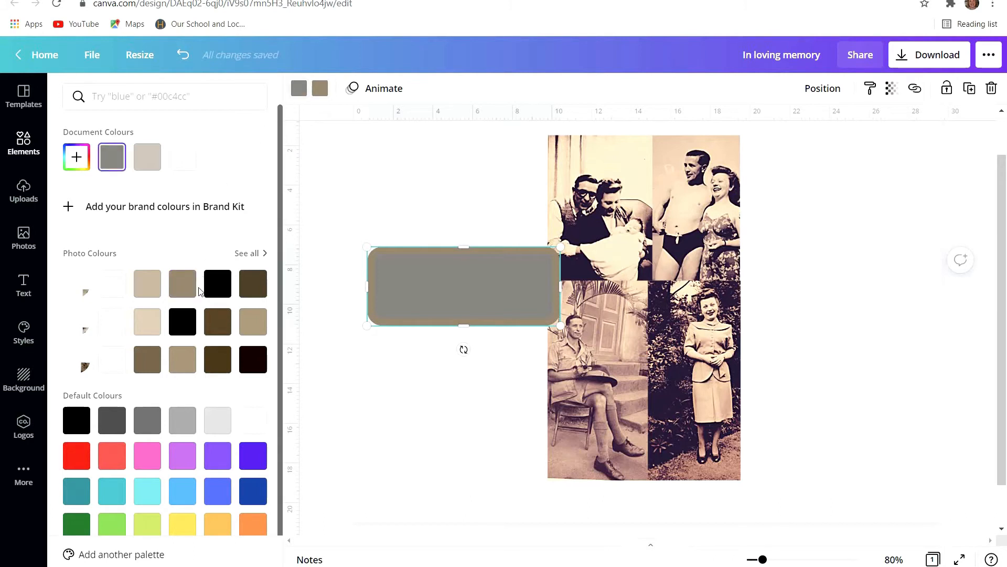
left_click(183, 283)
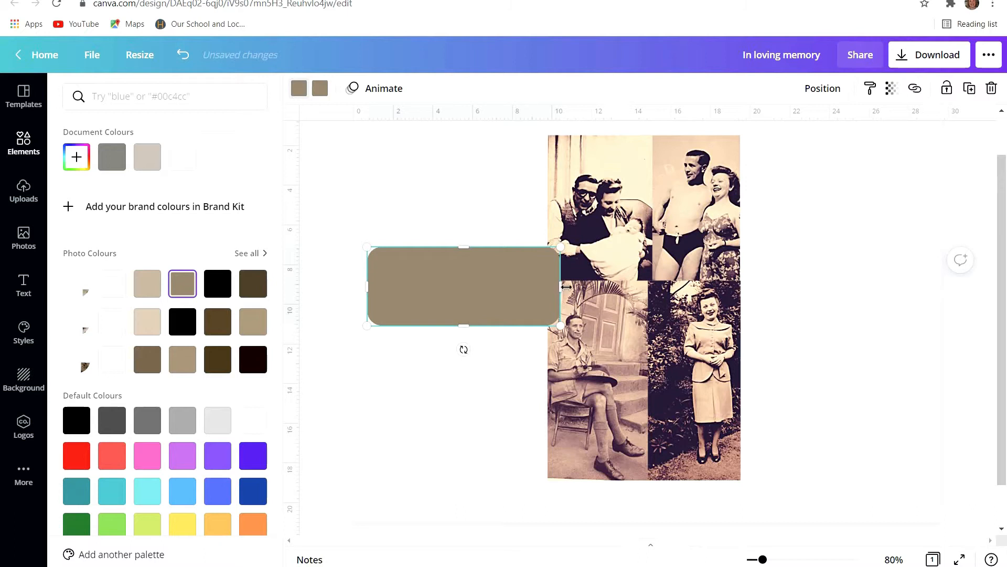
Step: Stretch and align the banner to span the collage's width between its photo rows
left_click_drag(559, 285, 765, 286)
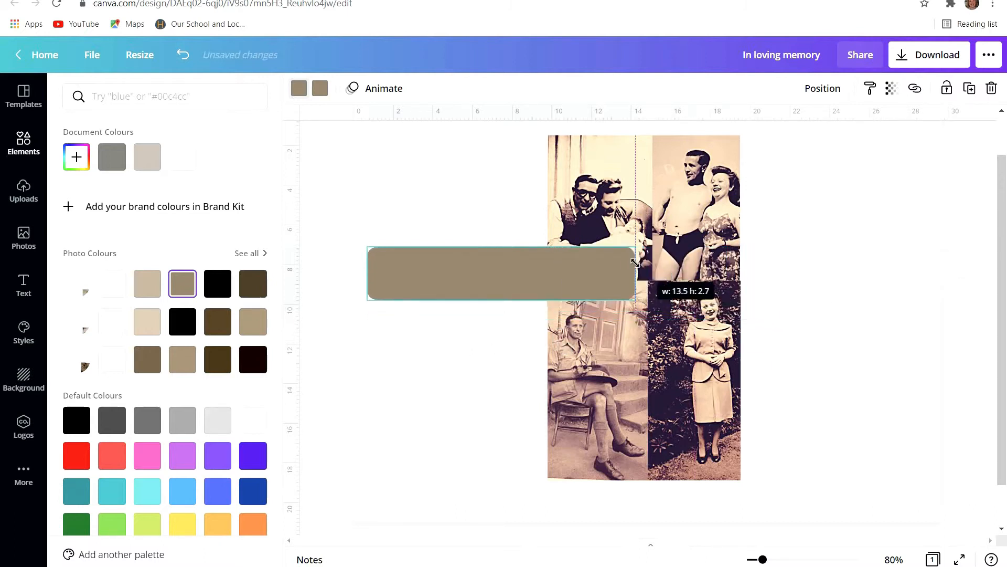
left_click_drag(500, 272, 609, 271)
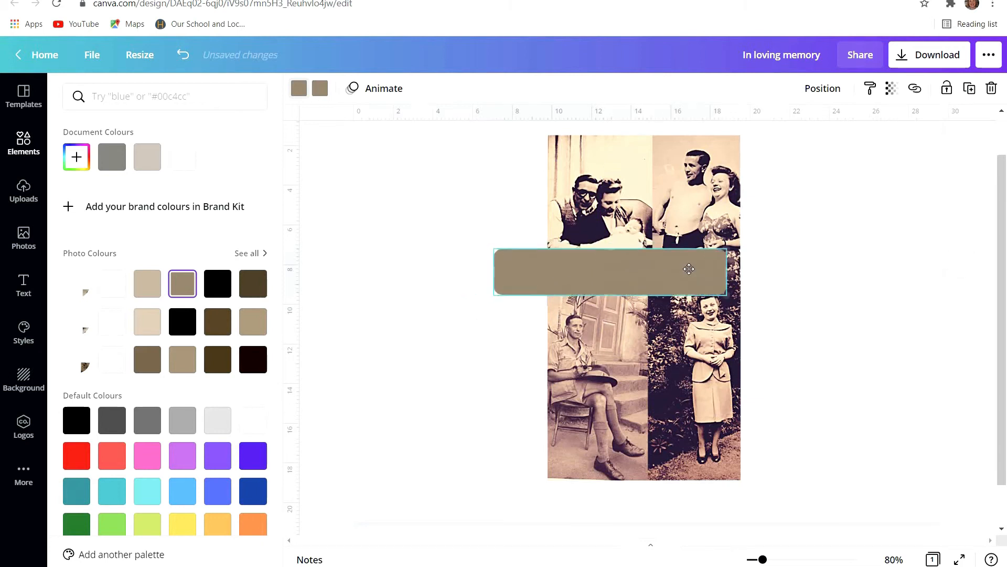
left_click_drag(688, 268, 729, 274)
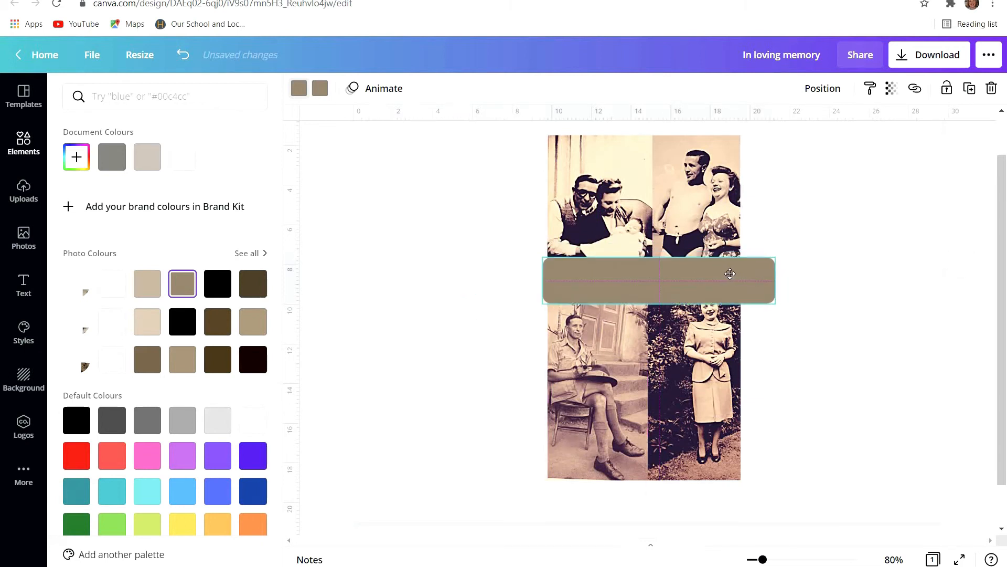
left_click_drag(729, 274, 726, 261)
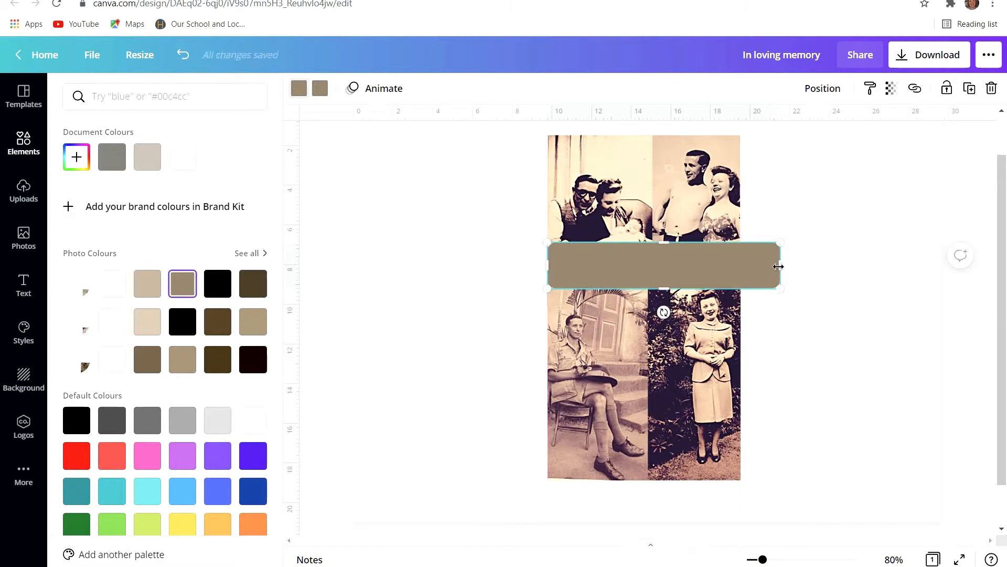
left_click_drag(779, 266, 742, 264)
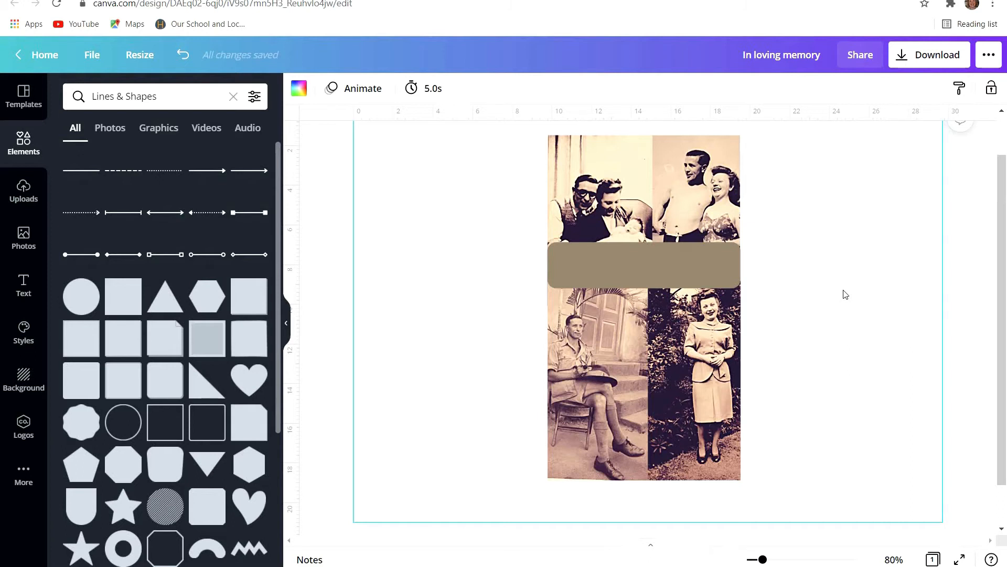
Step: Add a heading text box and type 'In Loving Memory' into it
left_click(23, 284)
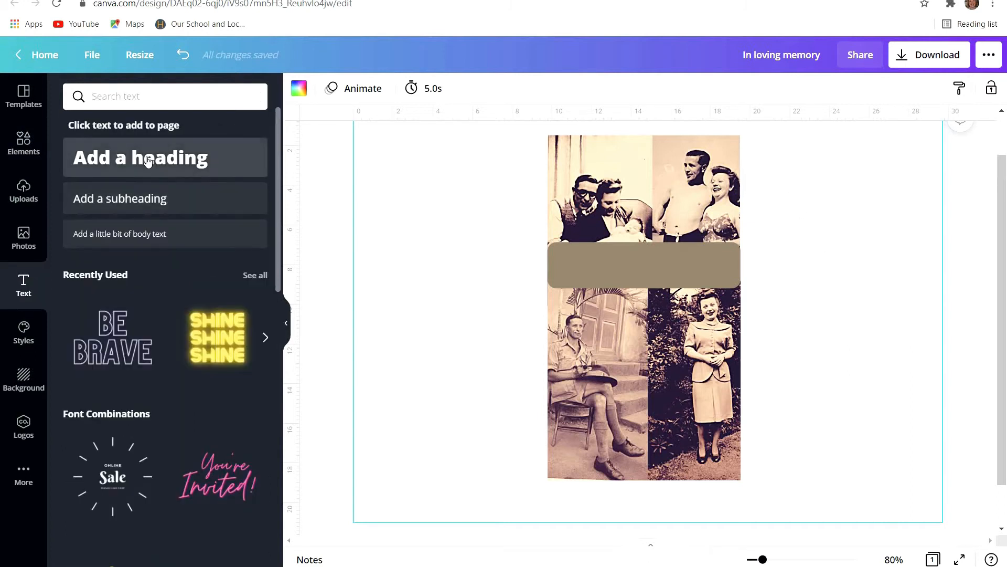
left_click(148, 158)
type("In")
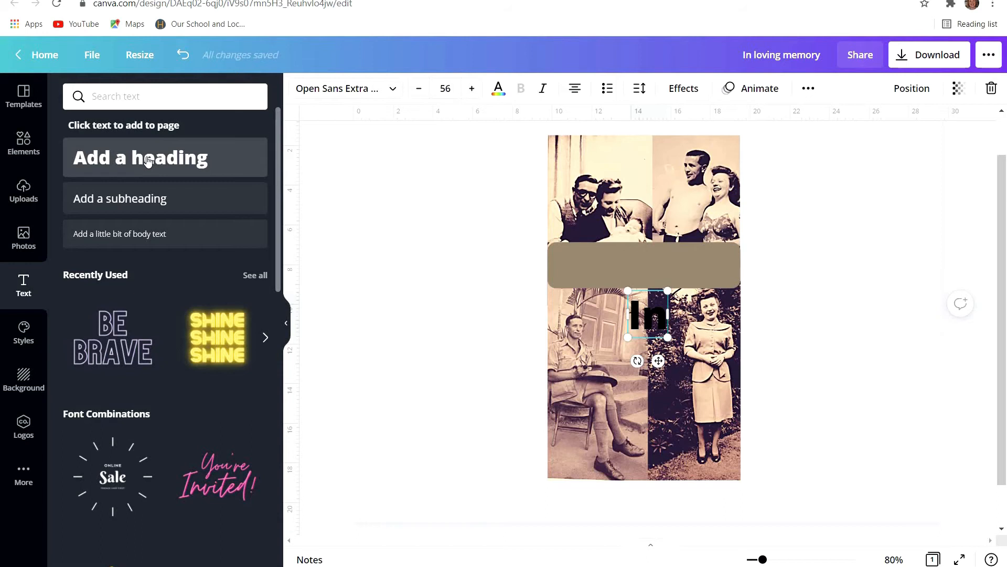
type("Loving Memory")
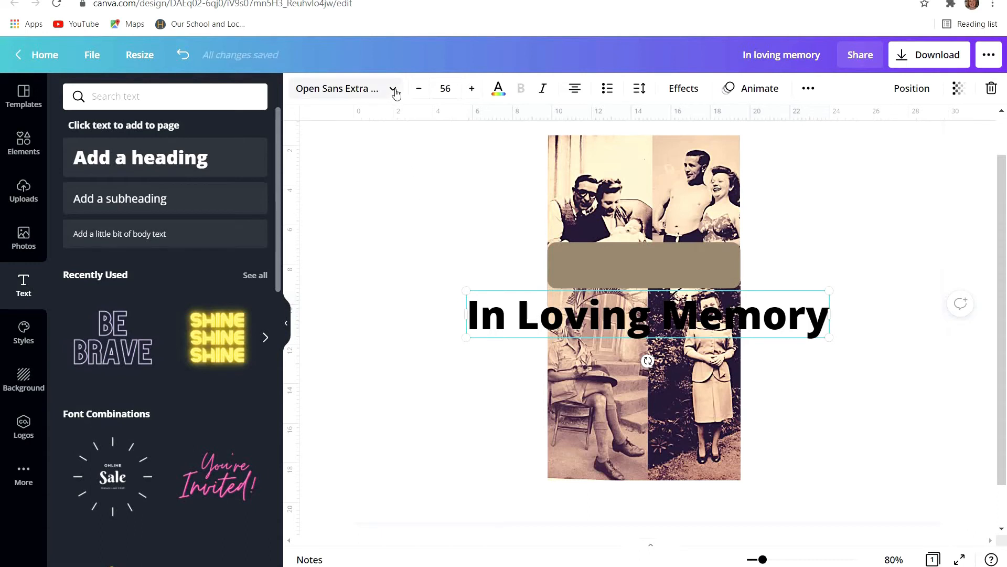
Step: Browse the heading's font list, trying the Handwriting and Corporate style filters
left_click(392, 89)
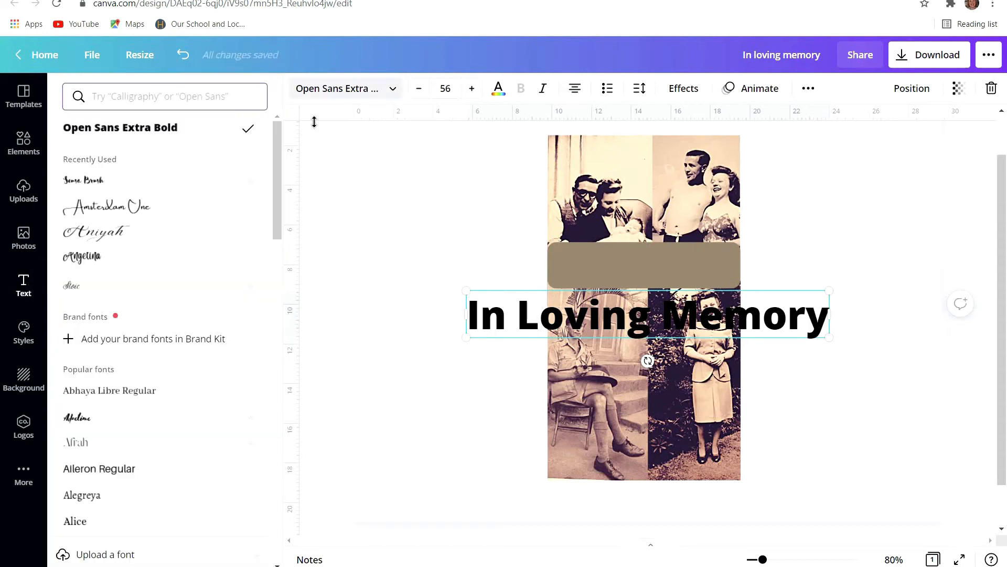
scroll("down", 3)
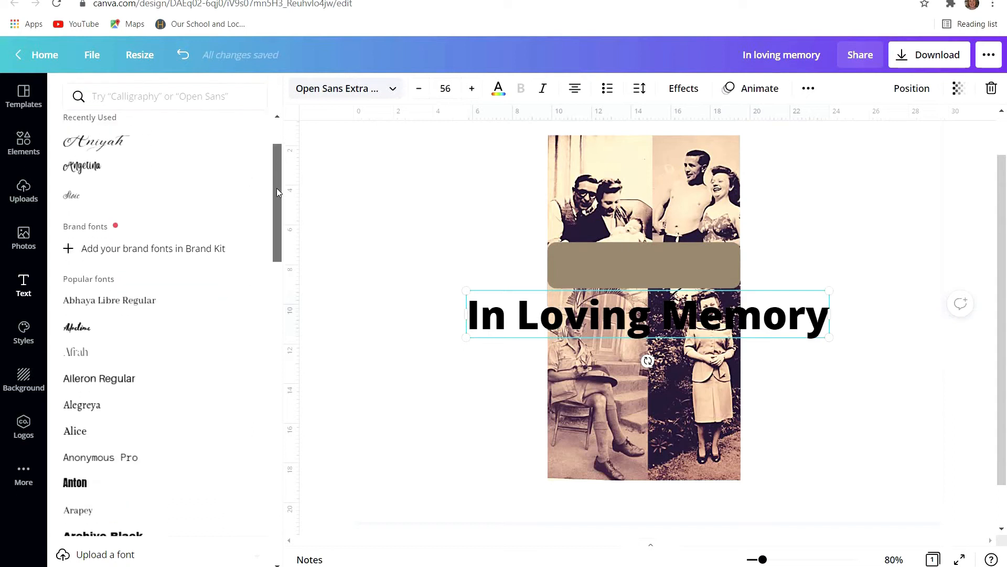
scroll("down", 3)
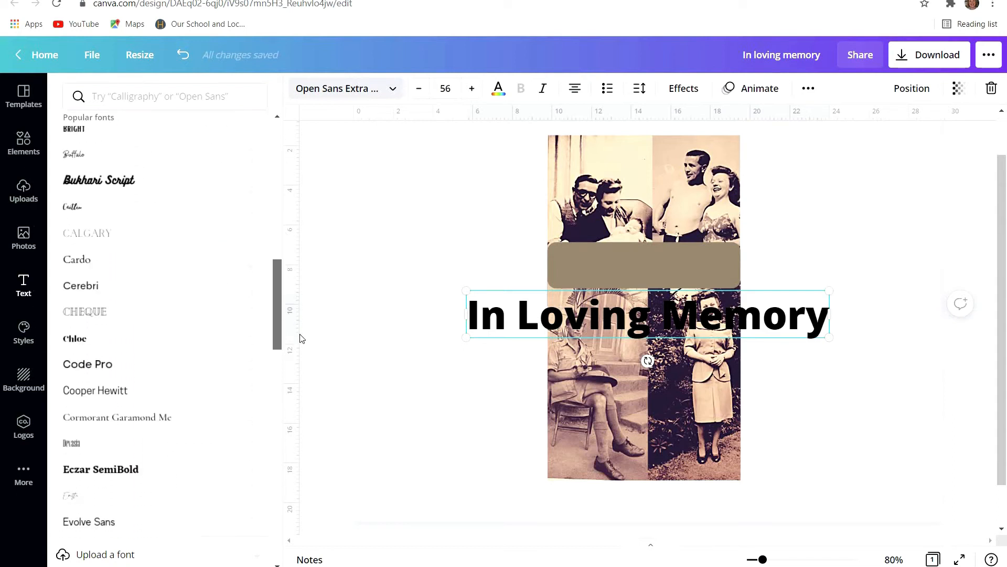
scroll("down", 3)
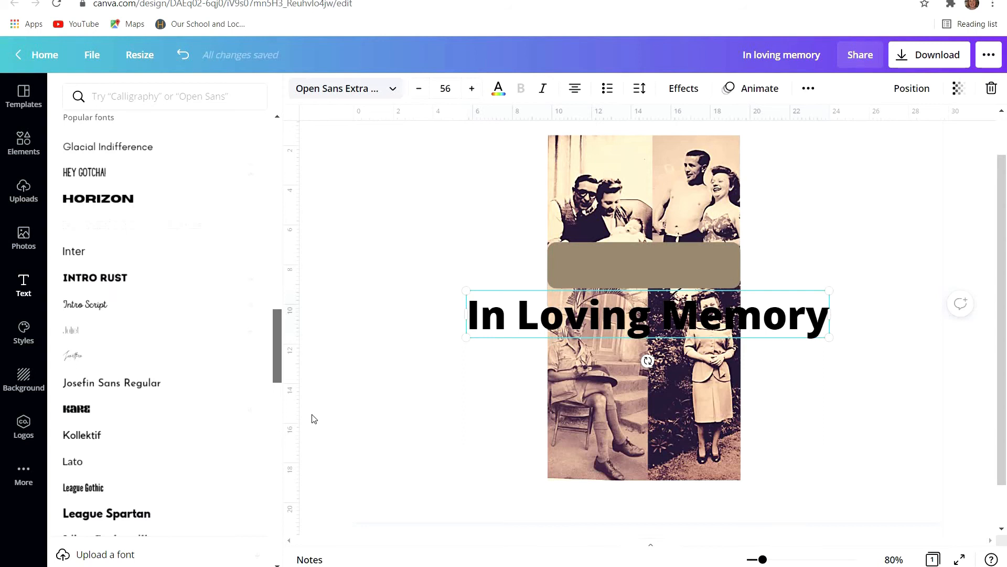
left_click(165, 95)
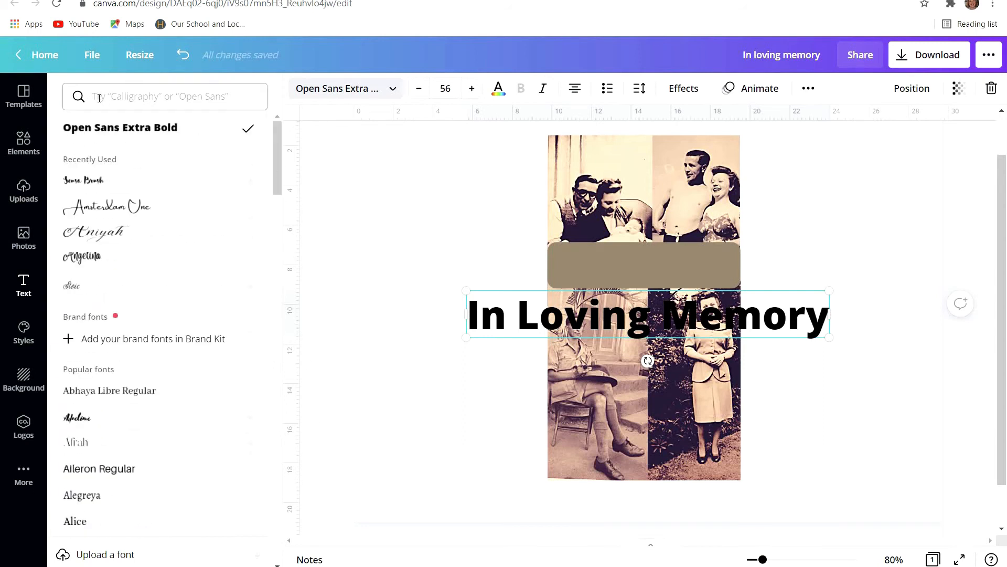
left_click(164, 96)
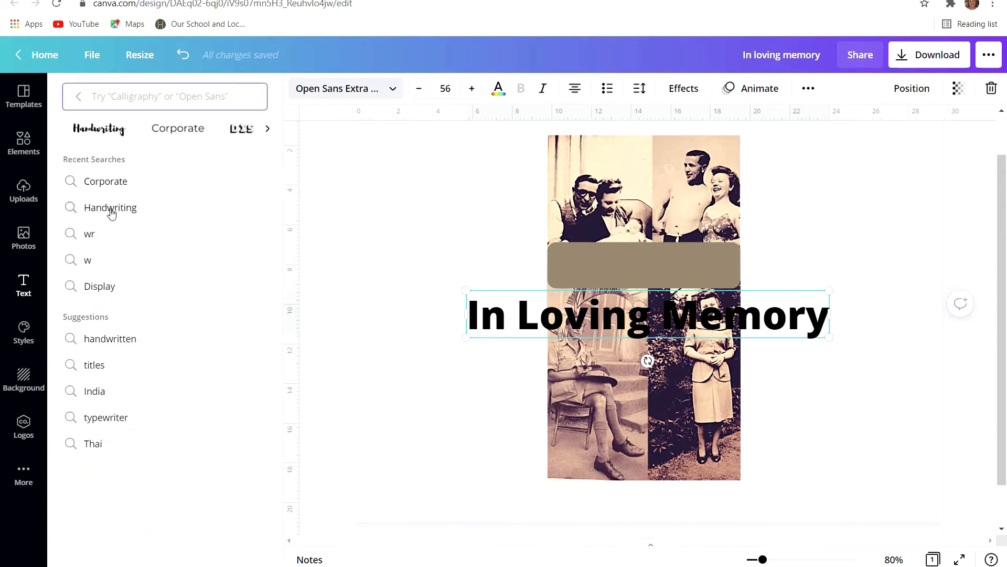
left_click(110, 206)
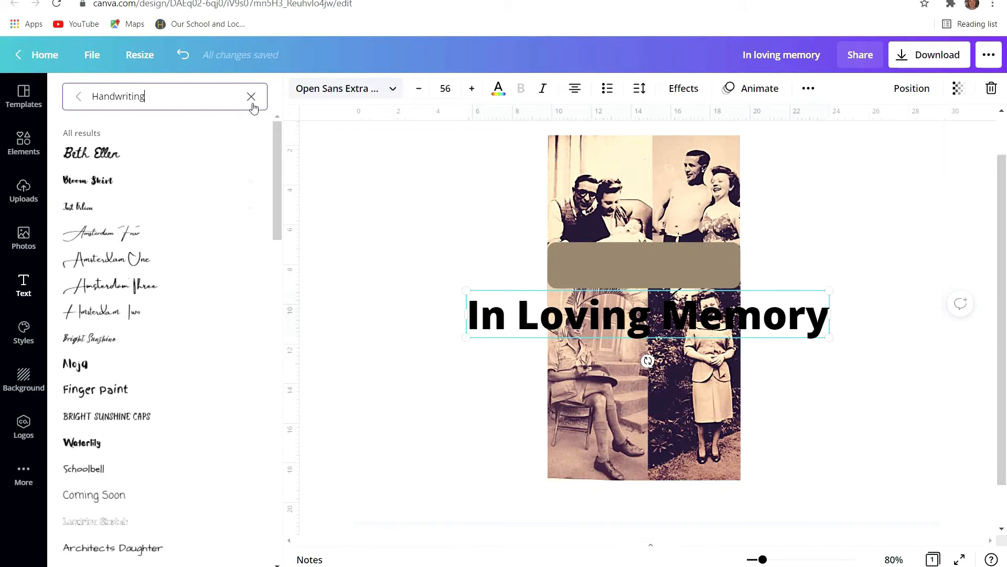
left_click(251, 96)
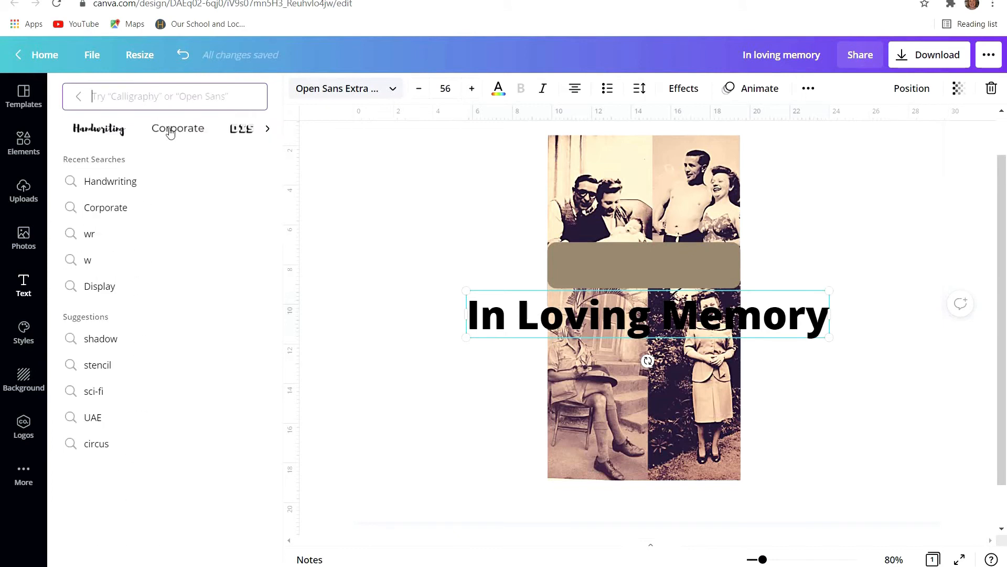
left_click(178, 128)
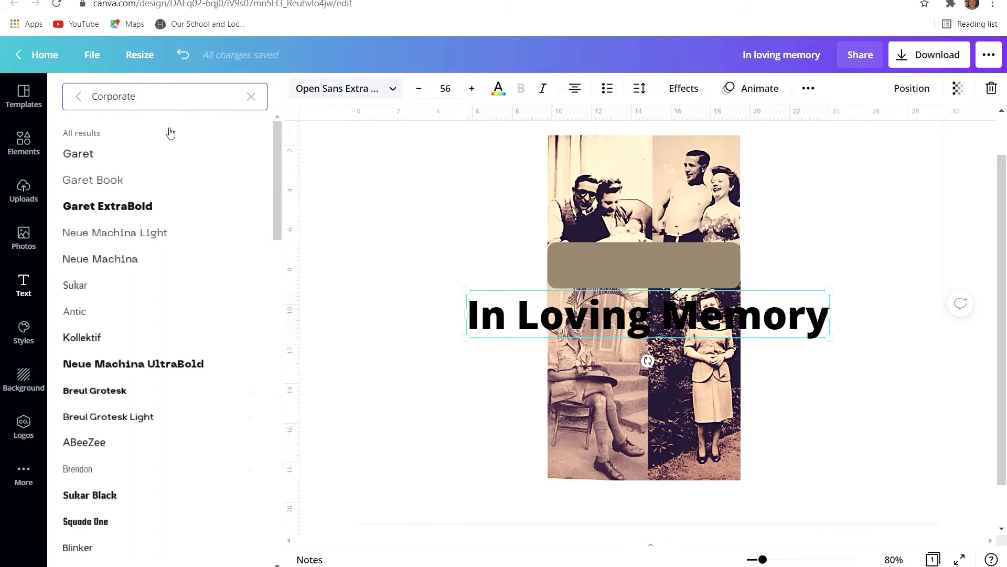
left_click(251, 97)
type("Display")
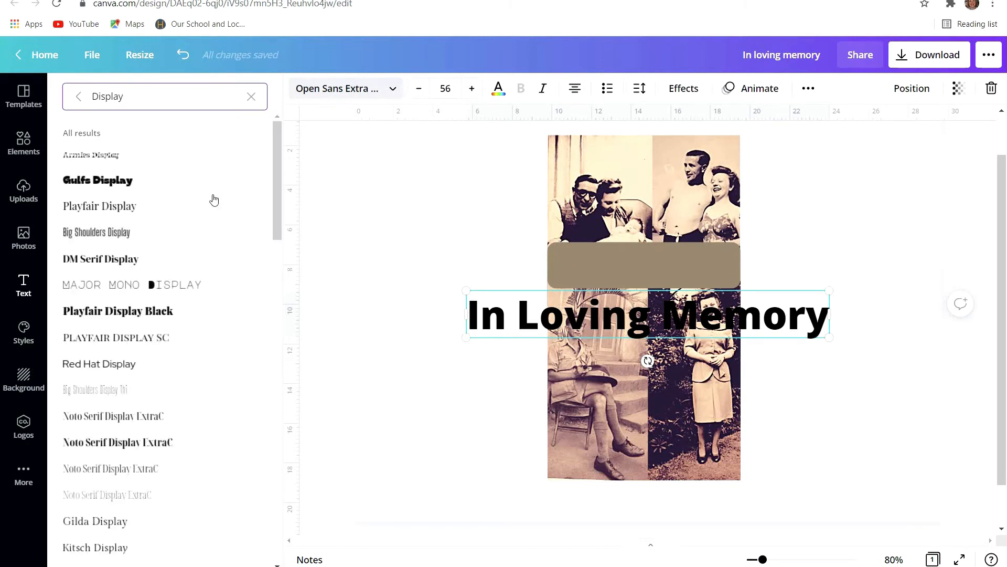
Step: Search 'lem' and apply the Lemon Tuesday font to the heading
left_click(251, 97)
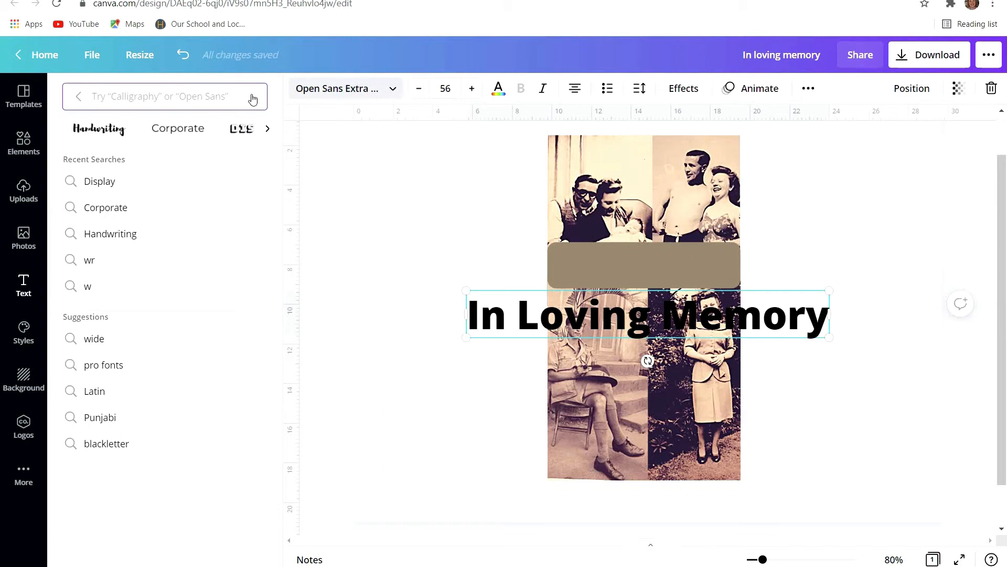
type("lemon")
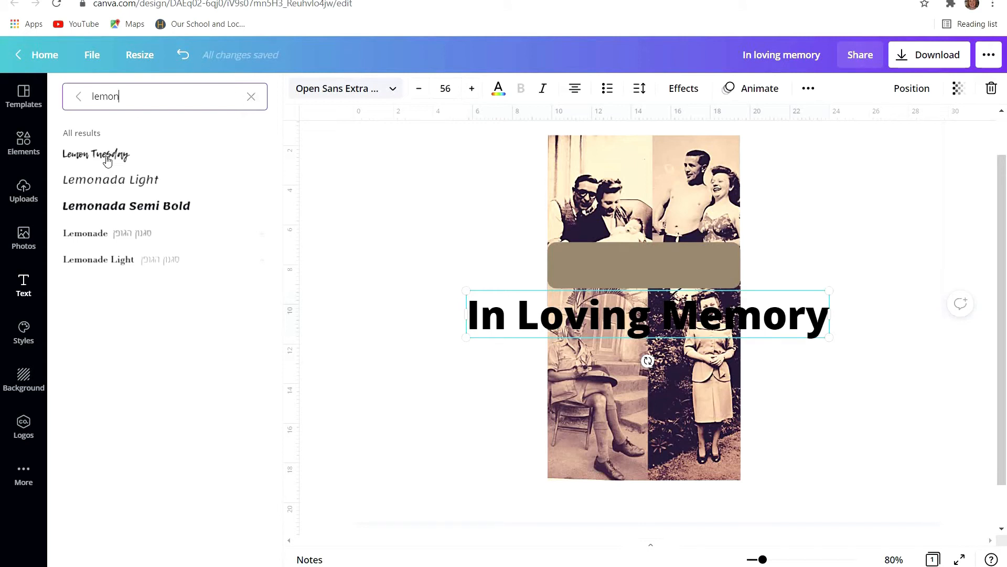
left_click(105, 155)
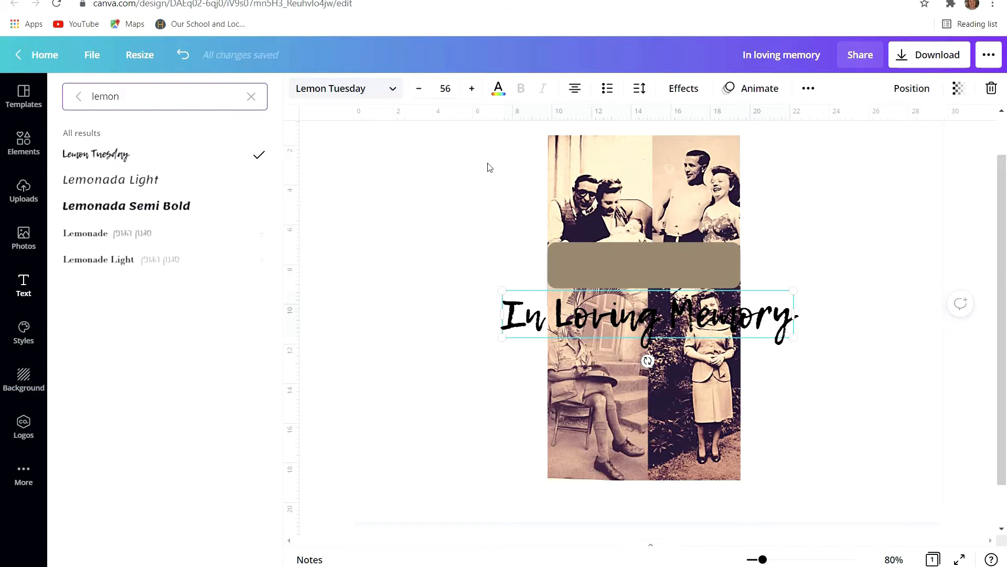
Step: Reduce the heading to size 36 and move it onto the taupe band between the photo rows
left_click(418, 89)
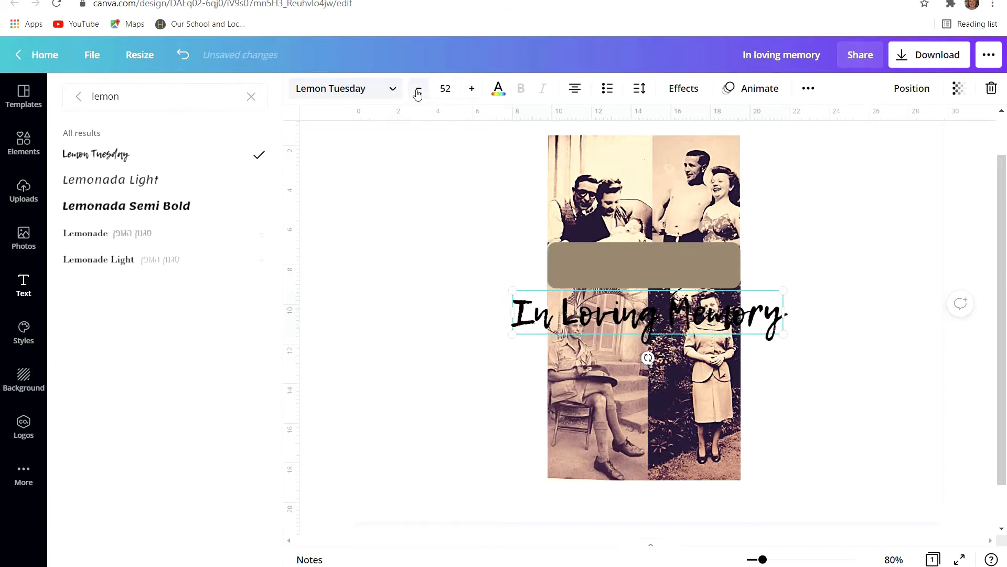
left_click(418, 88)
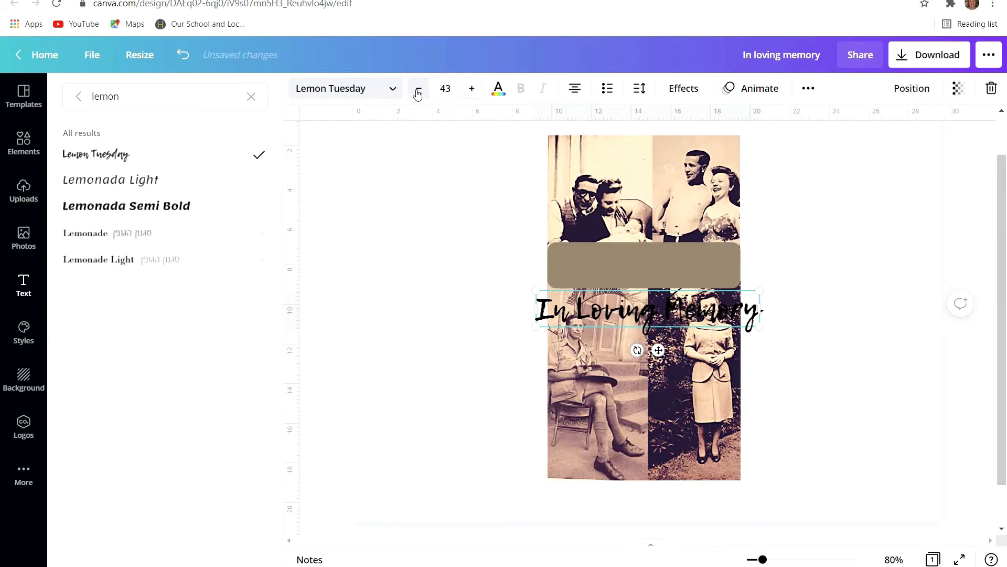
left_click(418, 88)
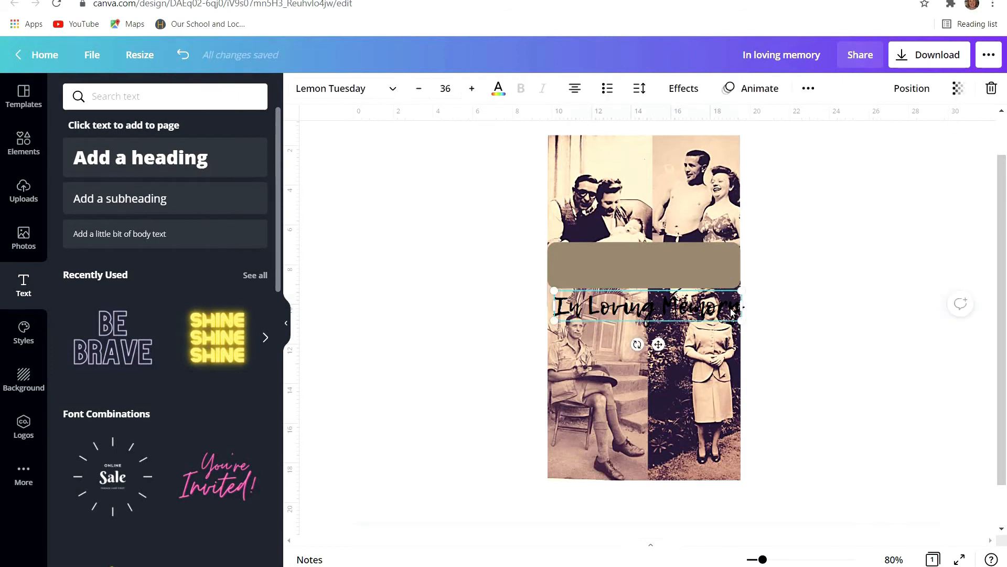
left_click_drag(645, 307, 646, 267)
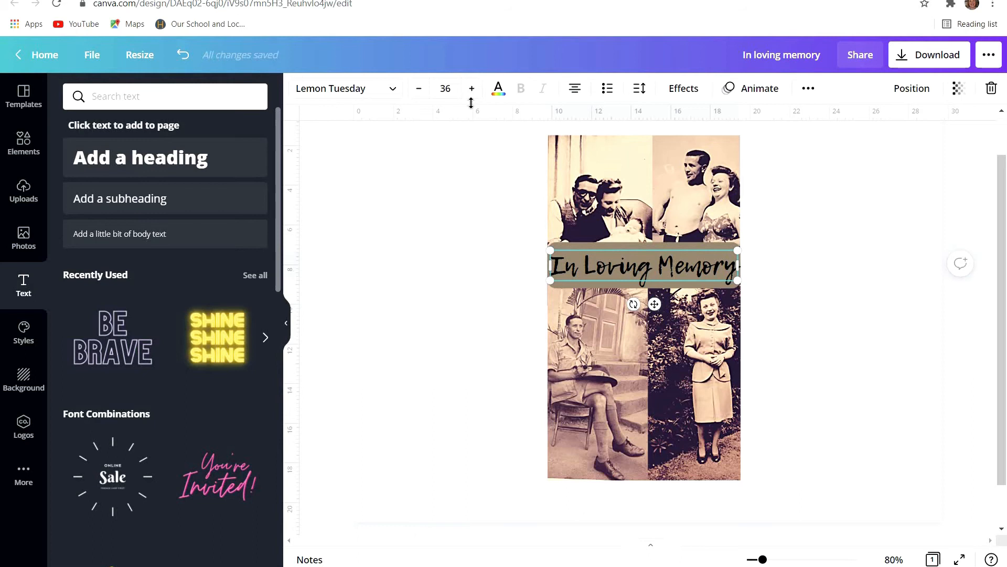
left_click(419, 88)
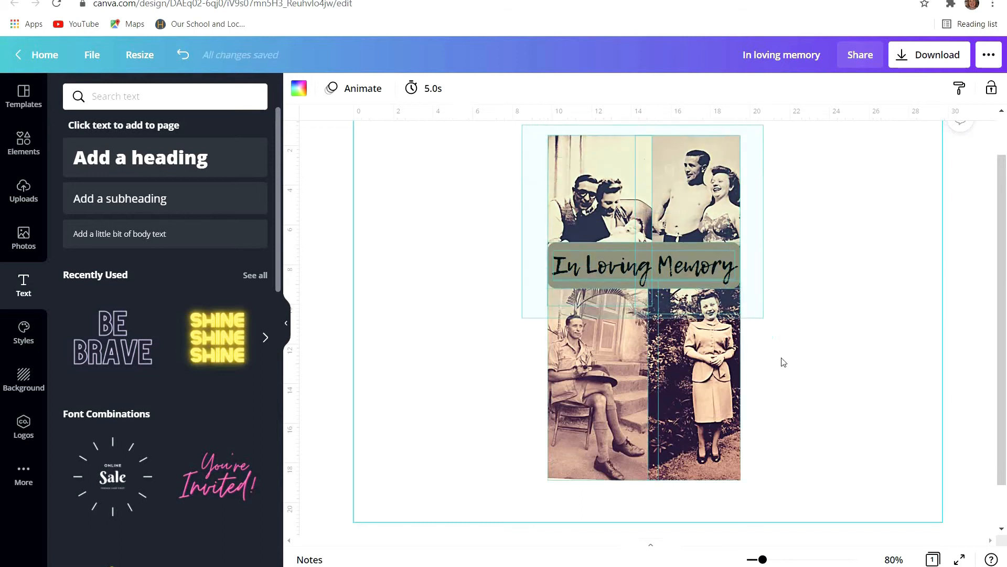
left_click(644, 265)
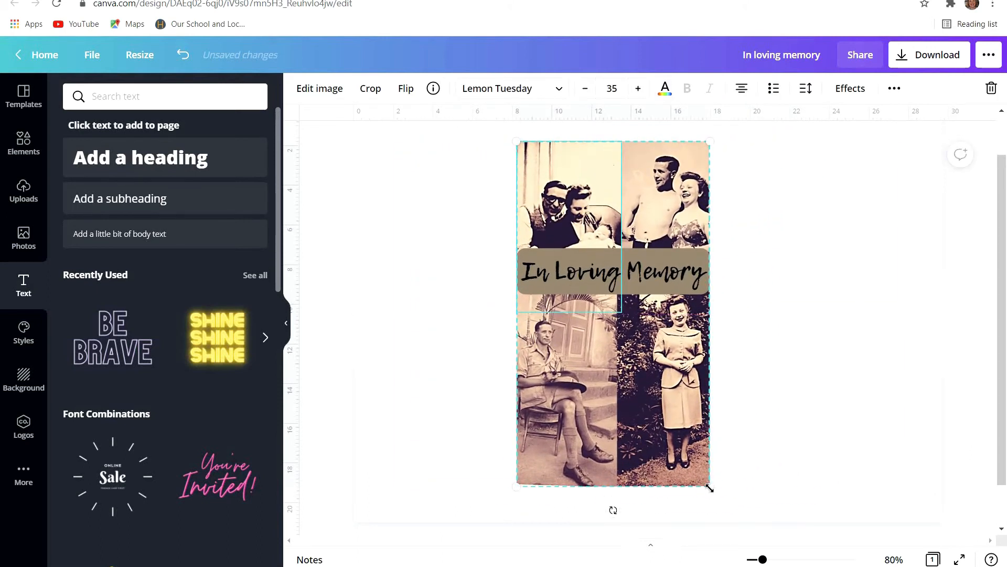
Step: Scale the grouped collage down slightly with the corner handle and deselect it
left_click_drag(711, 488, 683, 439)
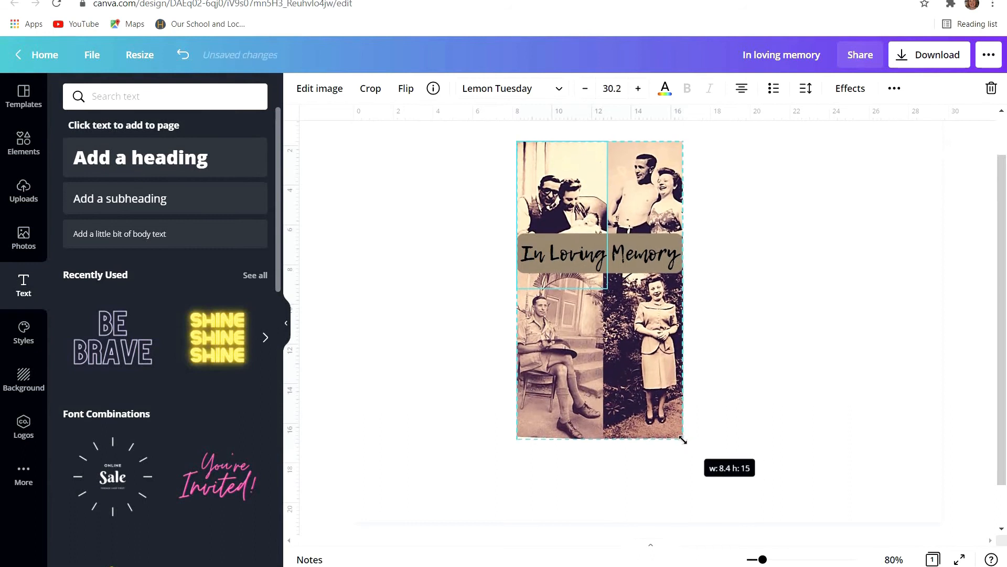
left_click_drag(683, 440, 683, 434)
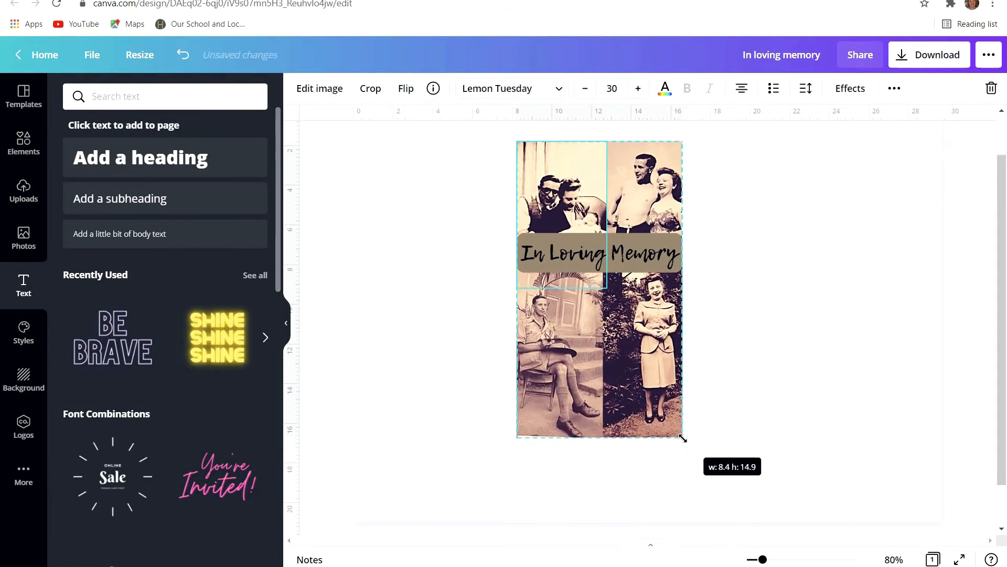
left_click_drag(683, 439, 698, 442)
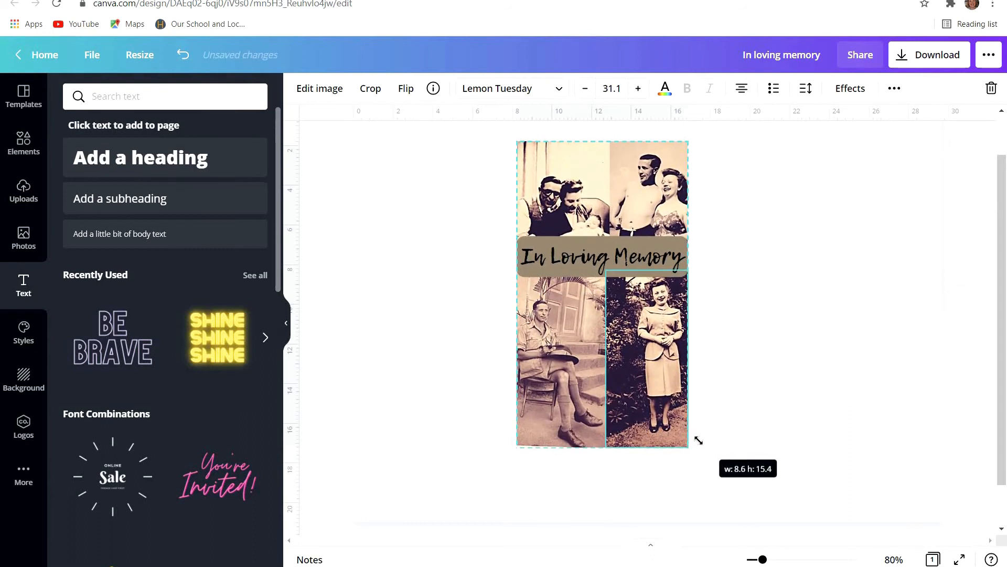
left_click_drag(698, 441, 683, 419)
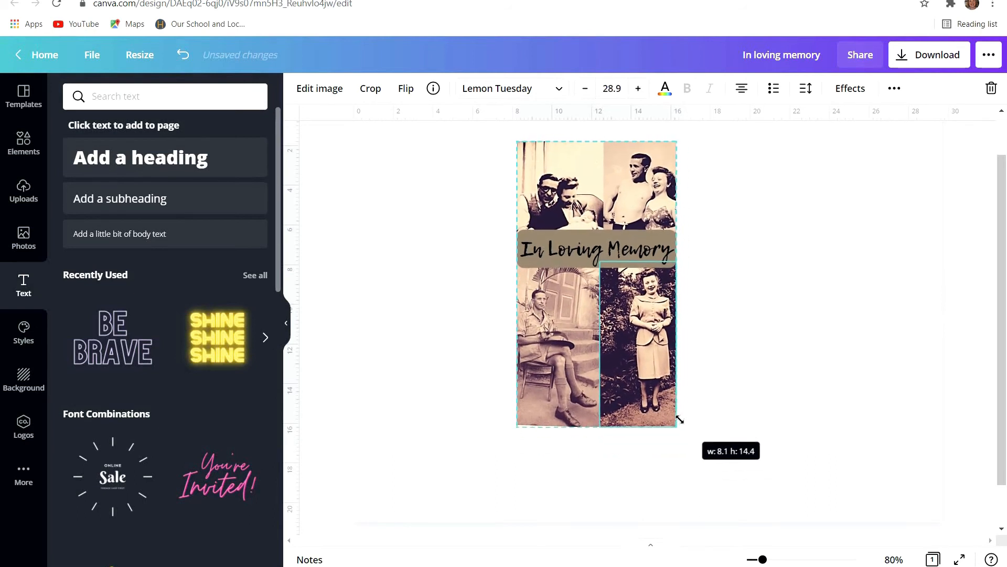
left_click_drag(678, 421, 676, 418)
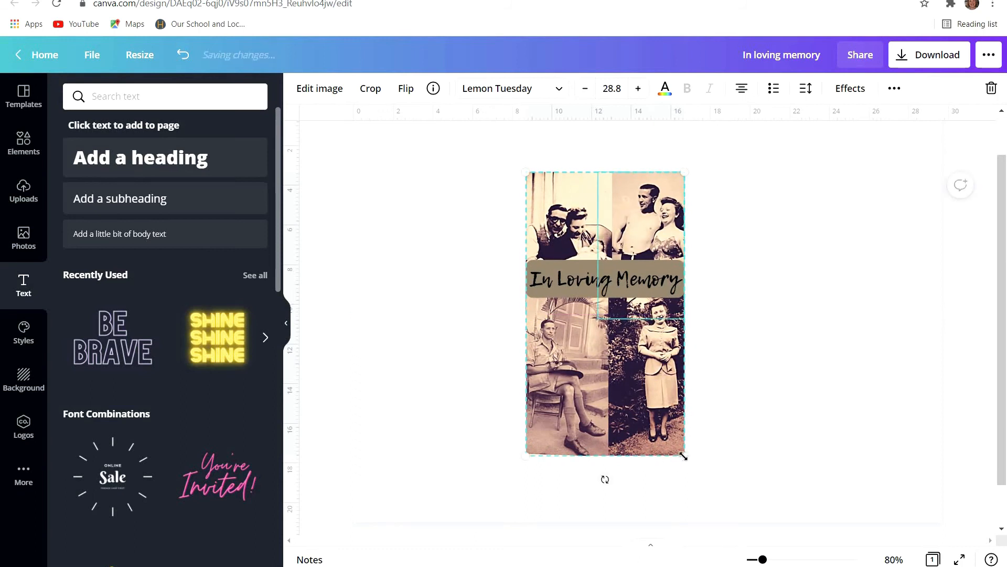
left_click(821, 374)
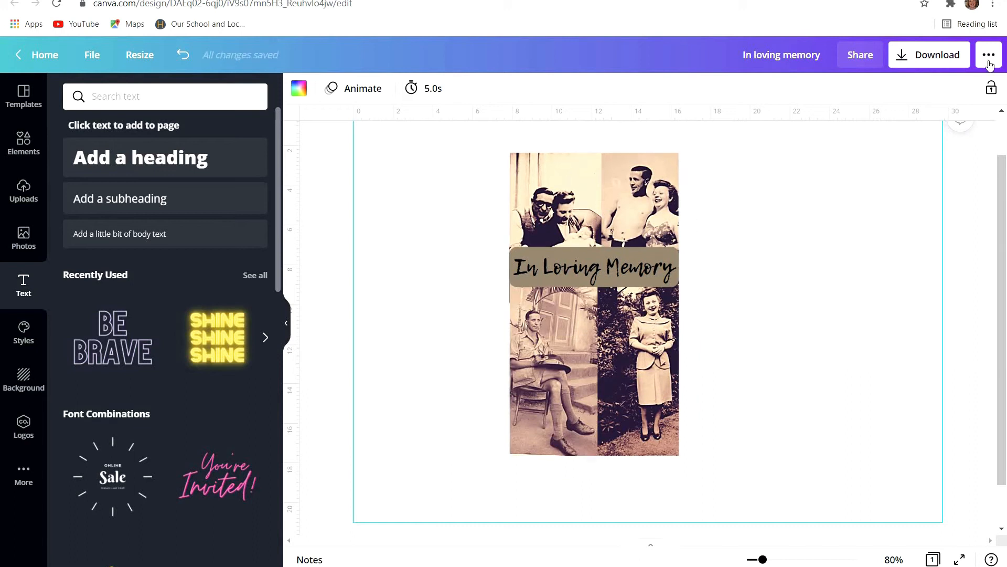
Step: Download the design as a PNG with Transparent background ticked
left_click(930, 55)
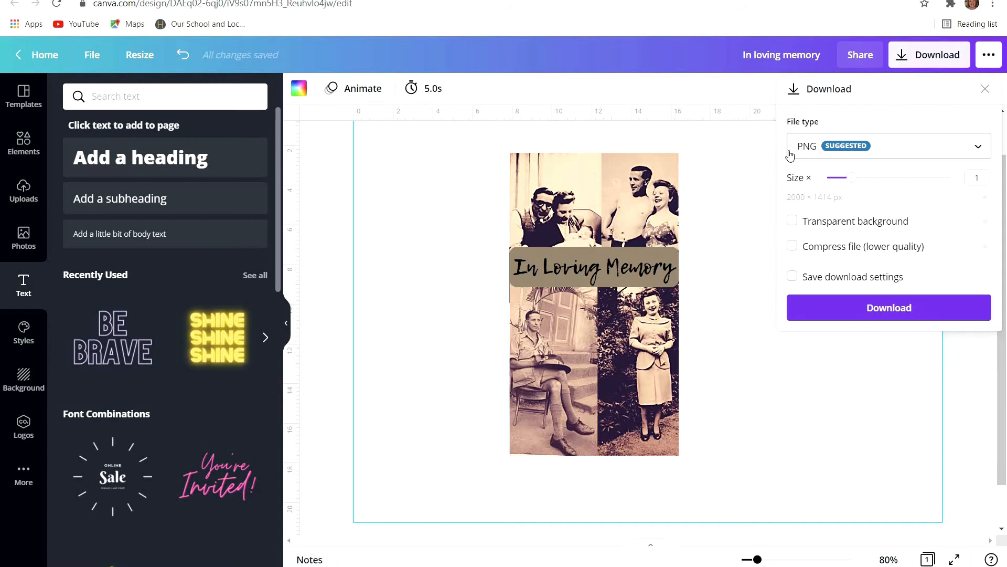
mouse_move(798, 224)
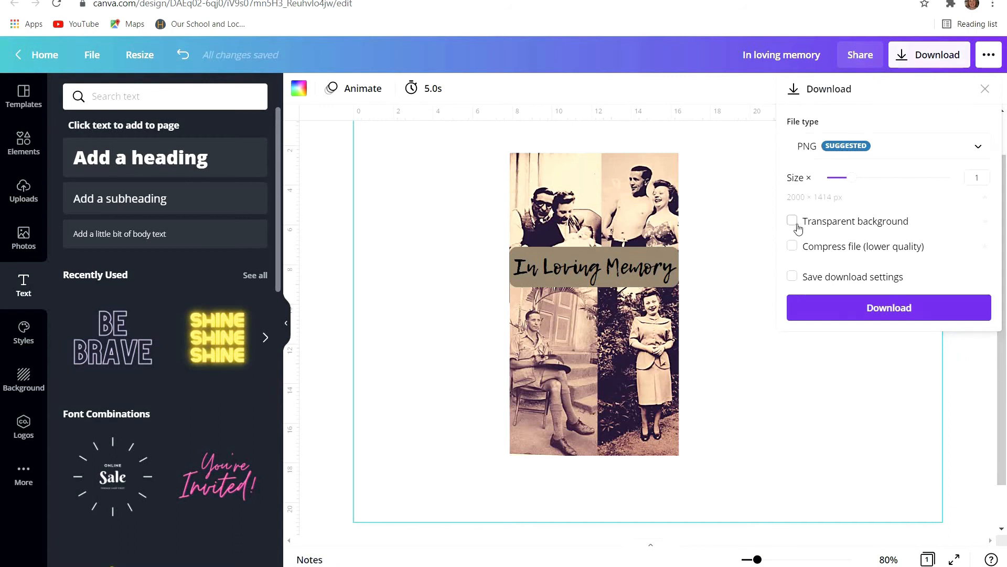
left_click(792, 220)
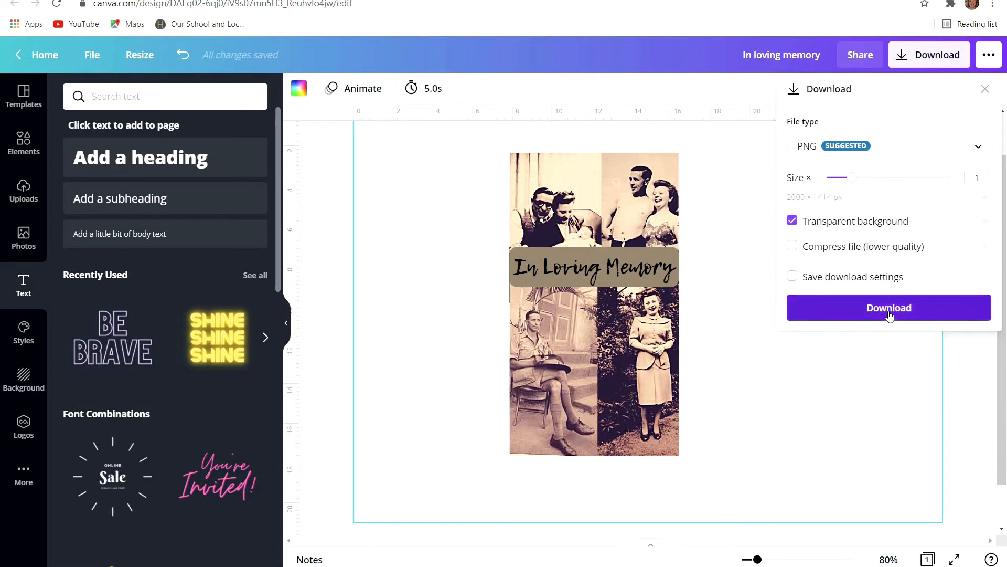
left_click(889, 307)
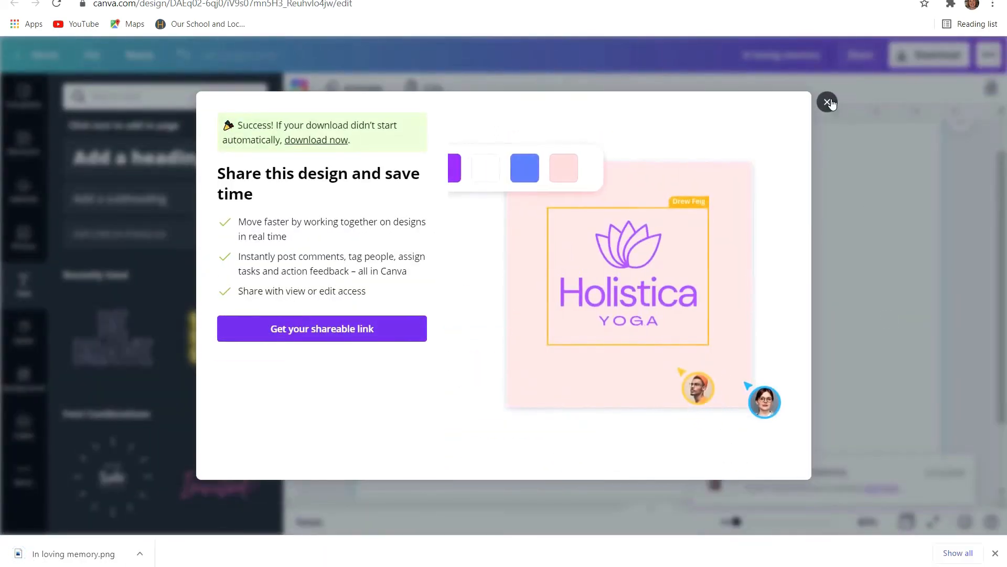
Step: Preview the collage for printing in Windows Photos on A4 portrait, confirming More settings
left_click(827, 102)
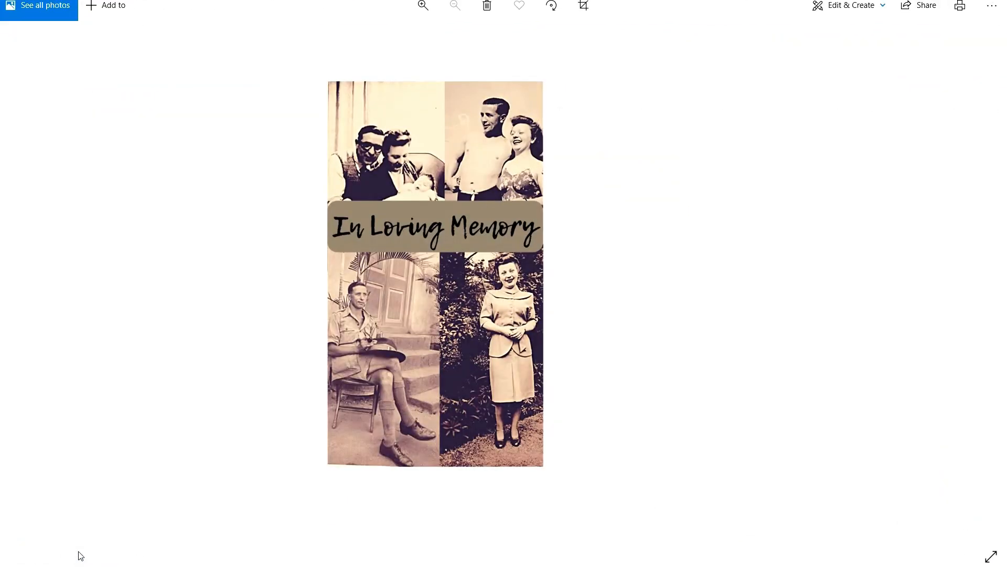
left_click(960, 6)
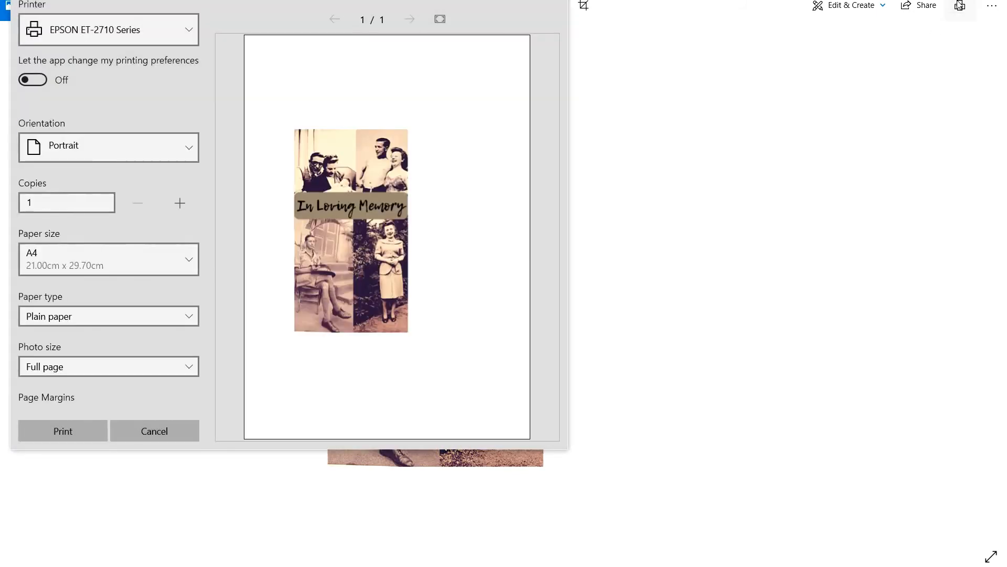
mouse_move(151, 312)
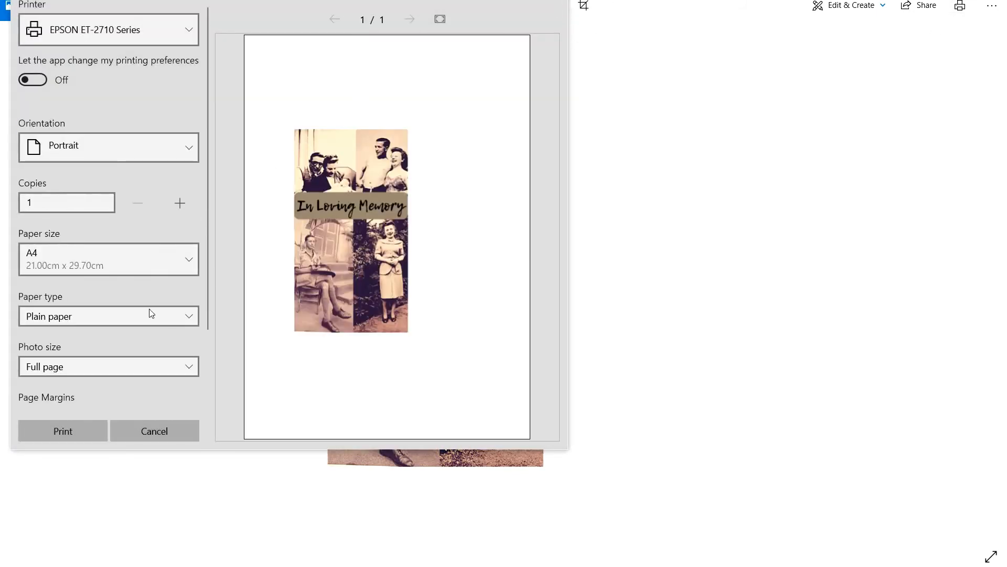
mouse_move(194, 177)
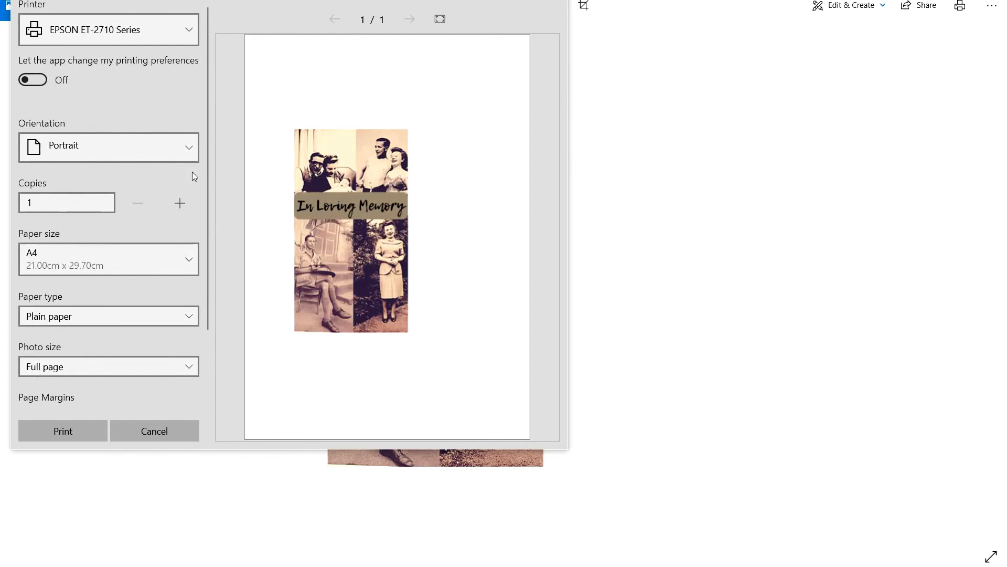
scroll("down", 3)
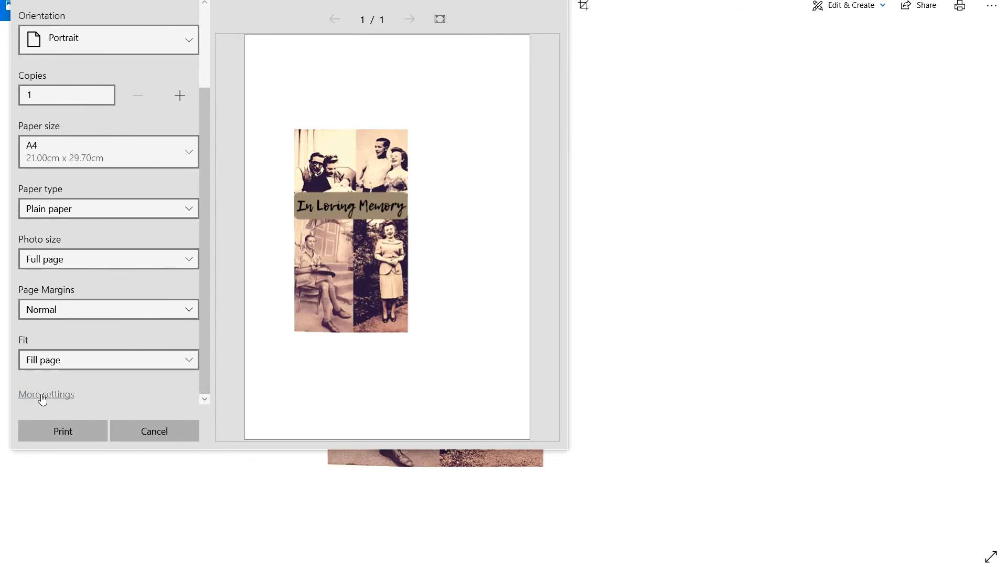
left_click(46, 394)
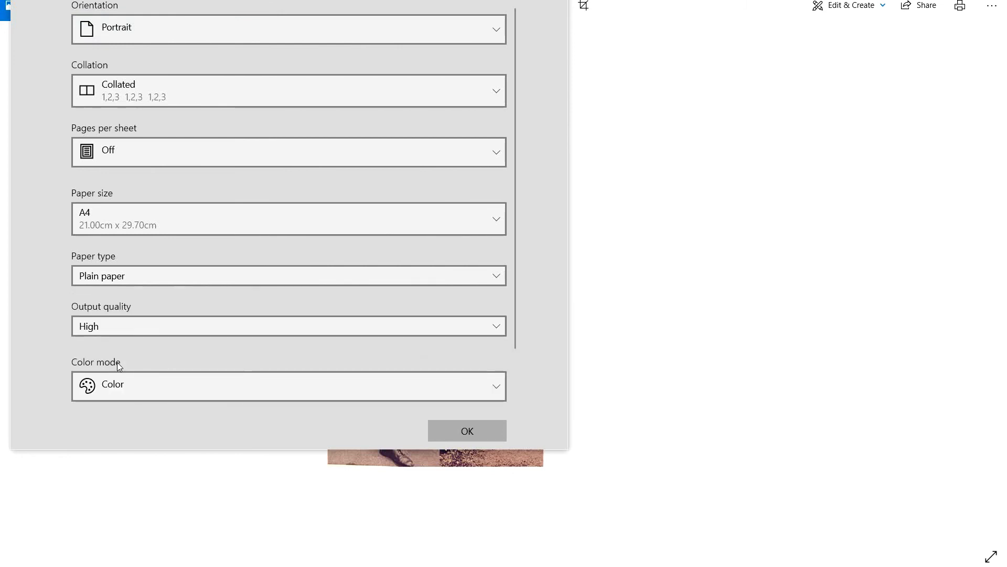
mouse_move(379, 387)
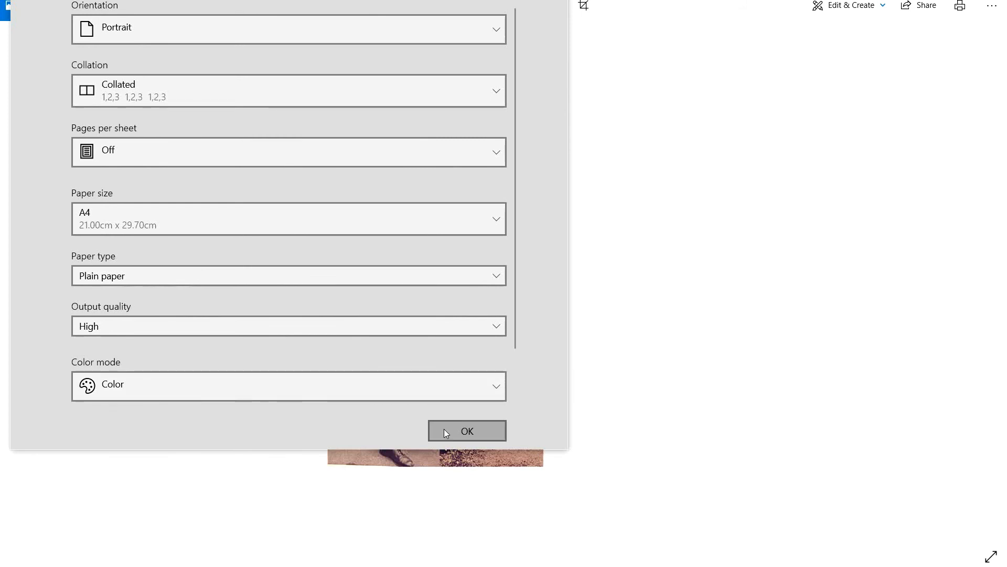
left_click(467, 430)
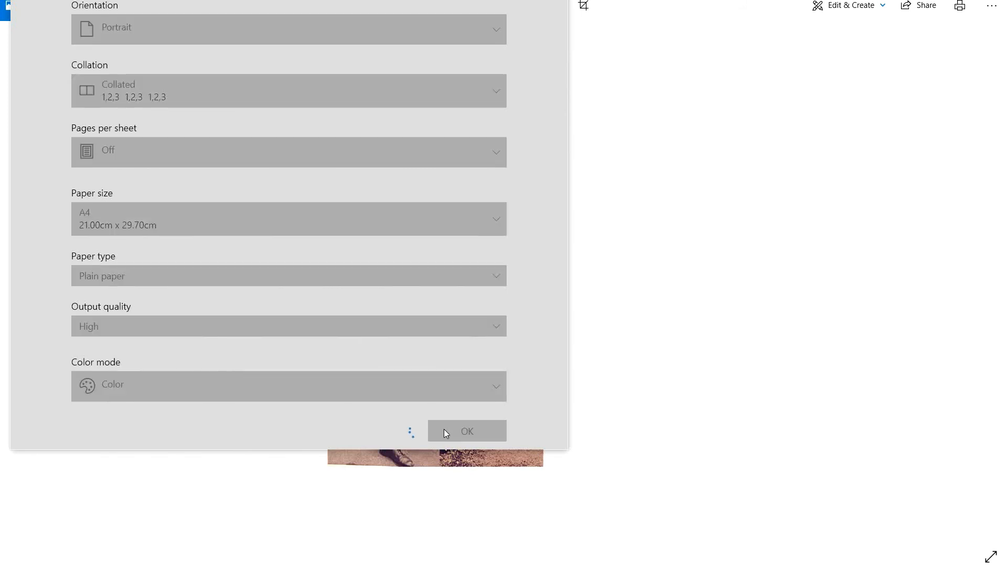
left_click(468, 430)
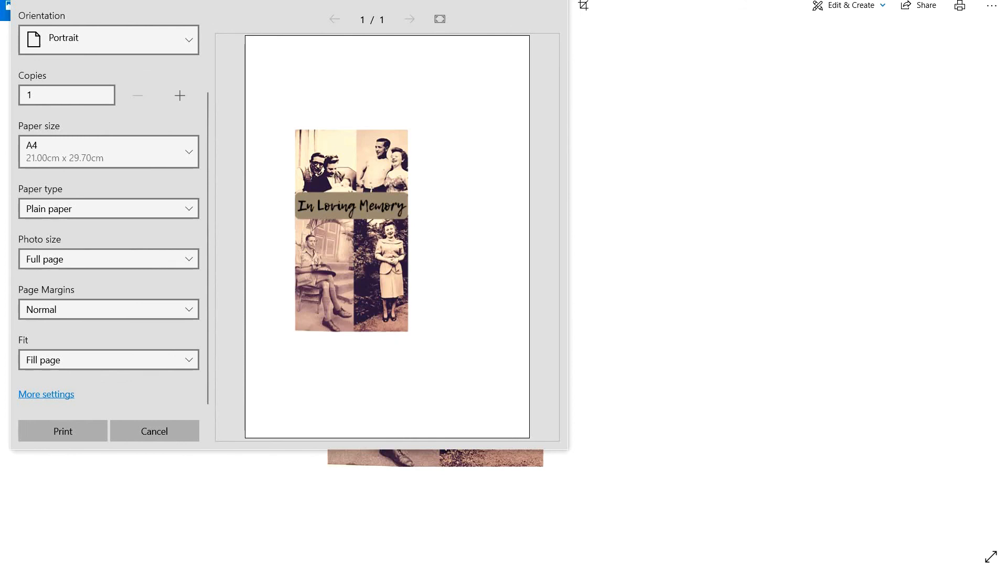
left_click(154, 430)
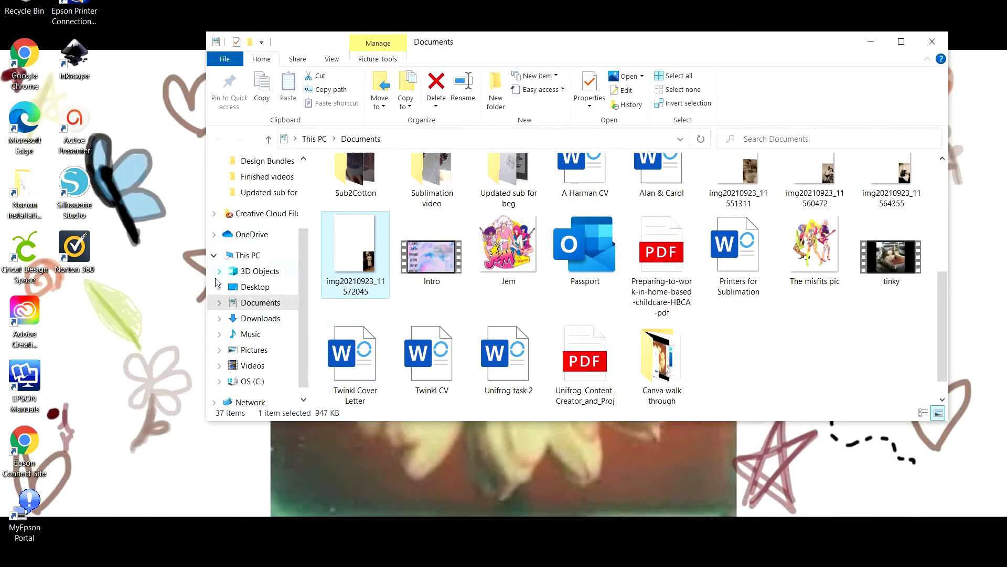
mouse_move(258, 324)
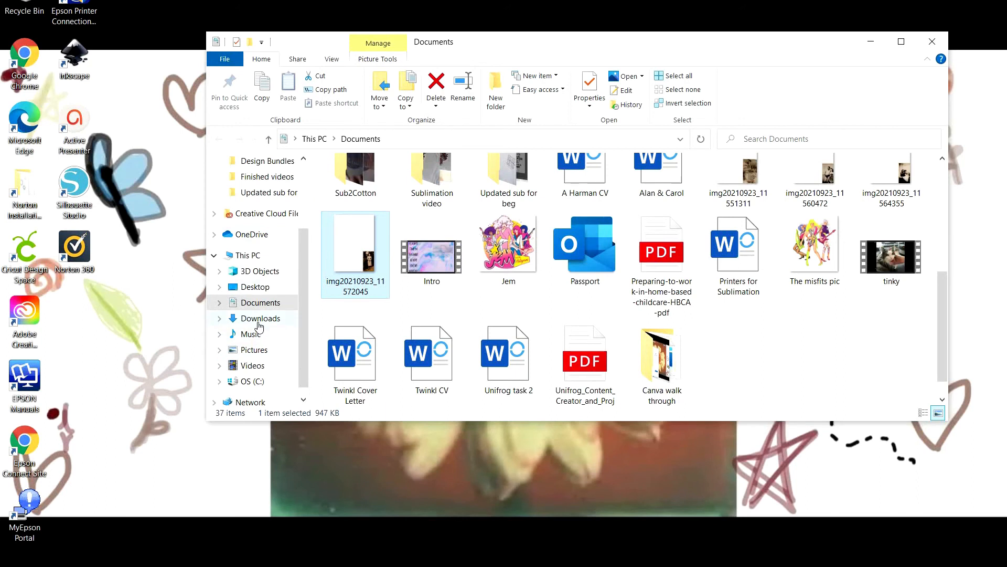
Step: Locate 'In loving memory' in Downloads and open it with GIMP
left_click(261, 317)
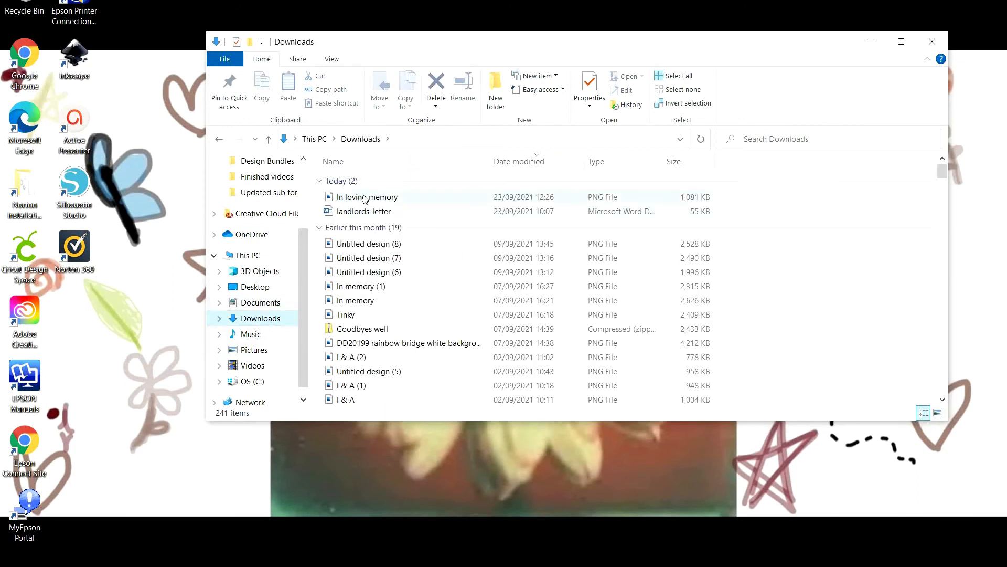
mouse_move(366, 197)
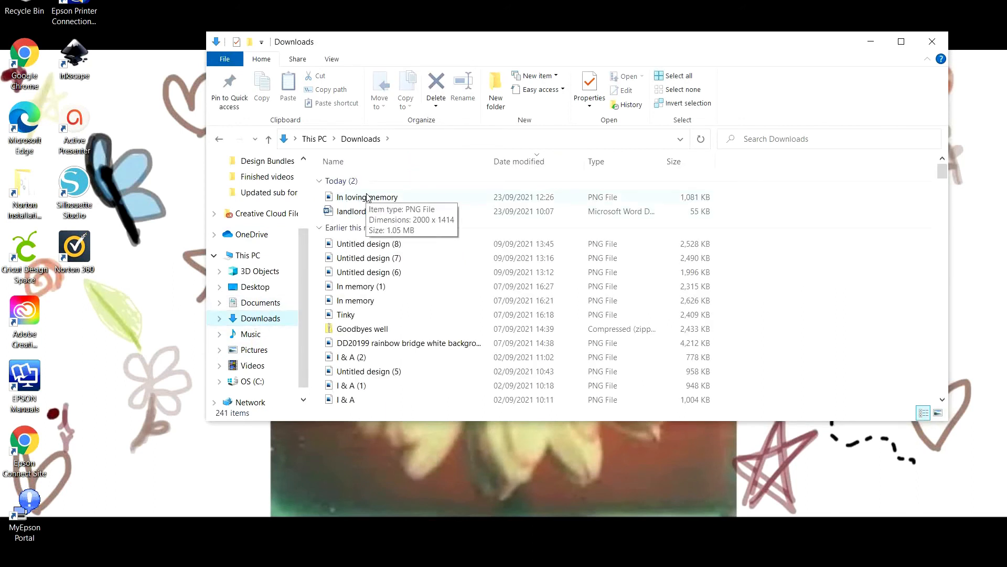
left_click(367, 197)
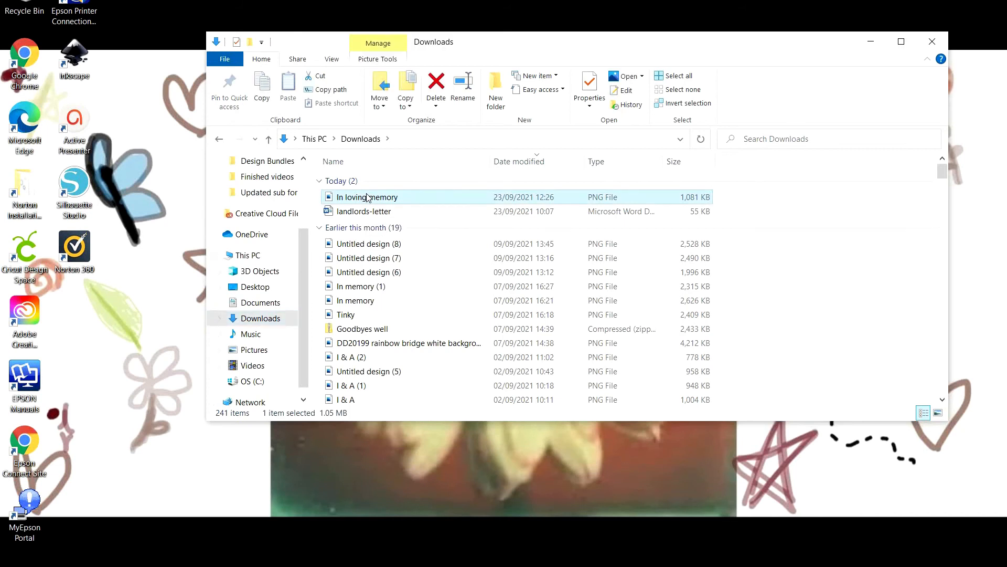
right_click(368, 197)
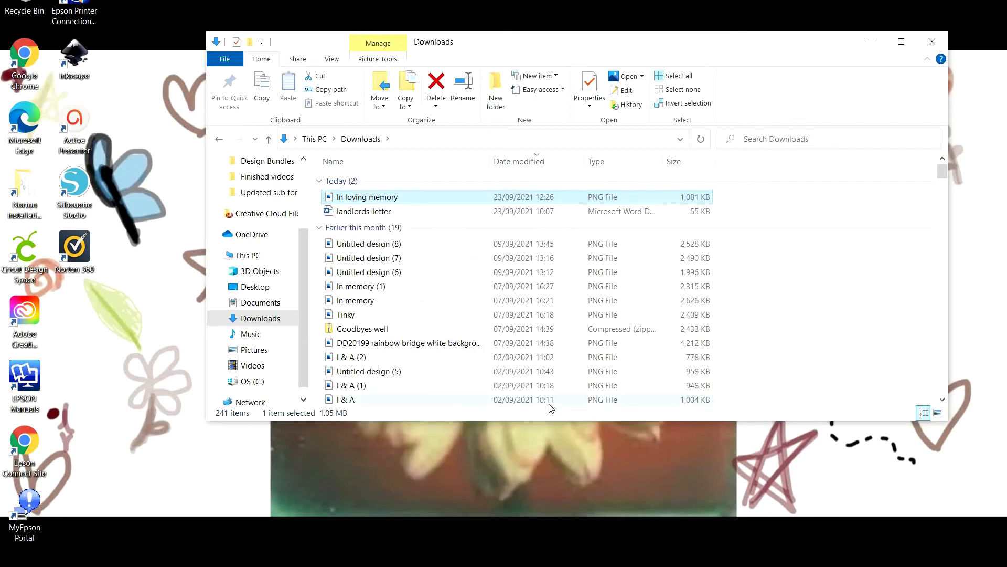
double_click(367, 197)
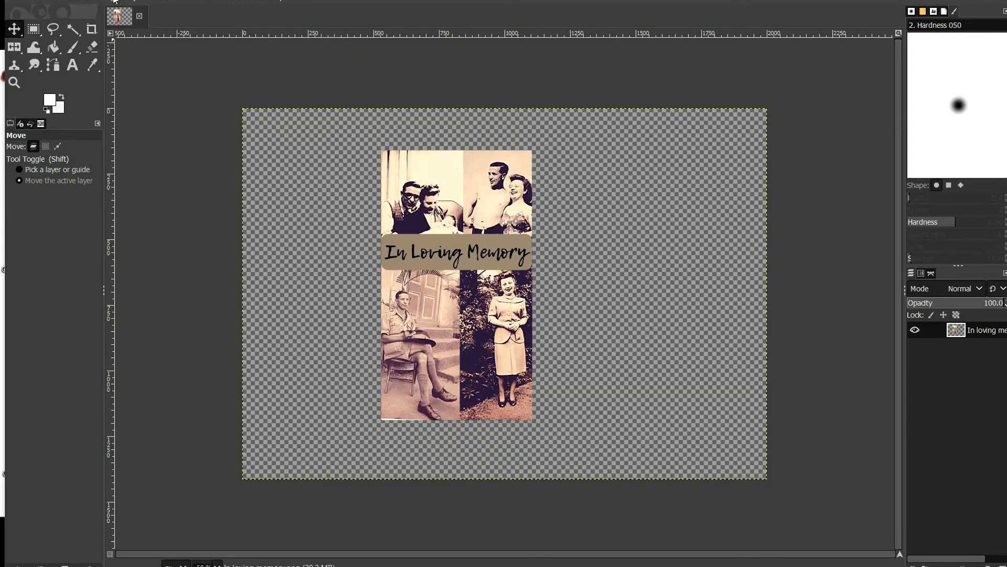
Step: Convert the image from sRGB to the InkExperts_EpsonET2710-2715_Sublinova_Style profile
left_click(117, 1)
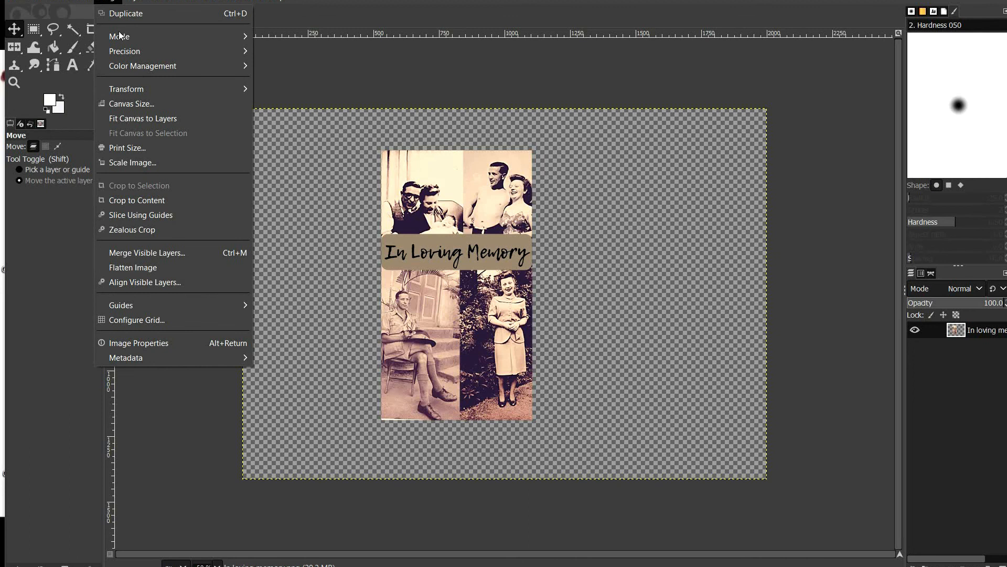
mouse_move(142, 66)
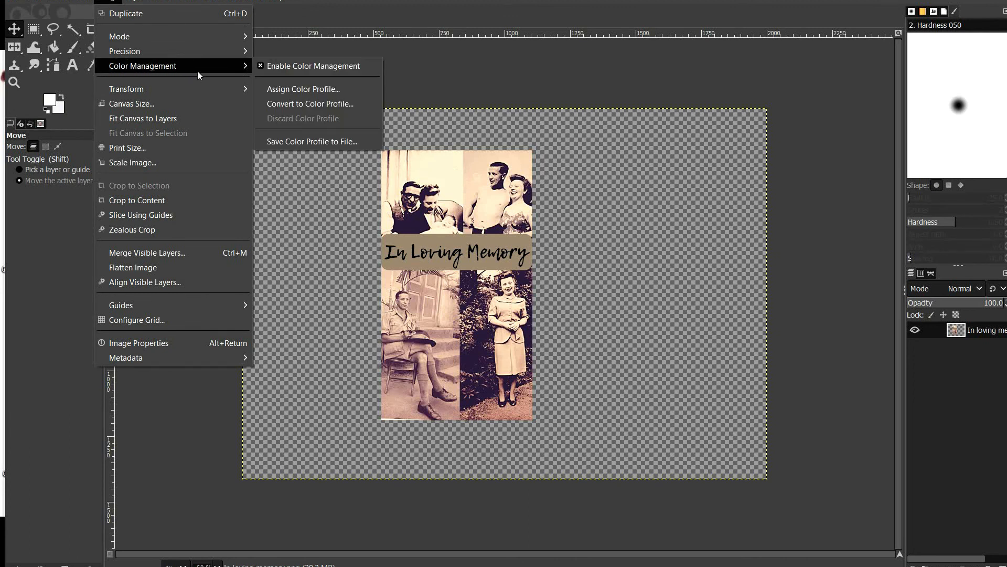
left_click(310, 102)
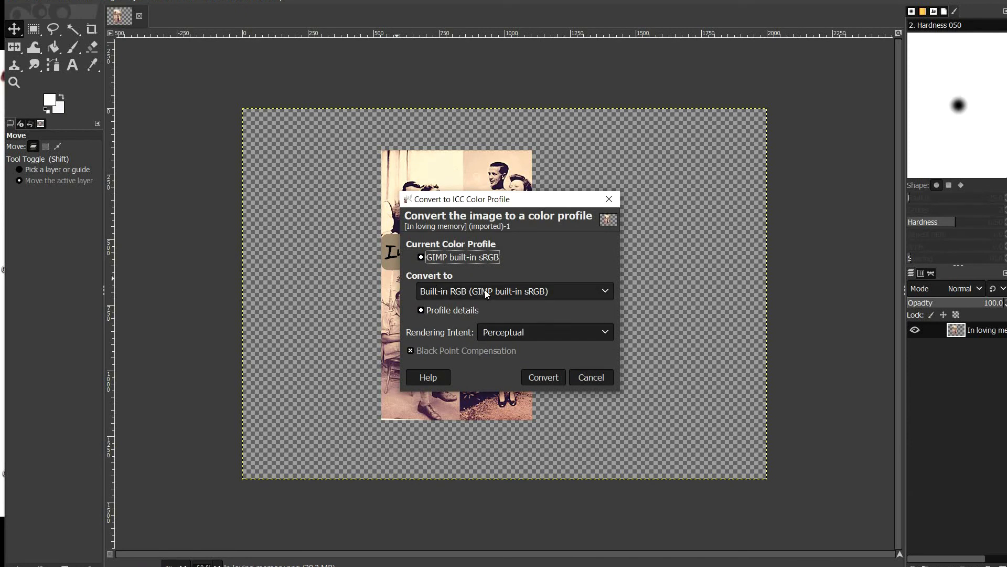
left_click(514, 291)
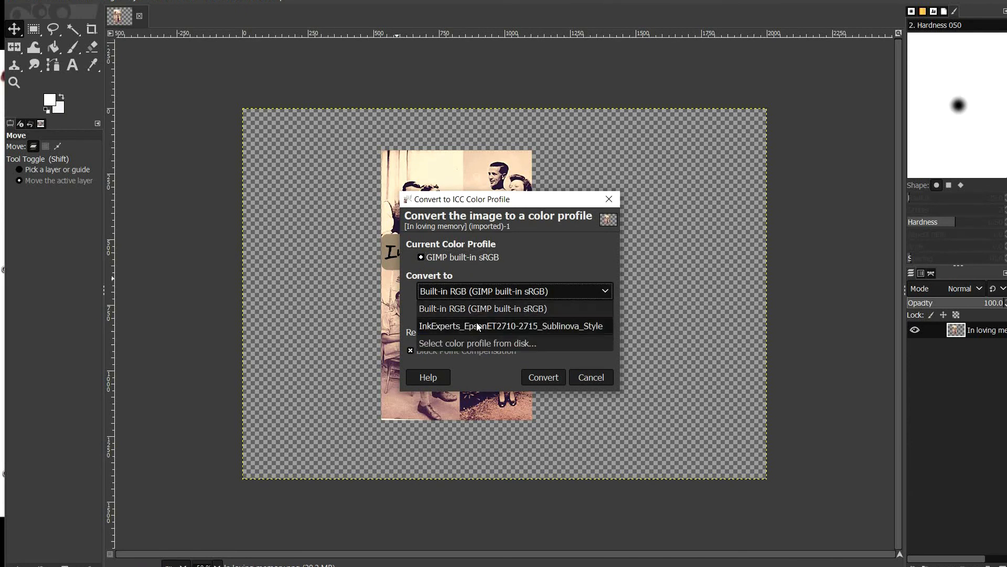
left_click(511, 326)
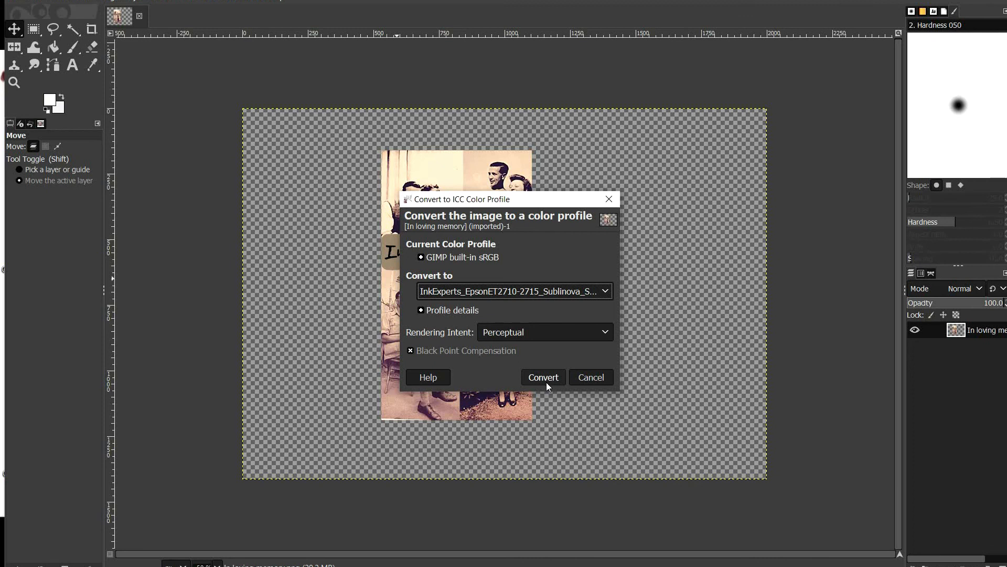
left_click(544, 377)
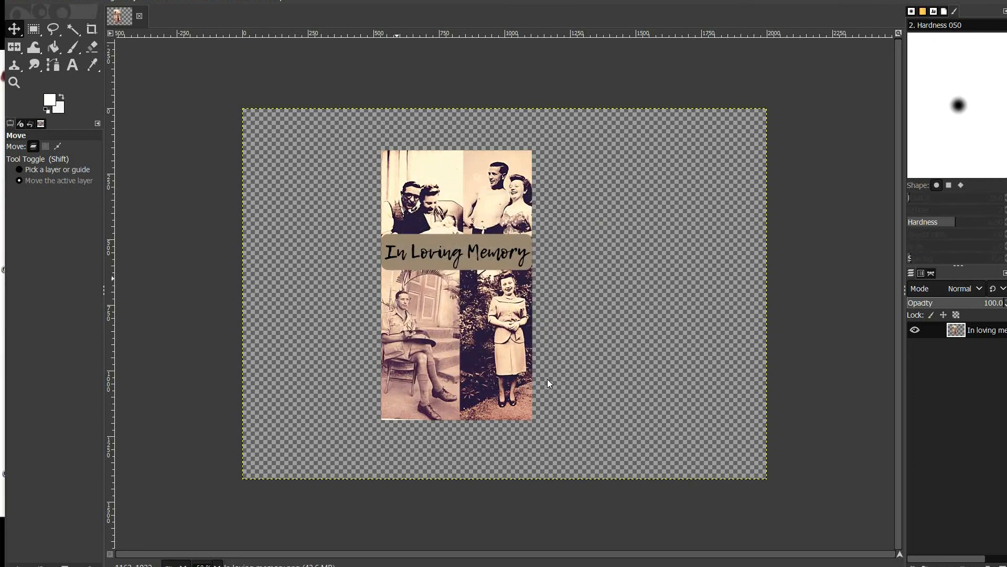
Step: Confirm Page Setup as A4 landscape, rear paper feed, zero margins
left_click(31, 1)
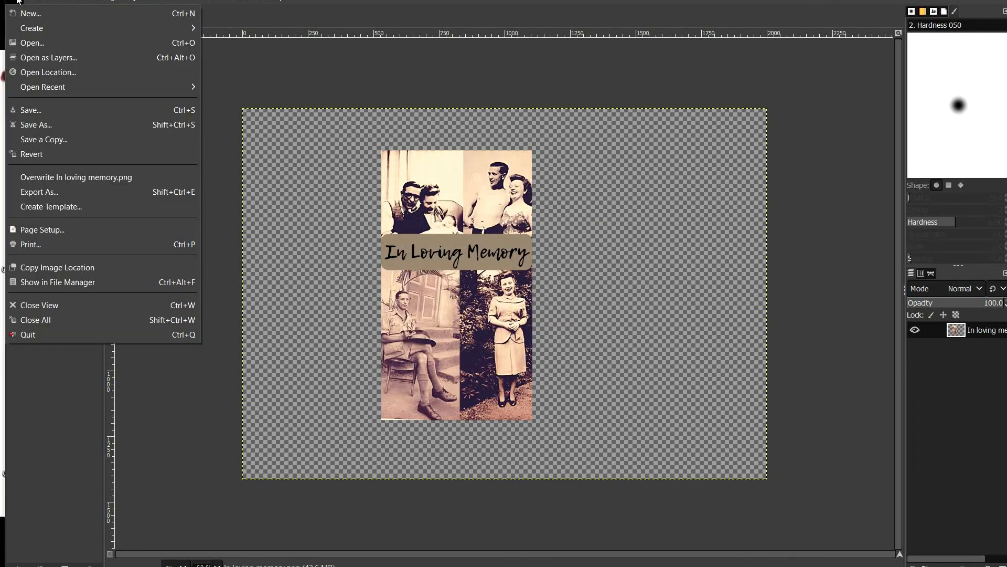
mouse_move(42, 152)
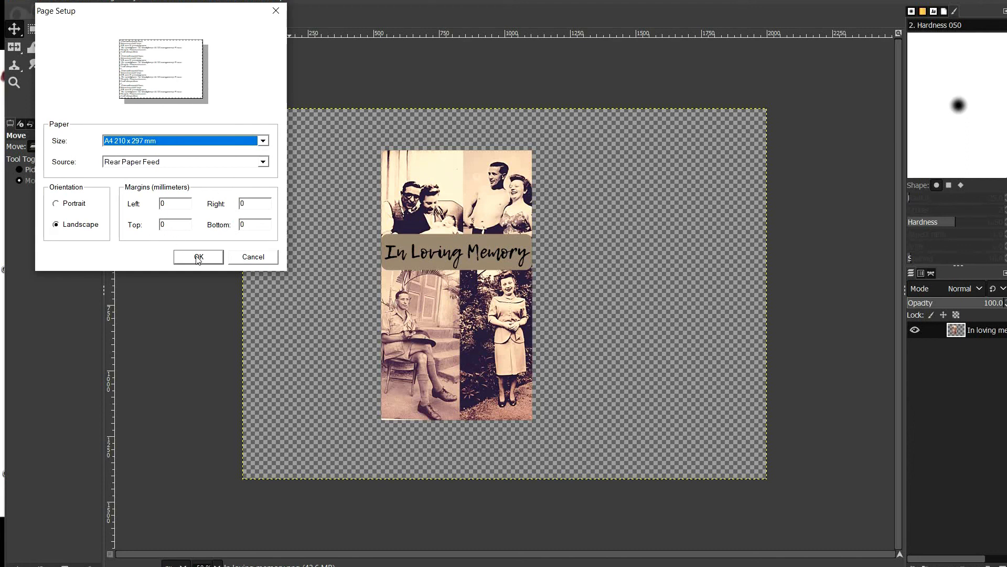
left_click(198, 256)
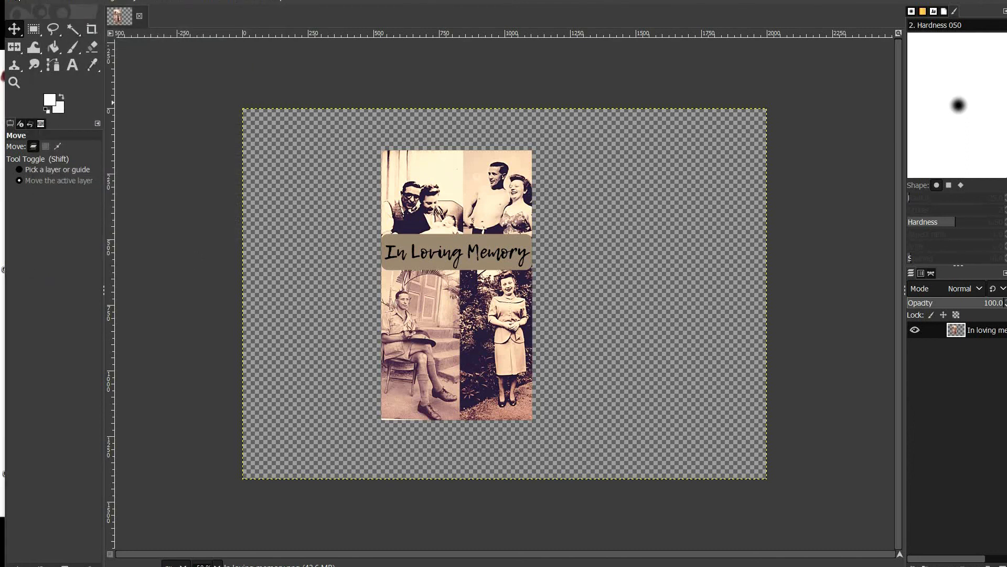
Step: Start a print to the Epson ET-2710 with Epson Matte paper and High quality
left_click(32, 1)
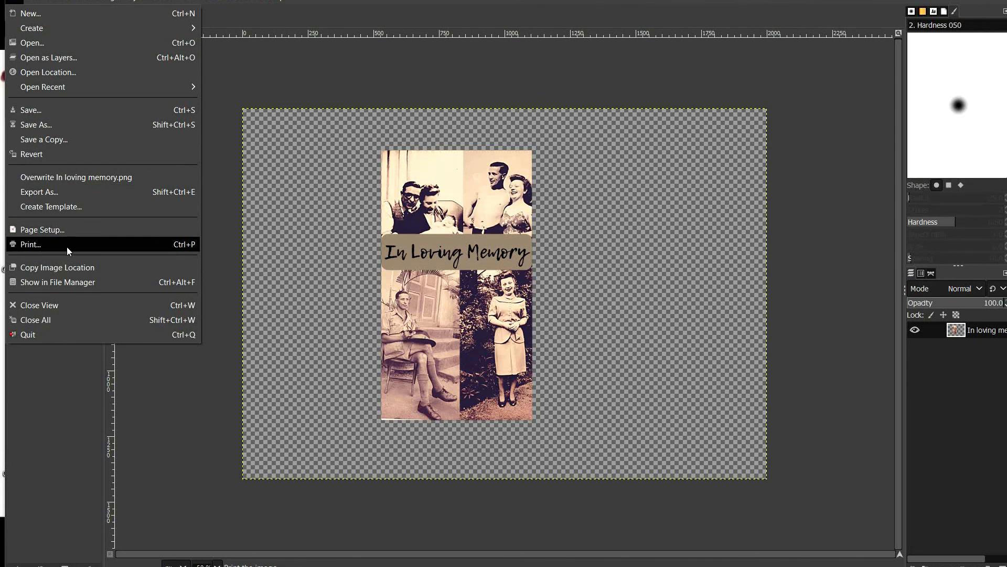
left_click(29, 243)
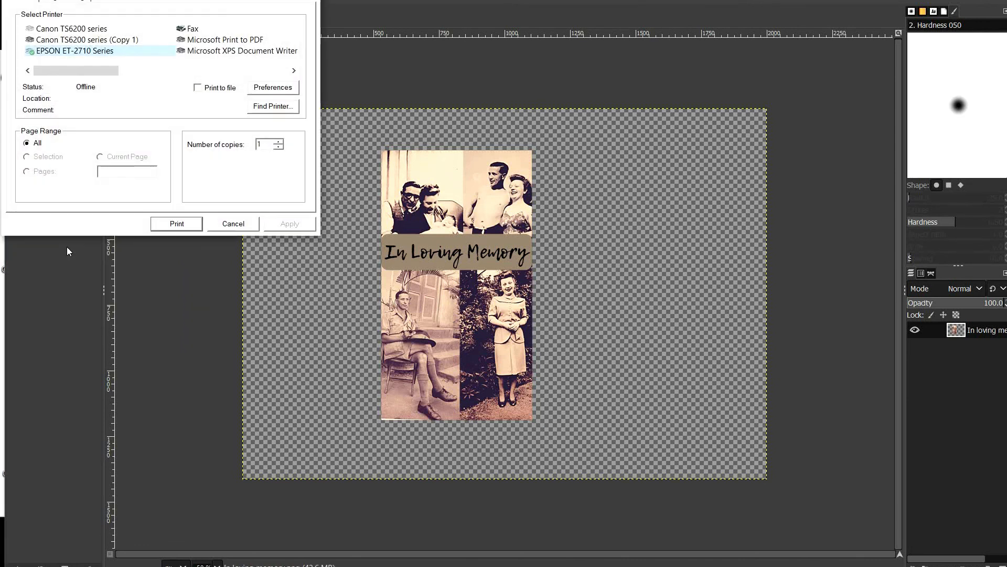
mouse_move(80, 50)
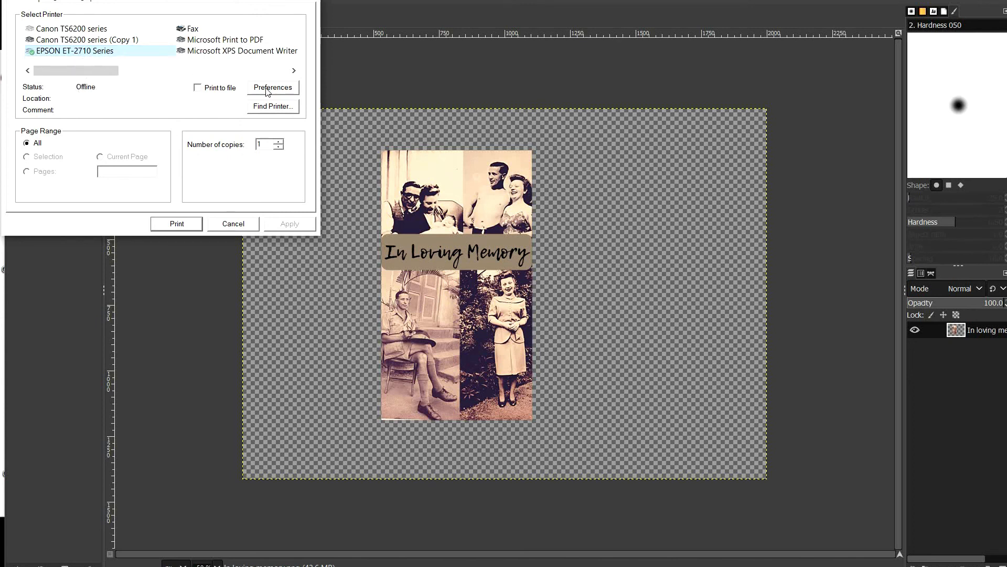
left_click(273, 87)
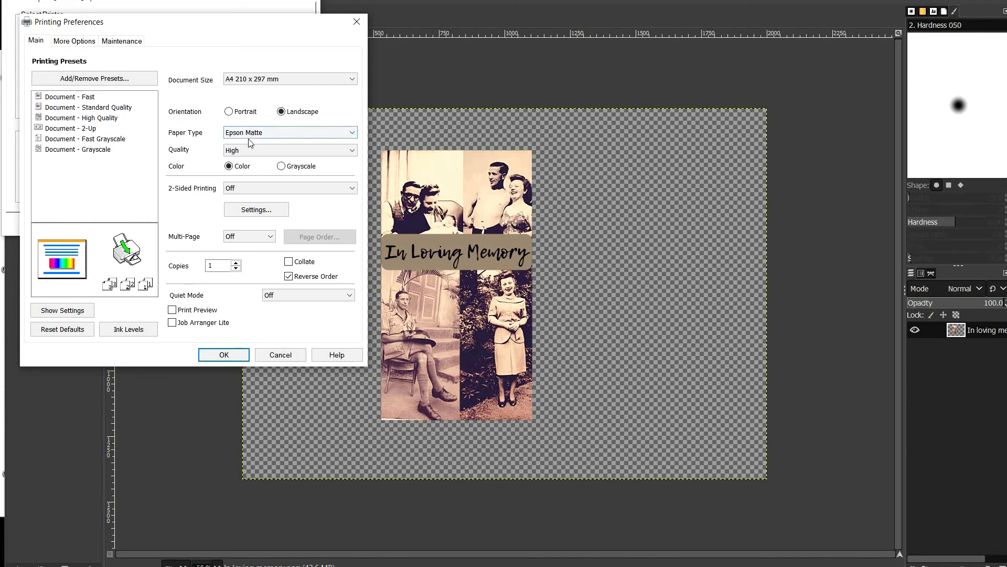
left_click(290, 150)
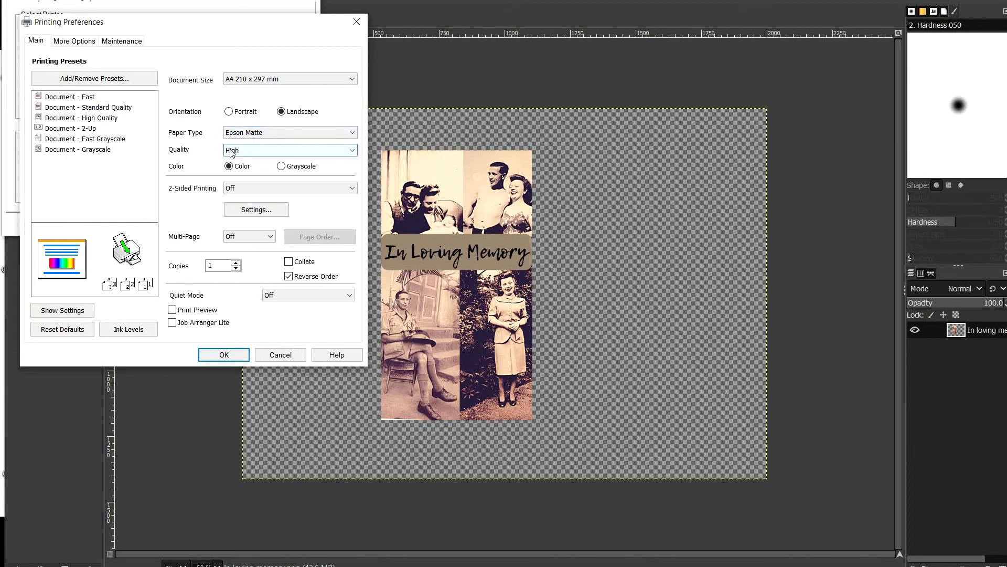
left_click(74, 41)
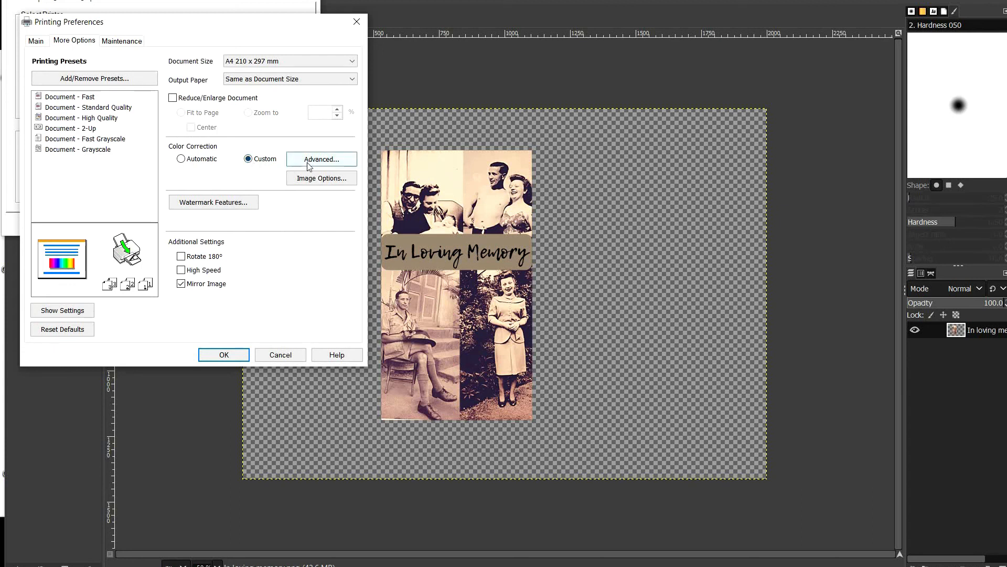
Step: Set Advanced colour correction to No Color Adjustment and save the preferences
left_click(321, 160)
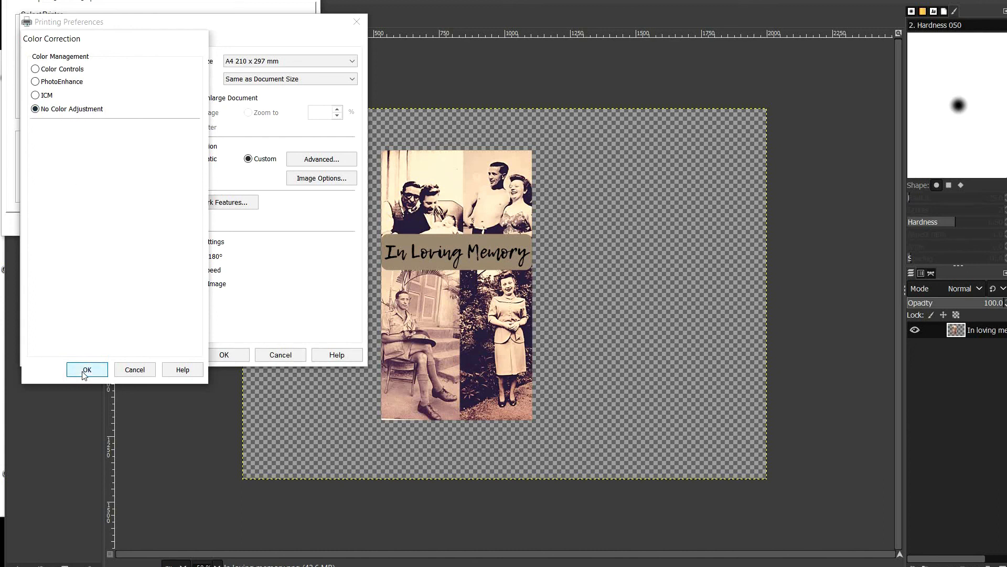
left_click(86, 369)
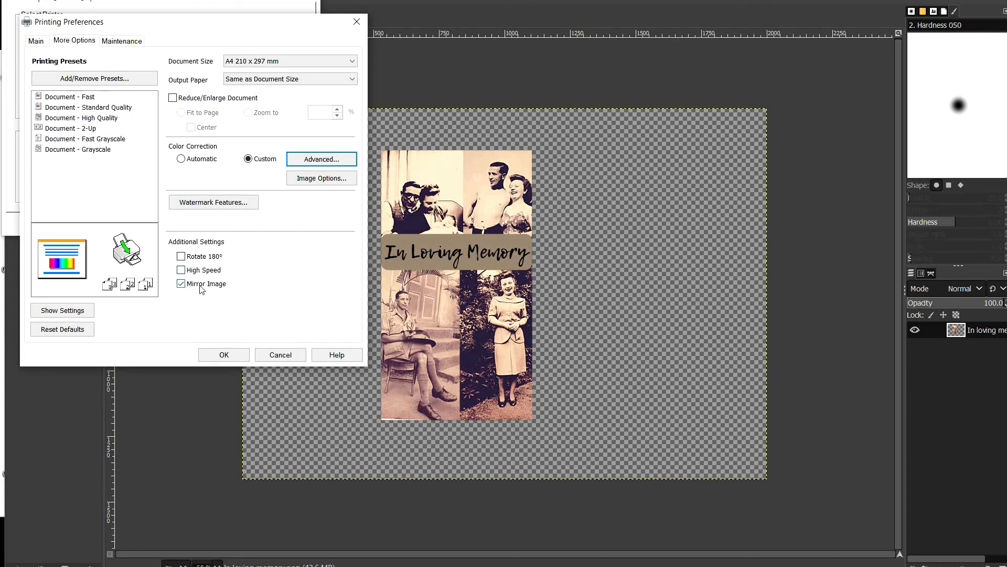
left_click(223, 354)
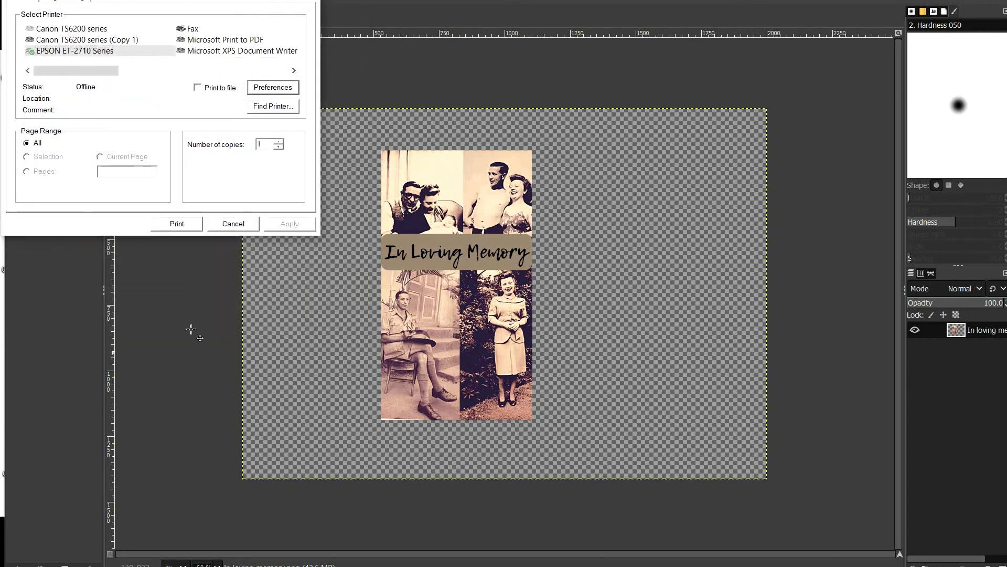